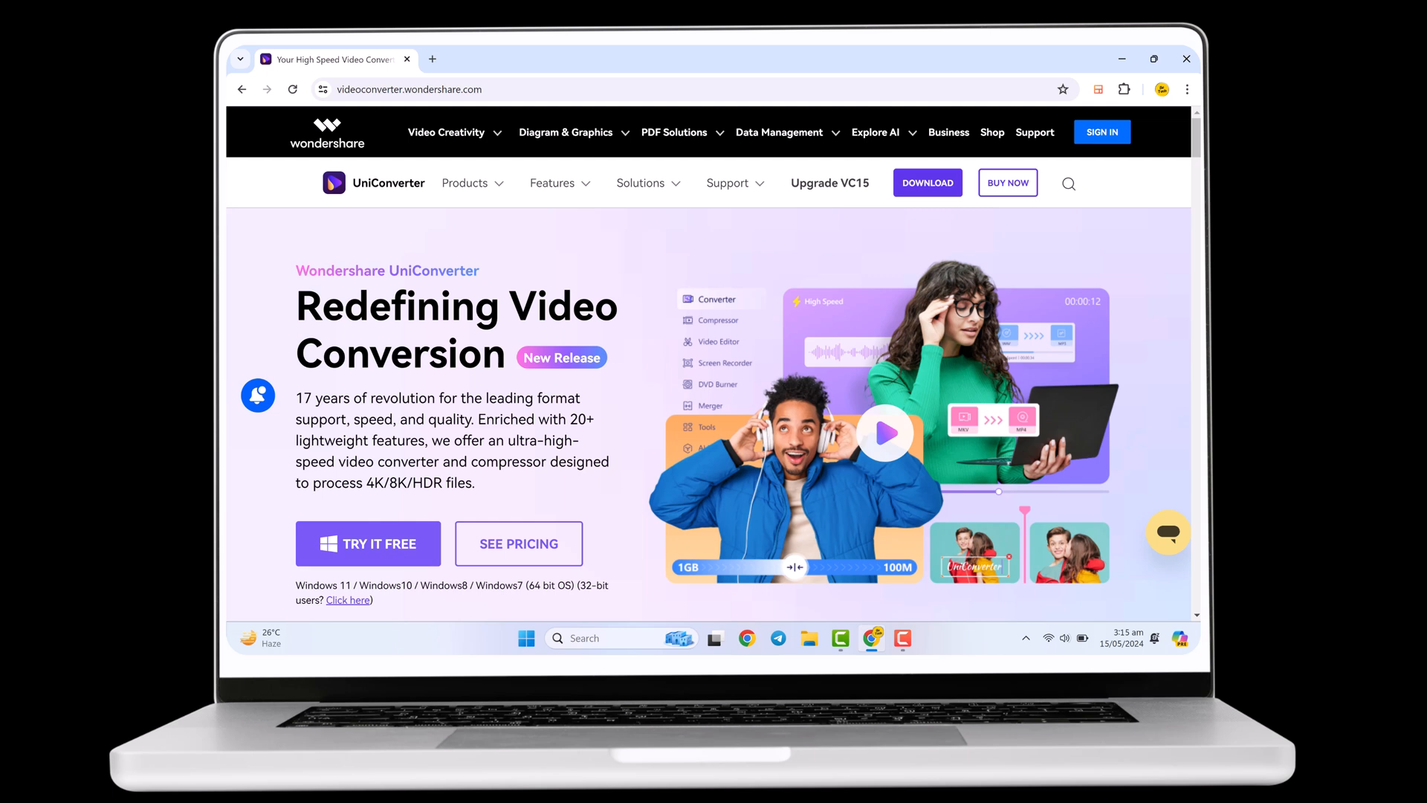
mouse_move(345, 327)
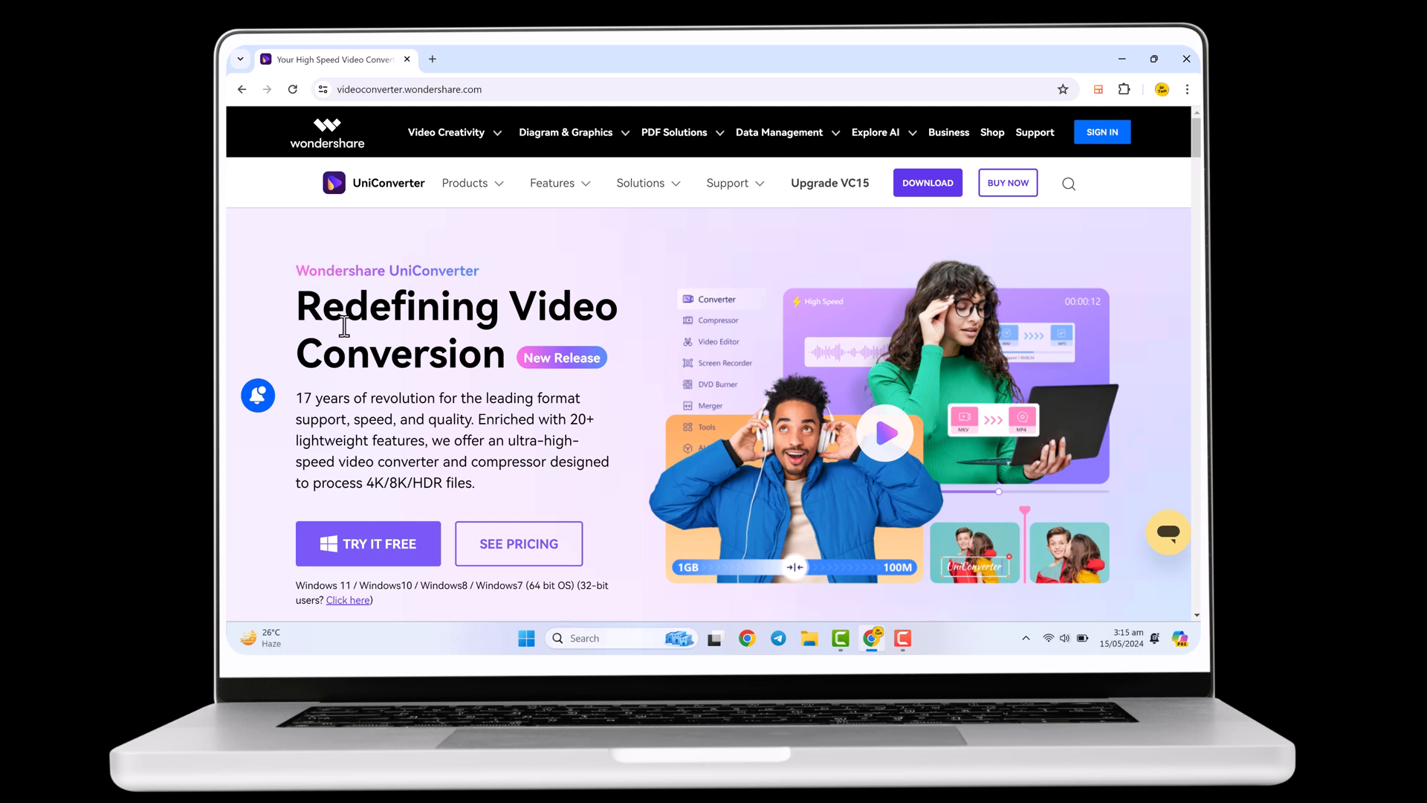
Scroll the UniConverter homepage down past conversion and compression to the Popular Tools grid.
scroll(down, 3)
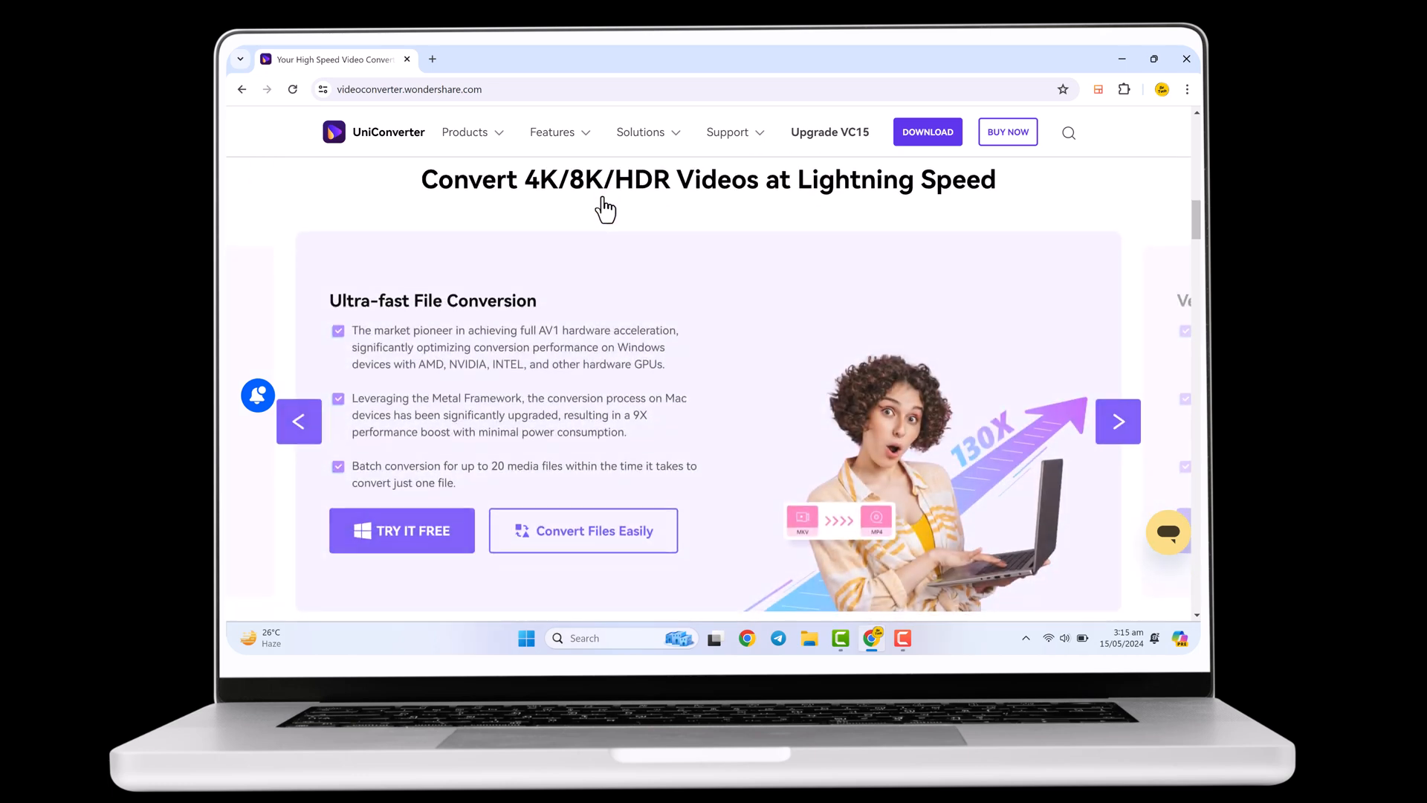
scroll(down, 3)
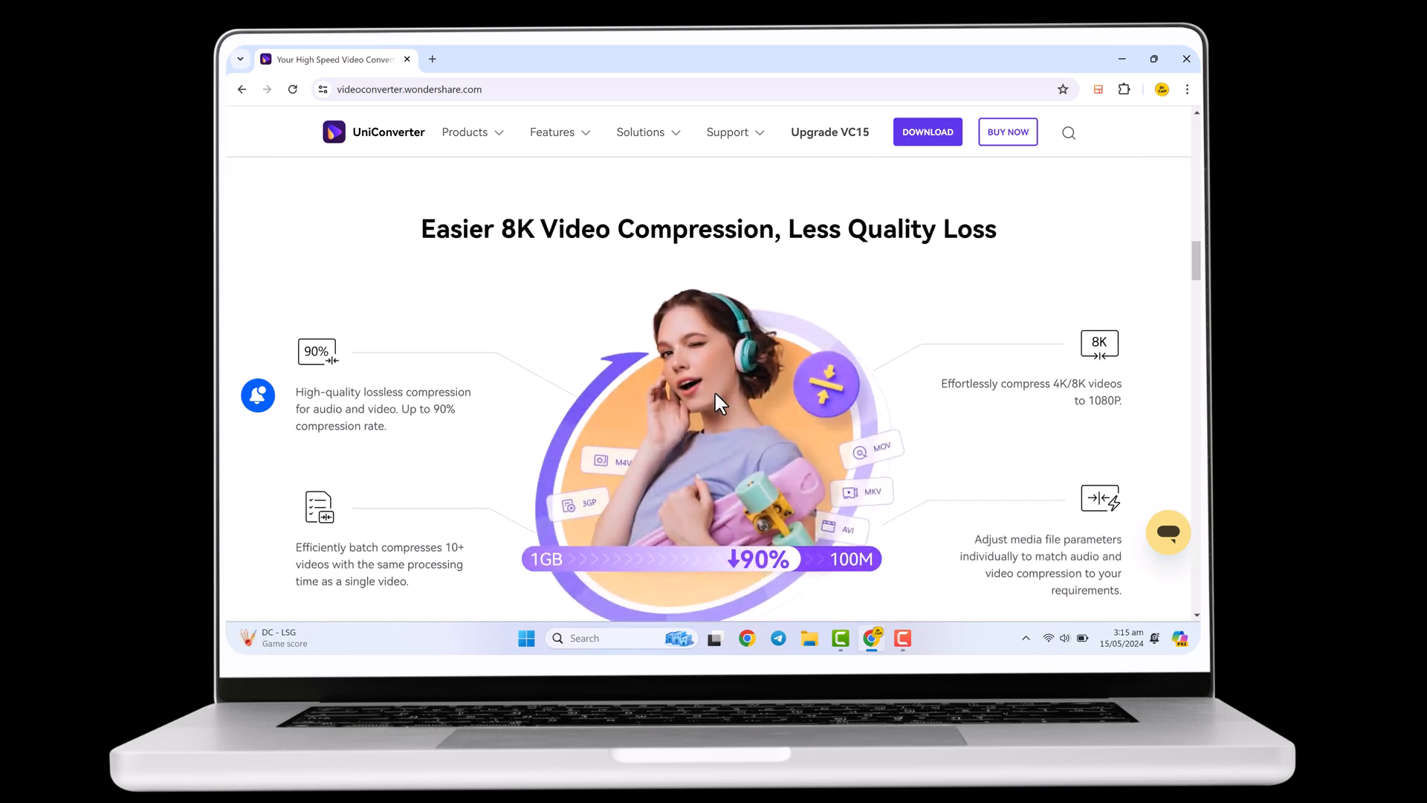
scroll(down, 3)
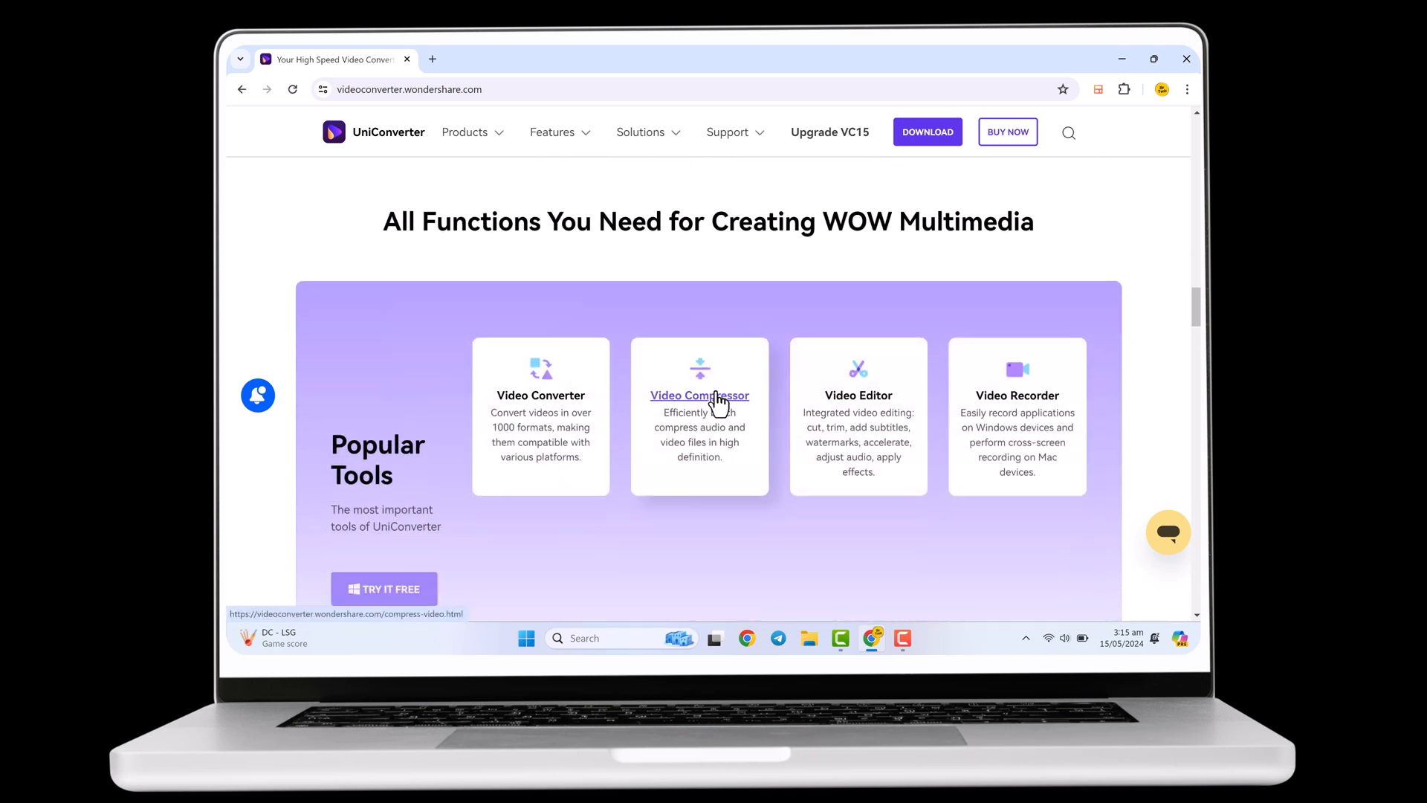
scroll(down, 3)
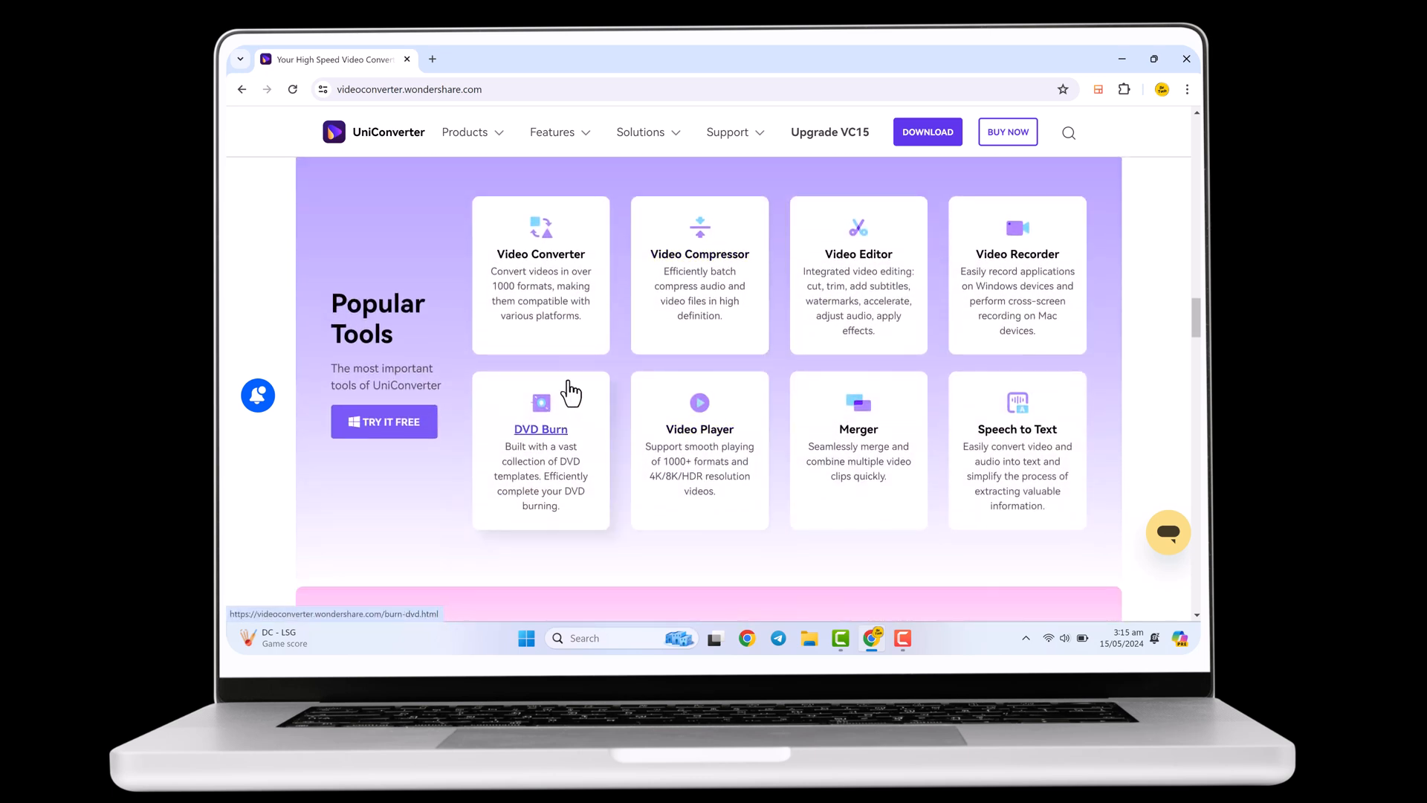
mouse_move(659, 509)
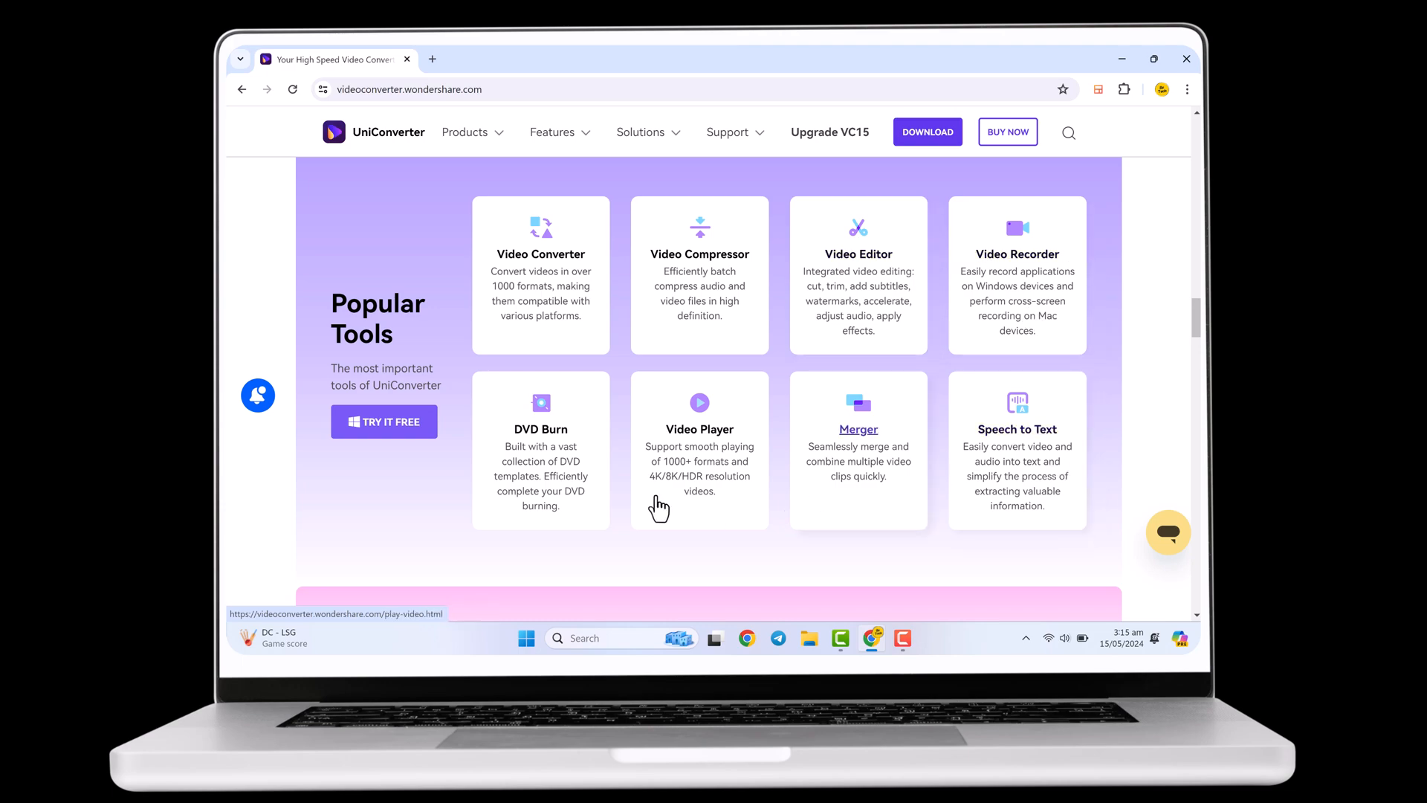
scroll(down, 3)
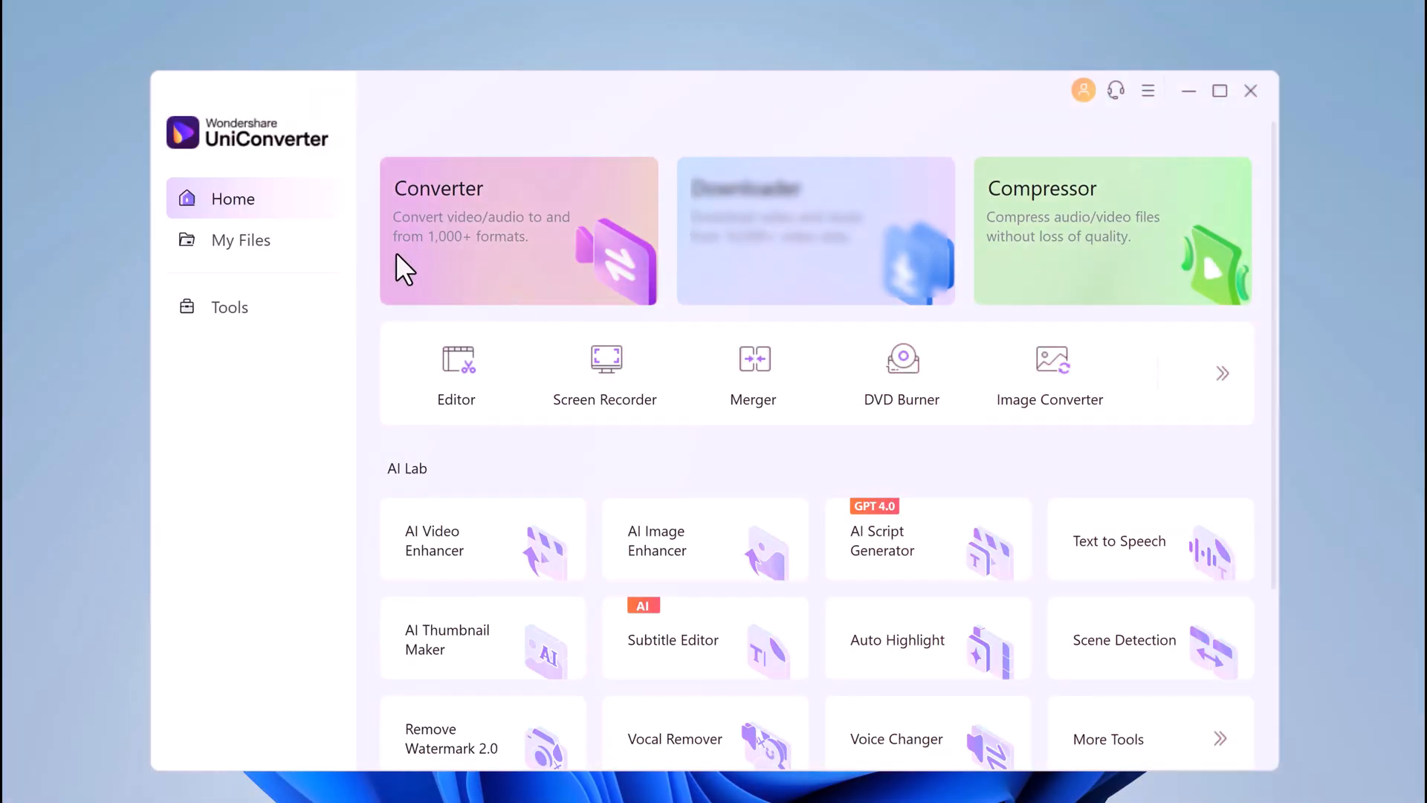
mouse_move(1162, 305)
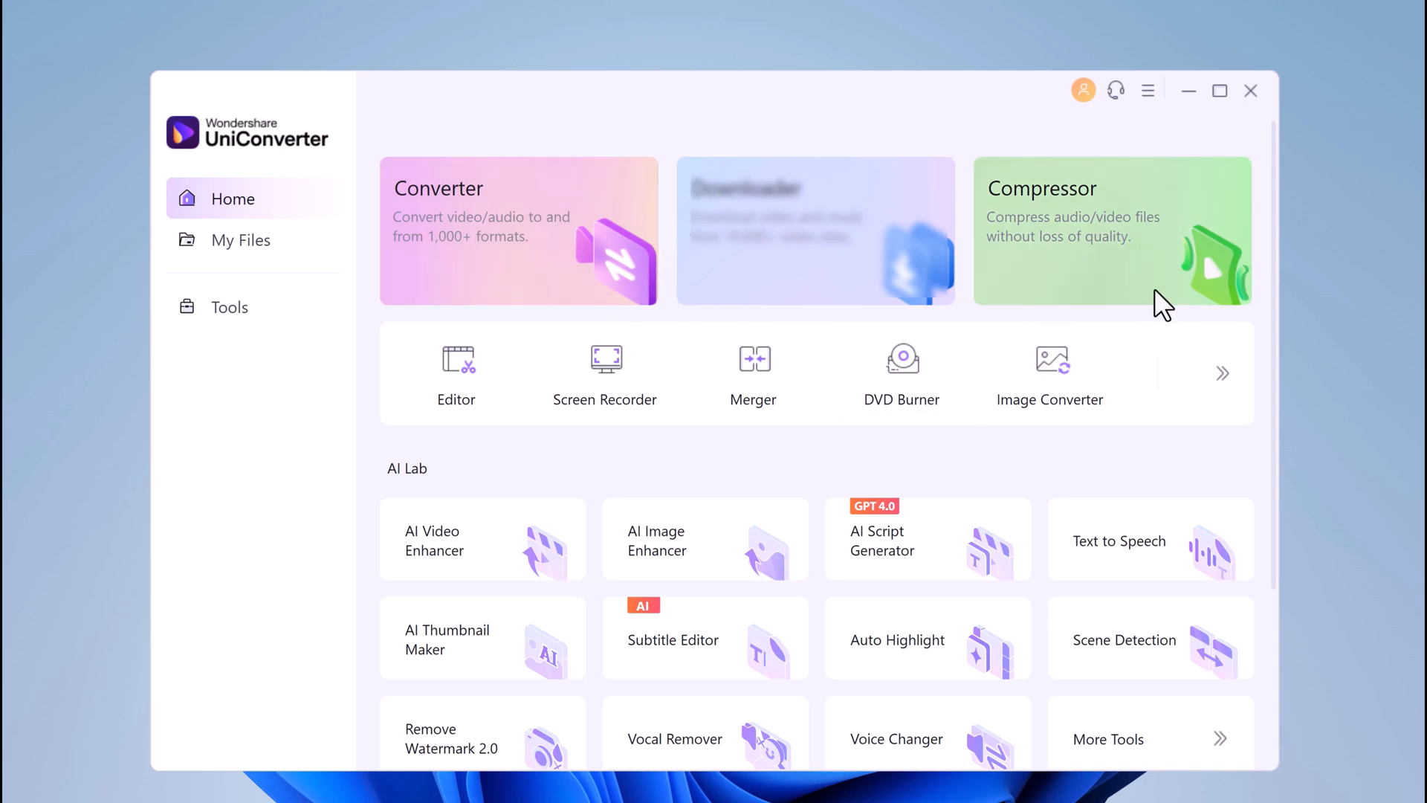
mouse_move(544, 419)
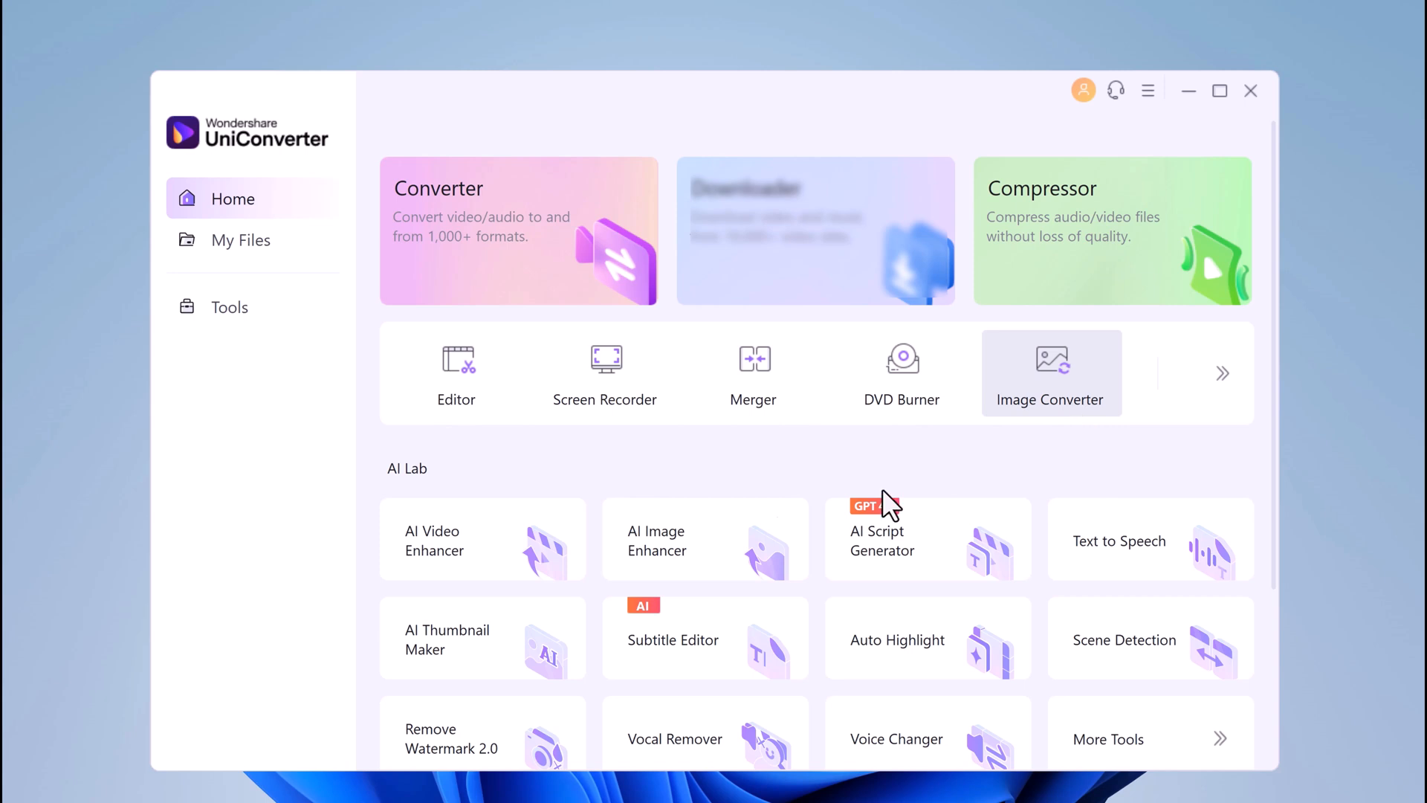
scroll(down, 3)
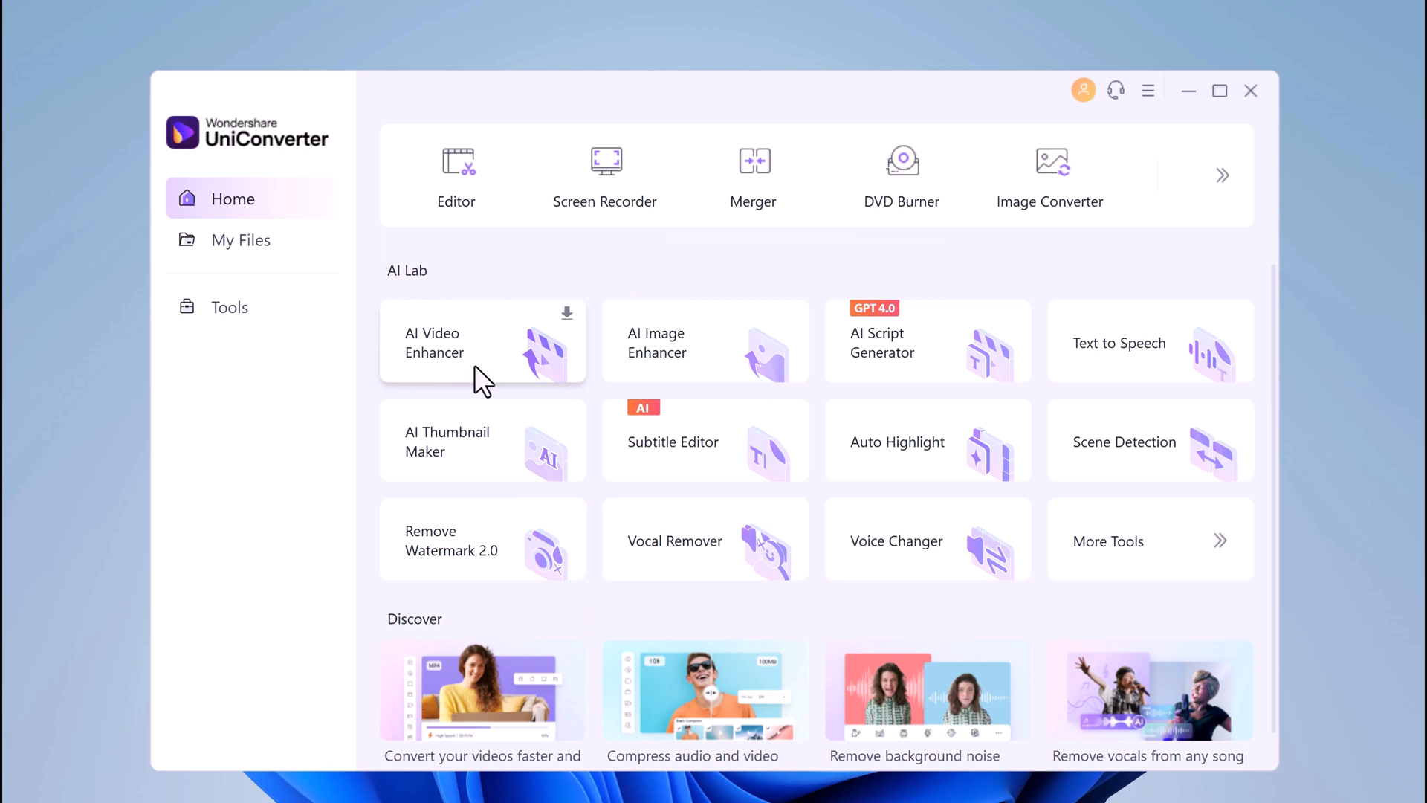
mouse_move(1144, 406)
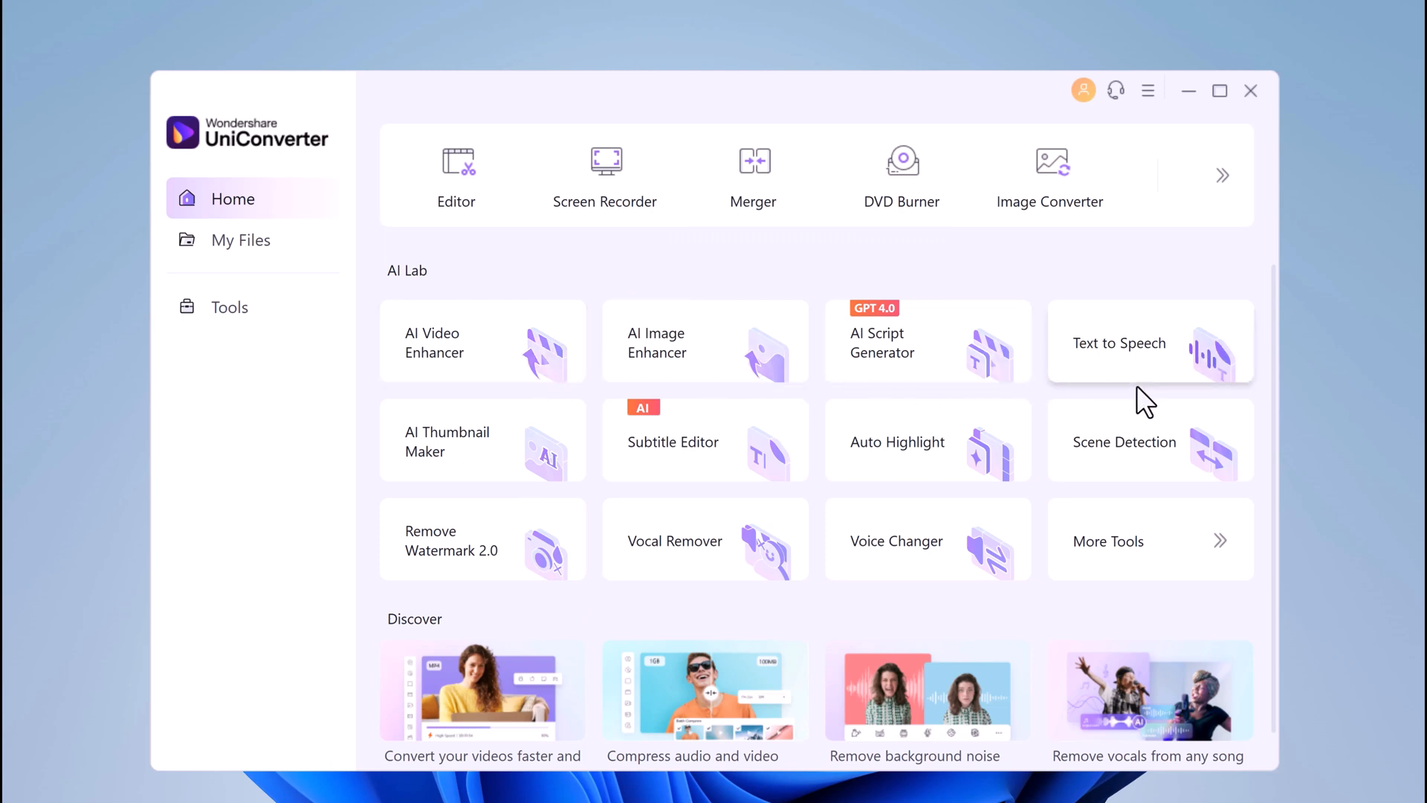
mouse_move(505, 476)
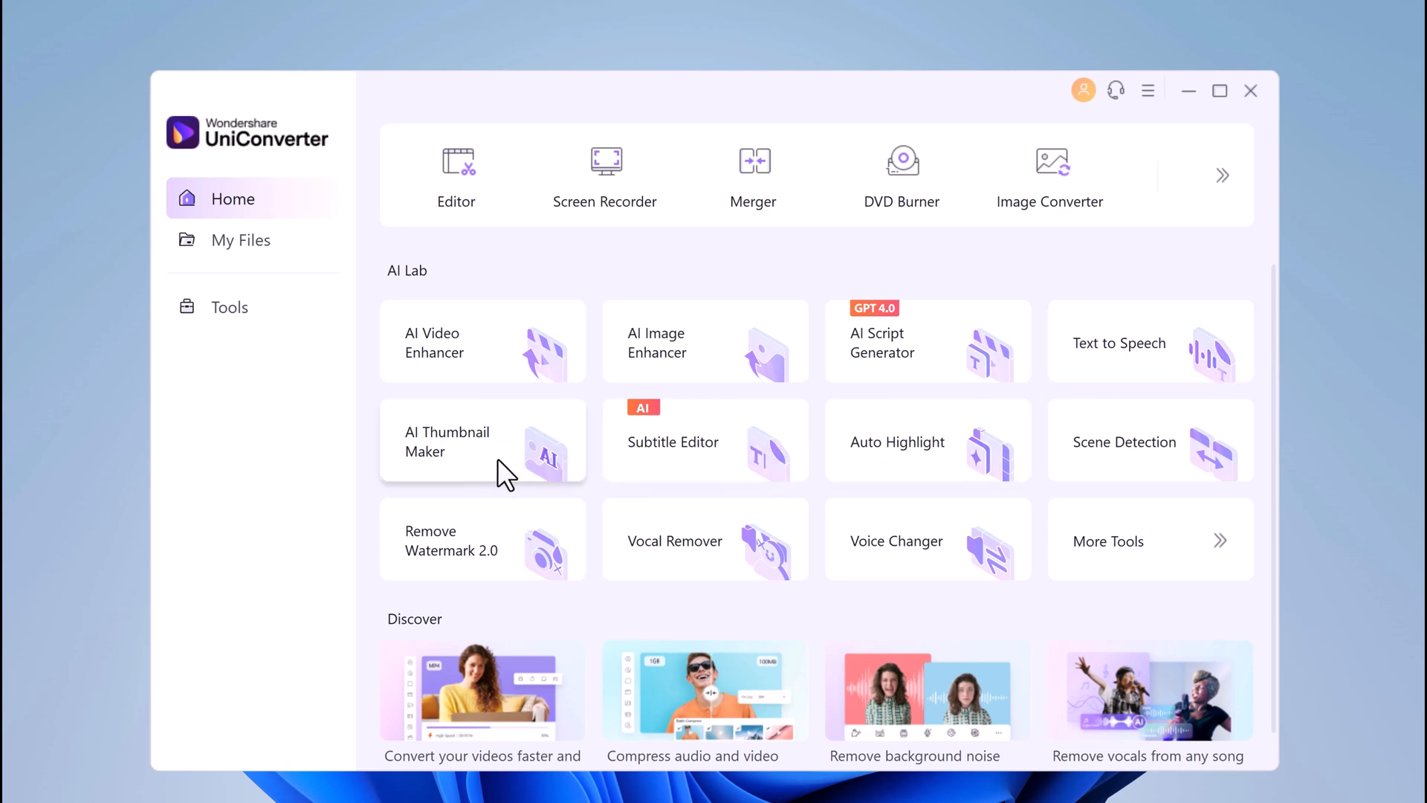
mouse_move(729, 497)
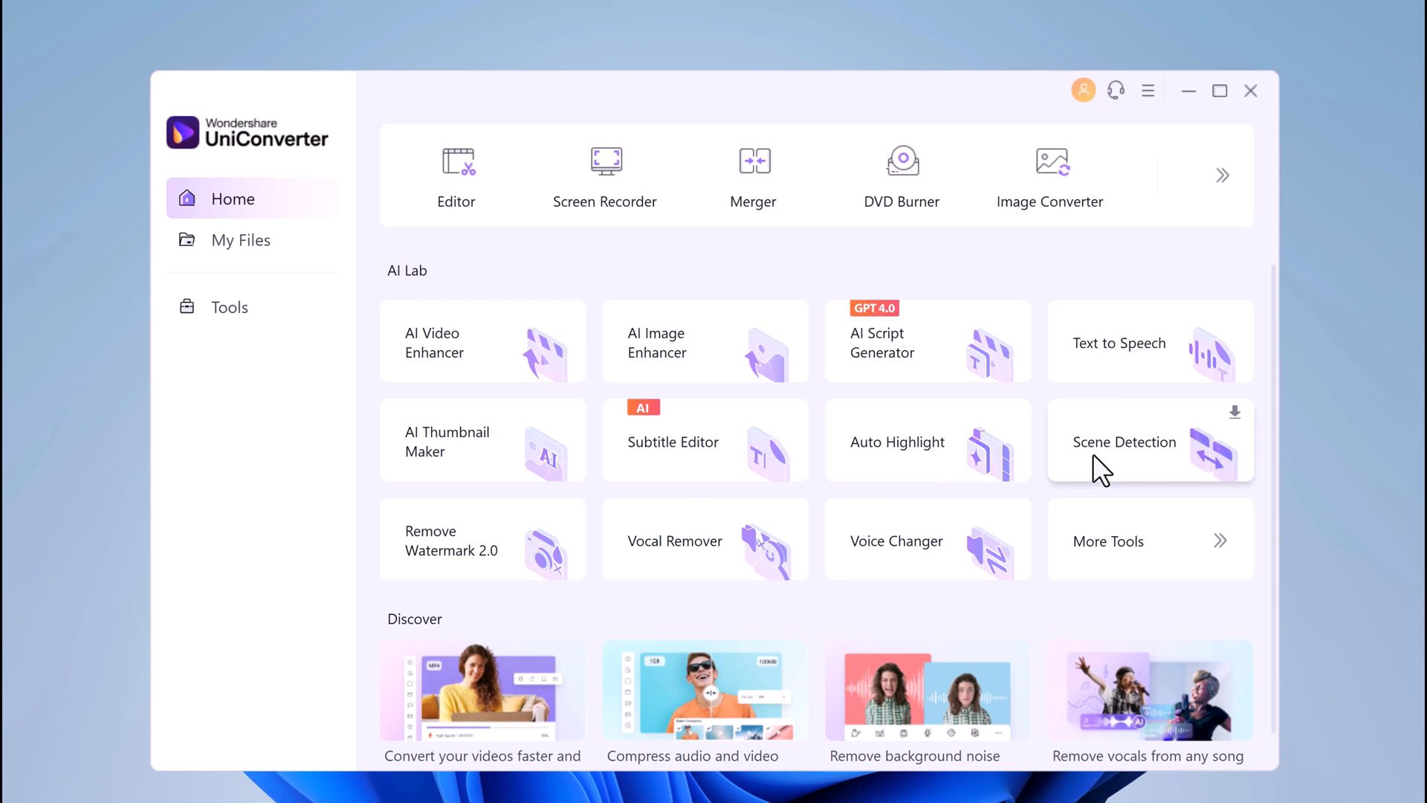
mouse_move(691, 569)
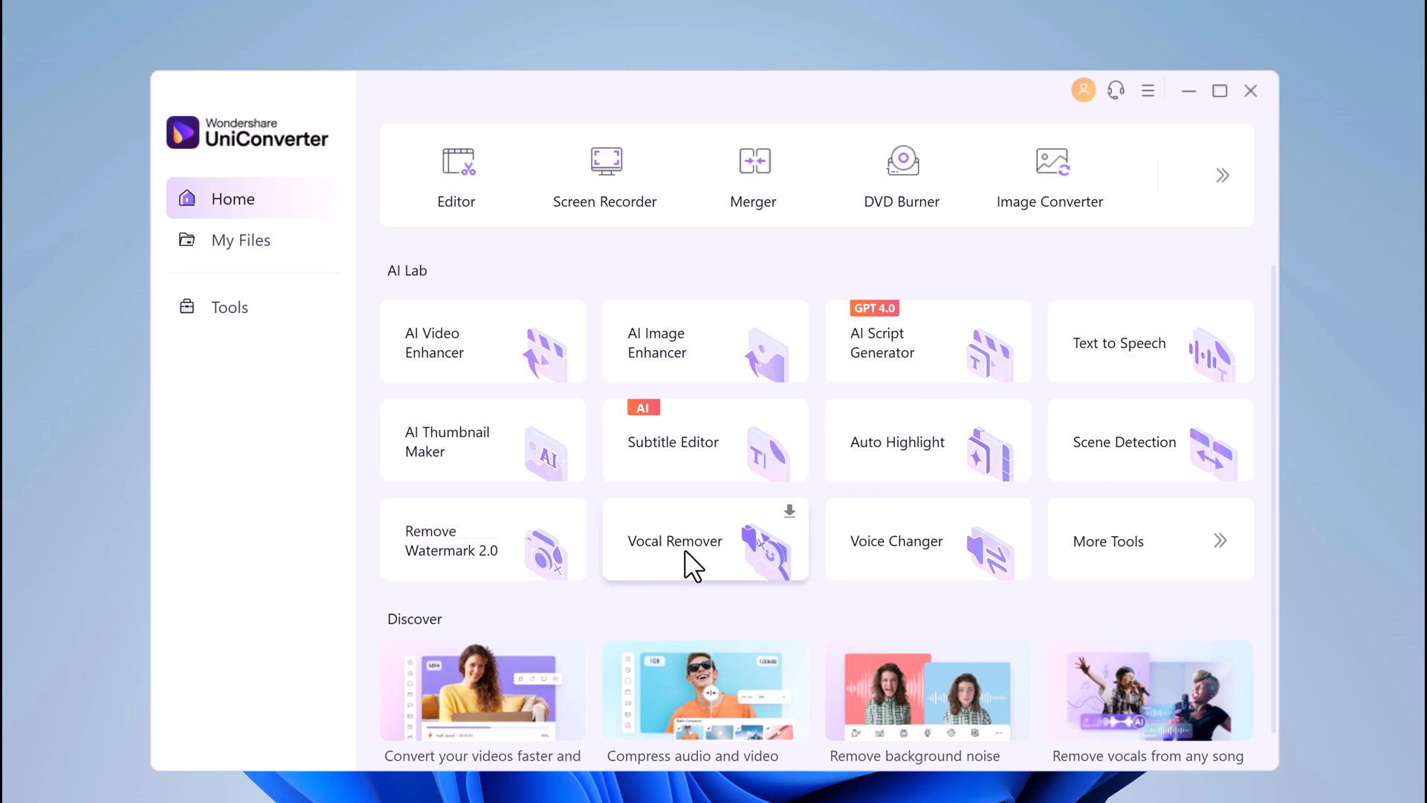
mouse_move(1201, 592)
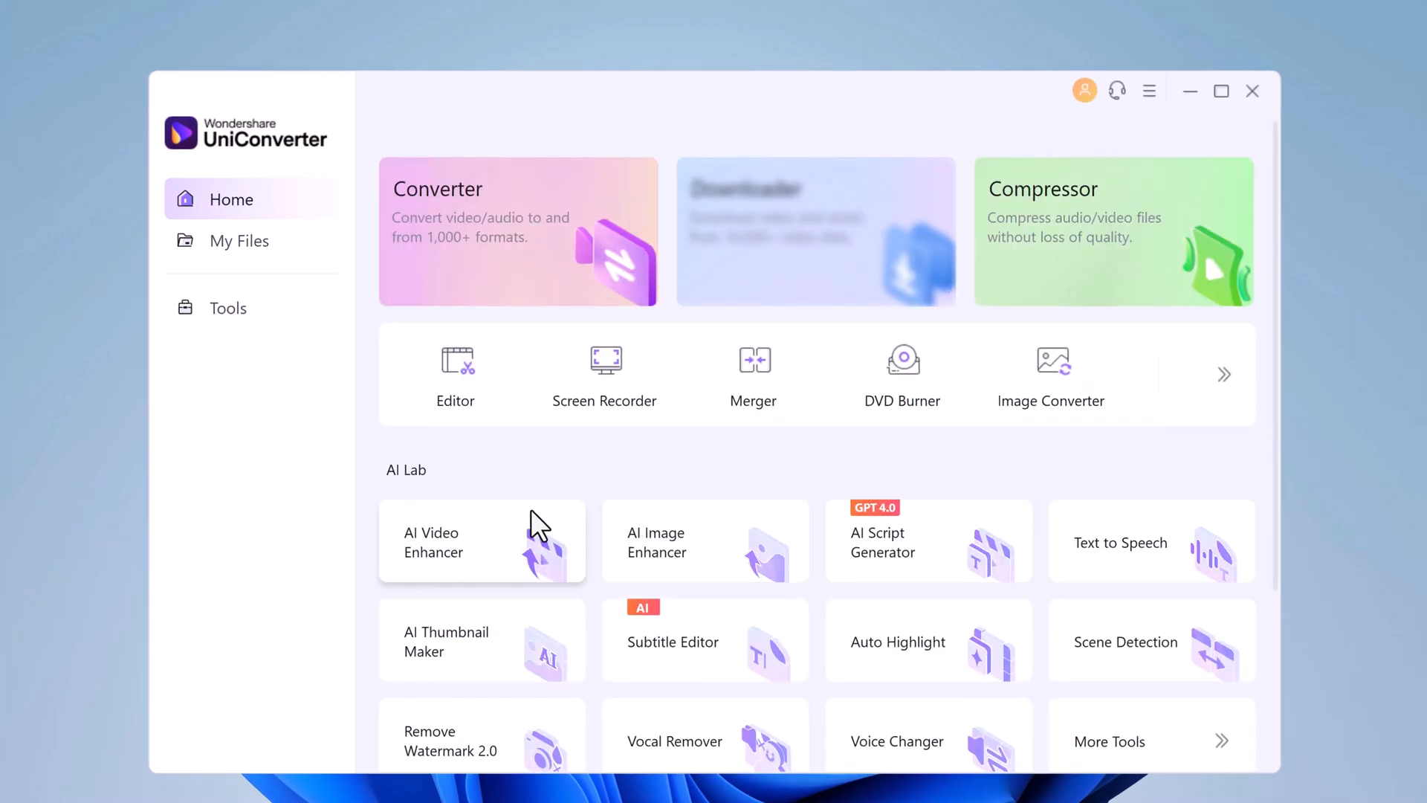
mouse_move(508, 560)
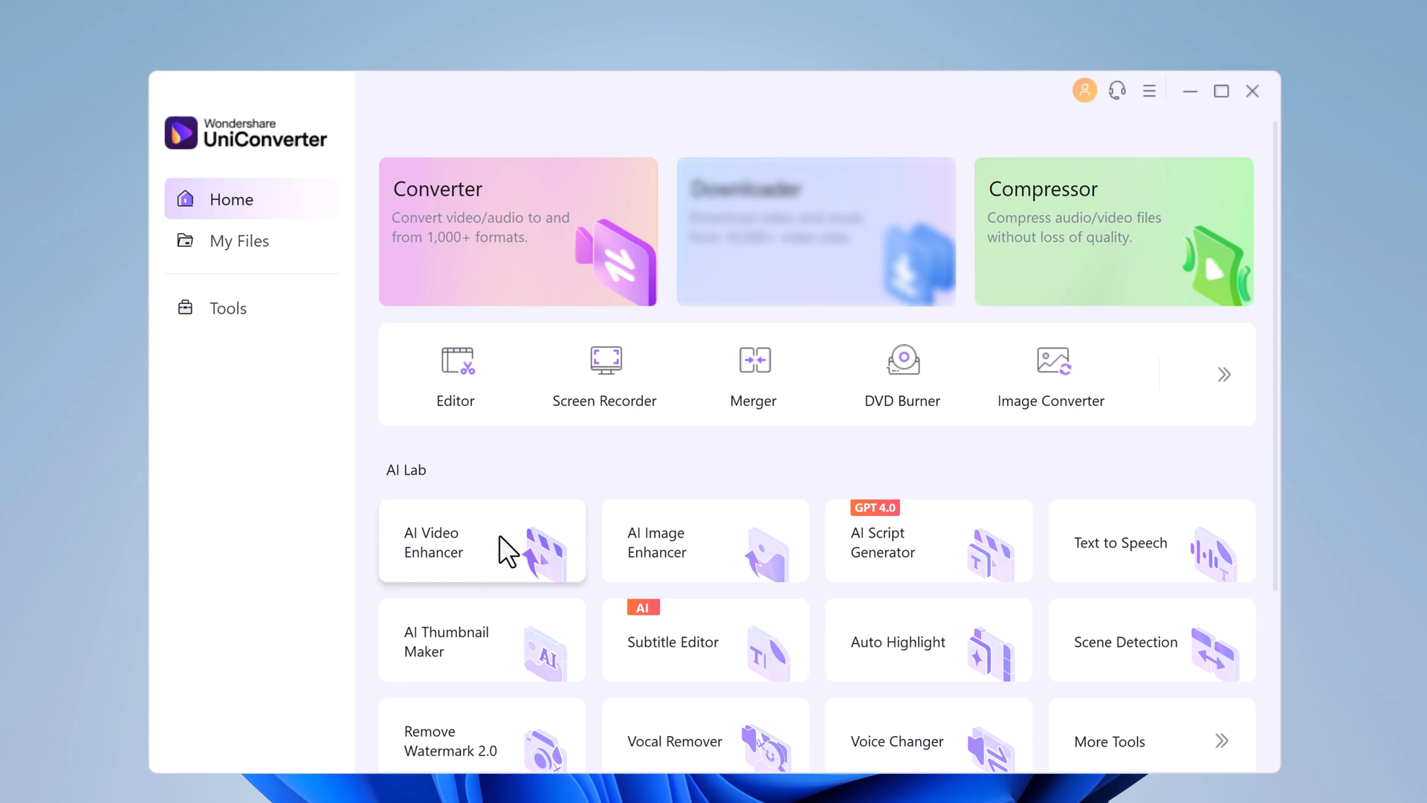
Load the Movie clip into the AI Video Enhancer.
click(481, 542)
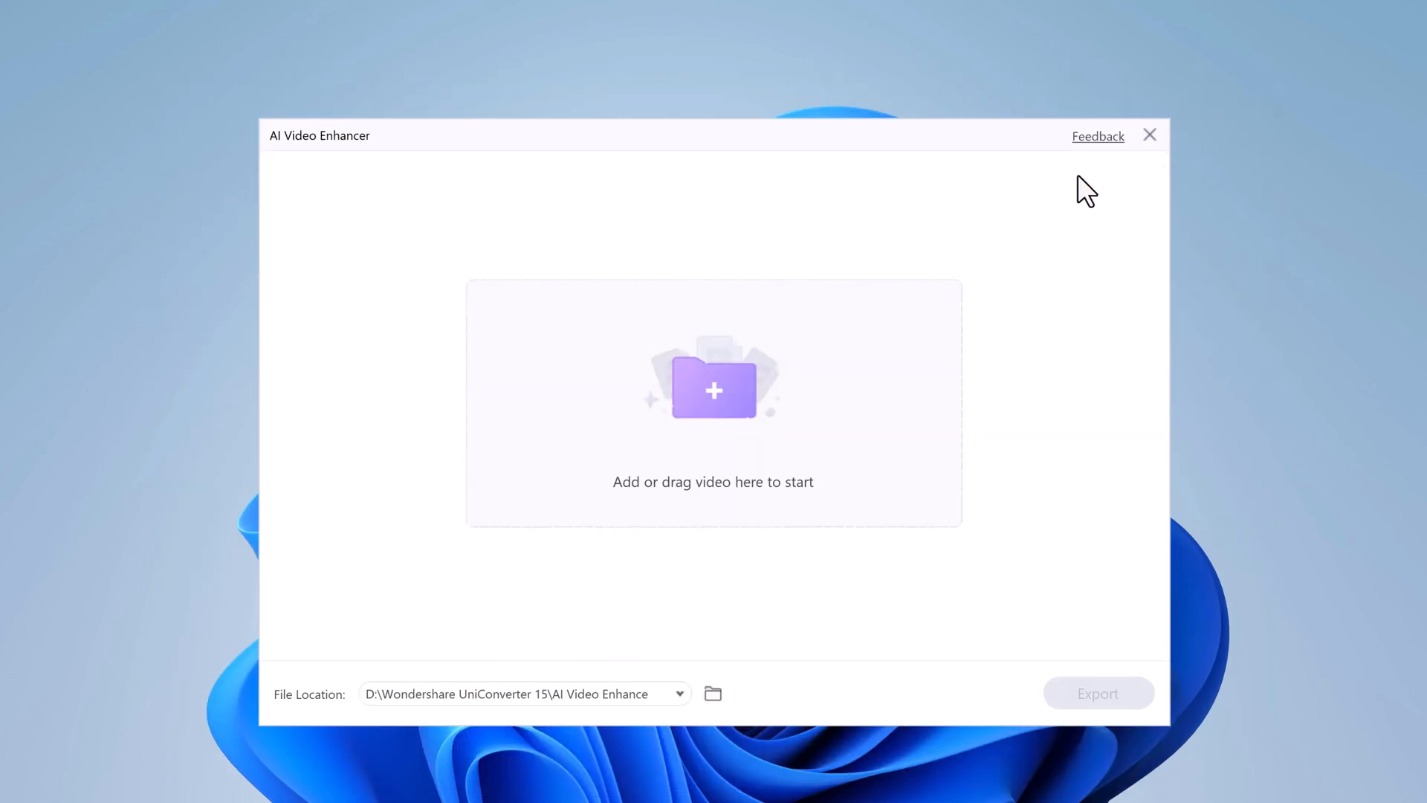
click(713, 390)
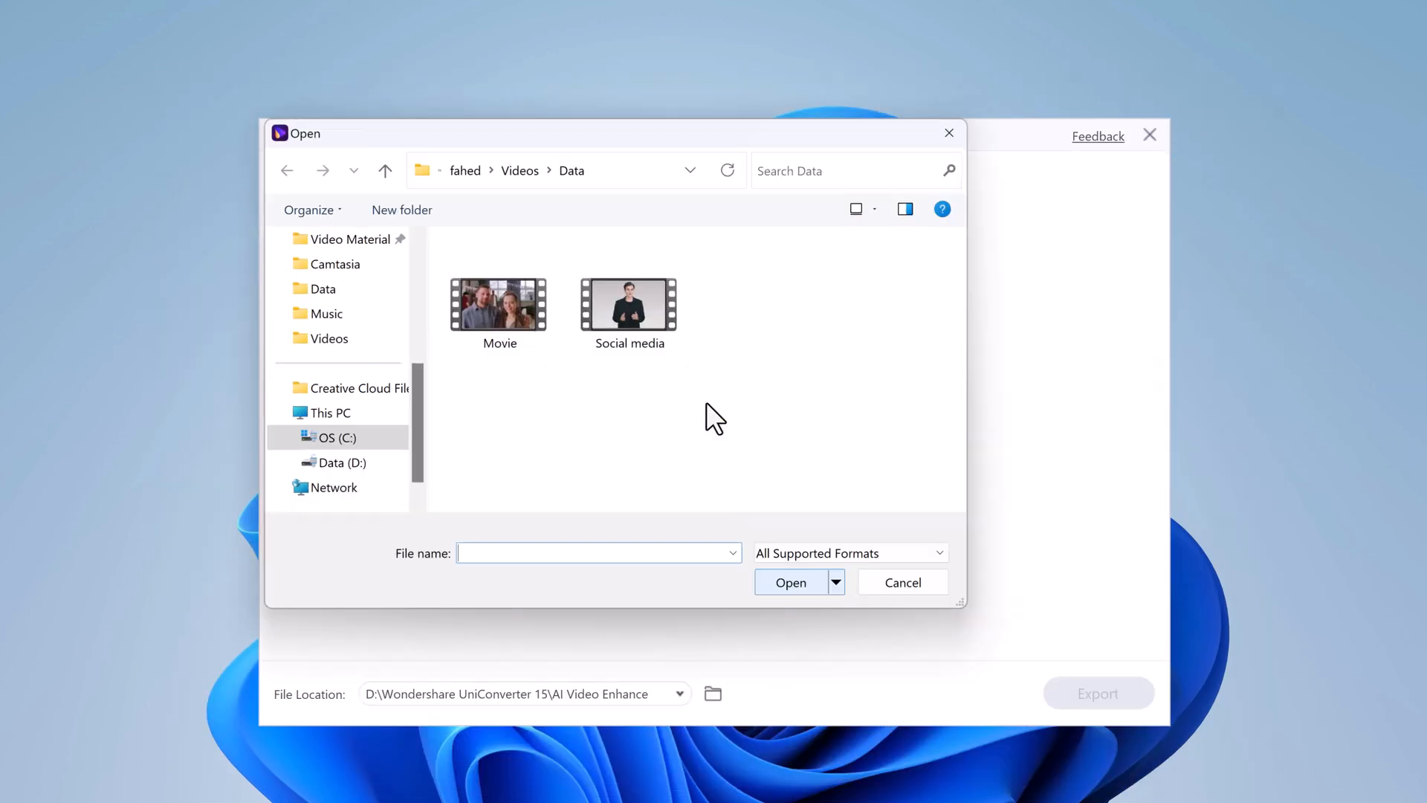
click(498, 307)
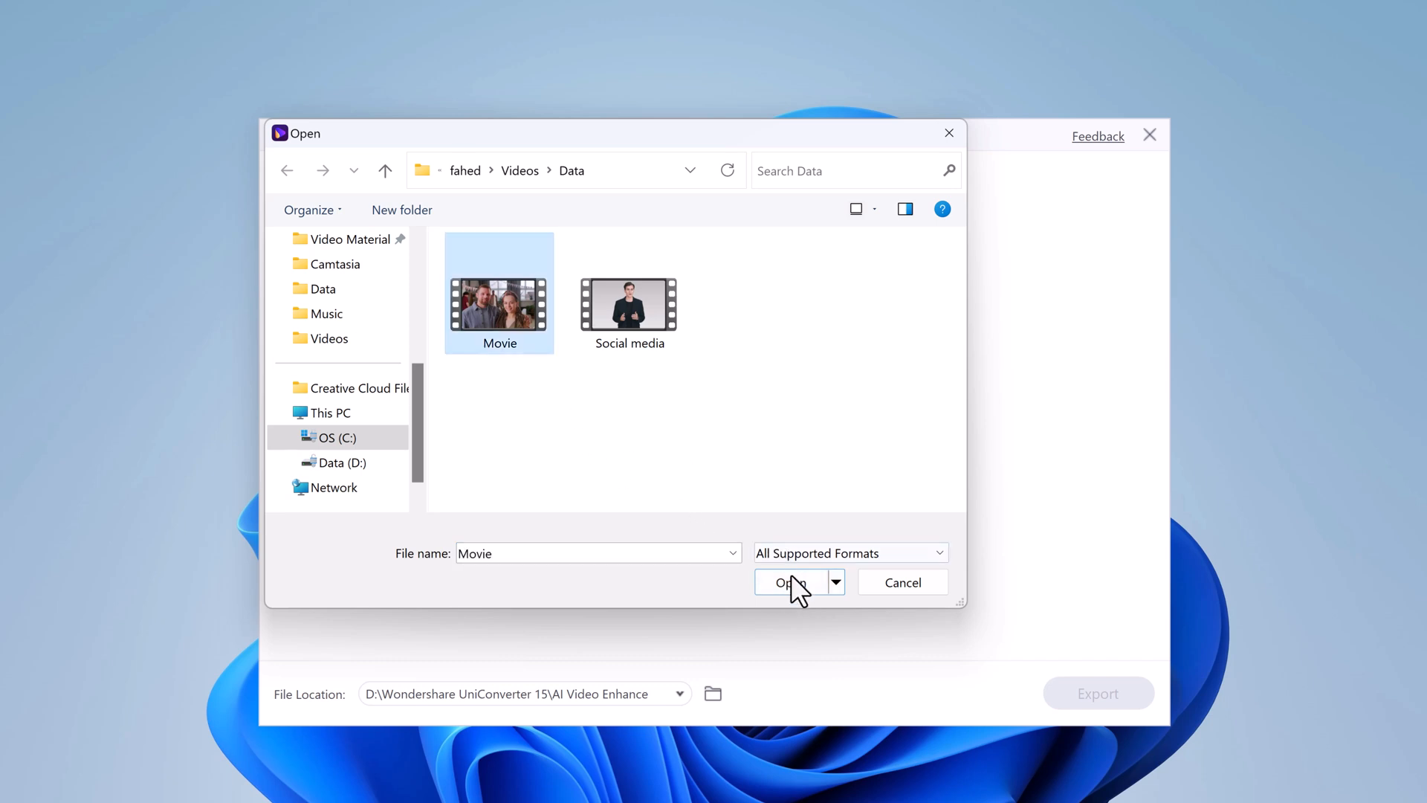
click(786, 582)
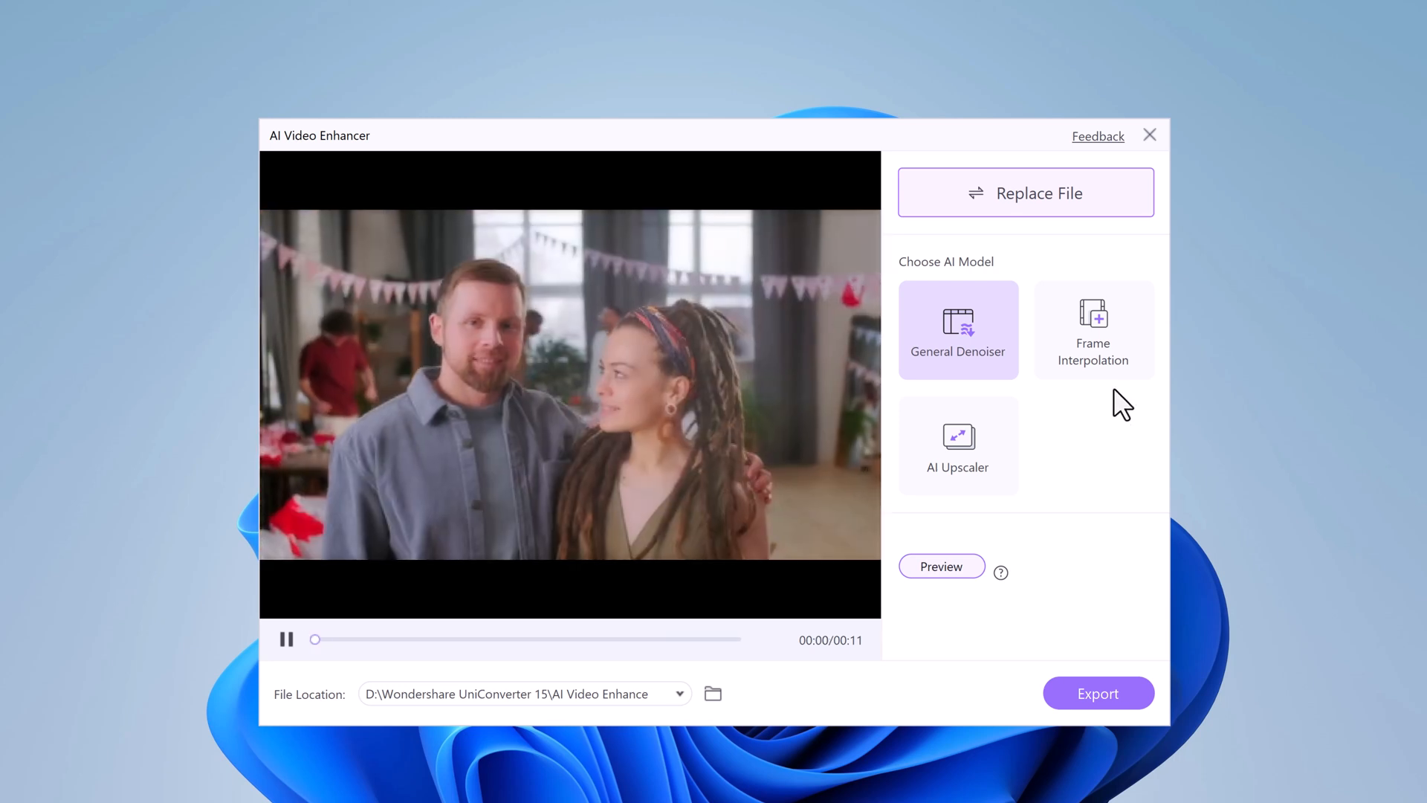
Switch the model from Frame Interpolation to AI Upscaler at 4X (1704×960).
click(1093, 329)
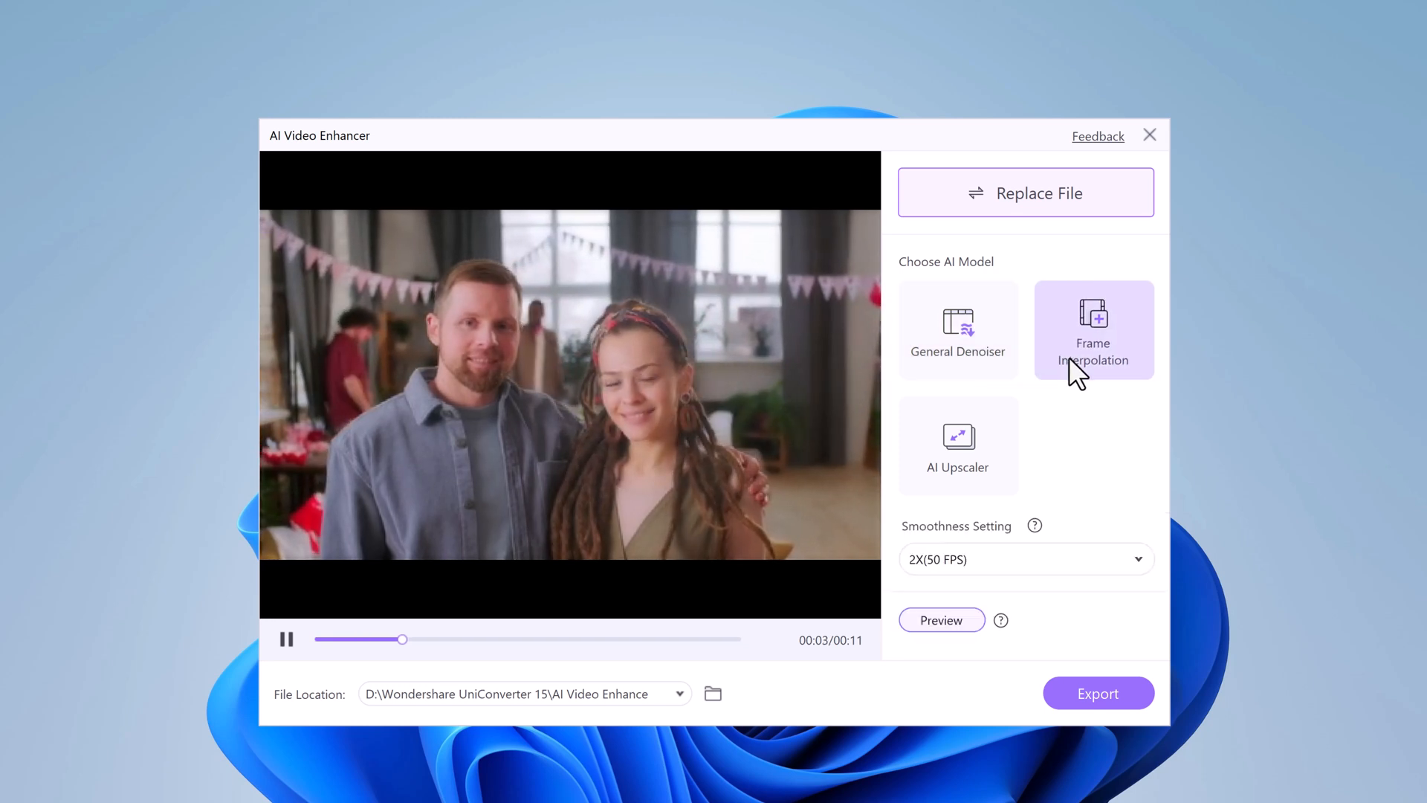
mouse_move(1075, 382)
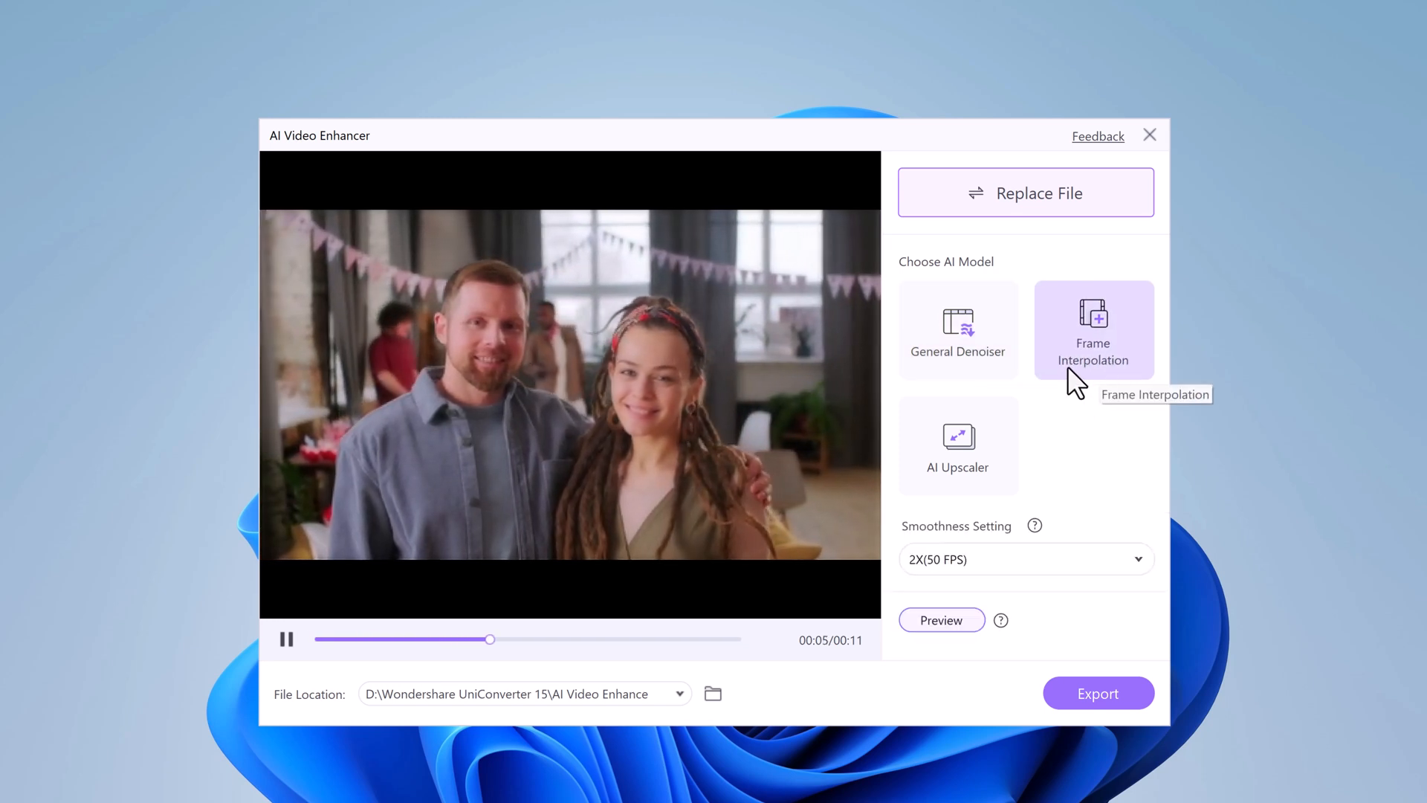
mouse_move(995, 476)
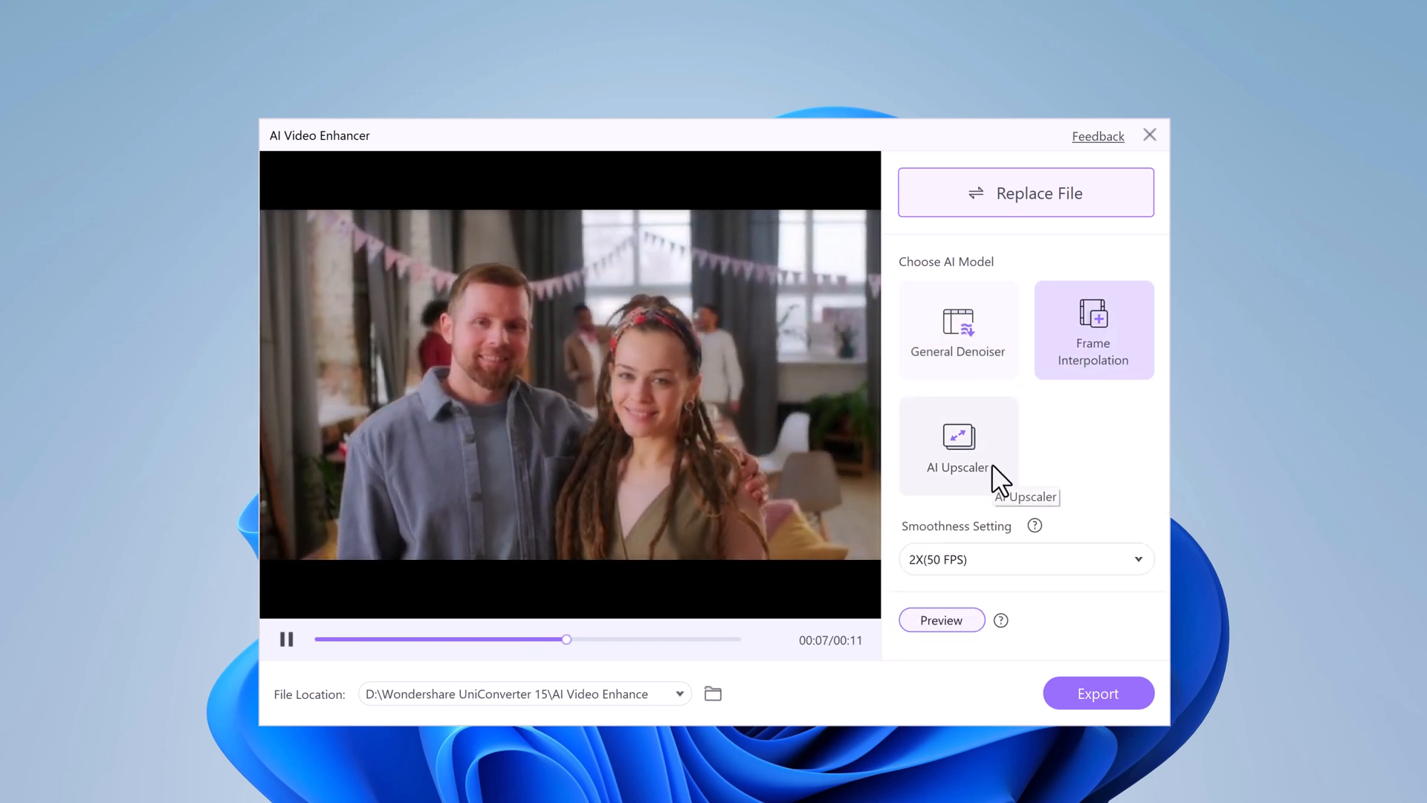
click(958, 445)
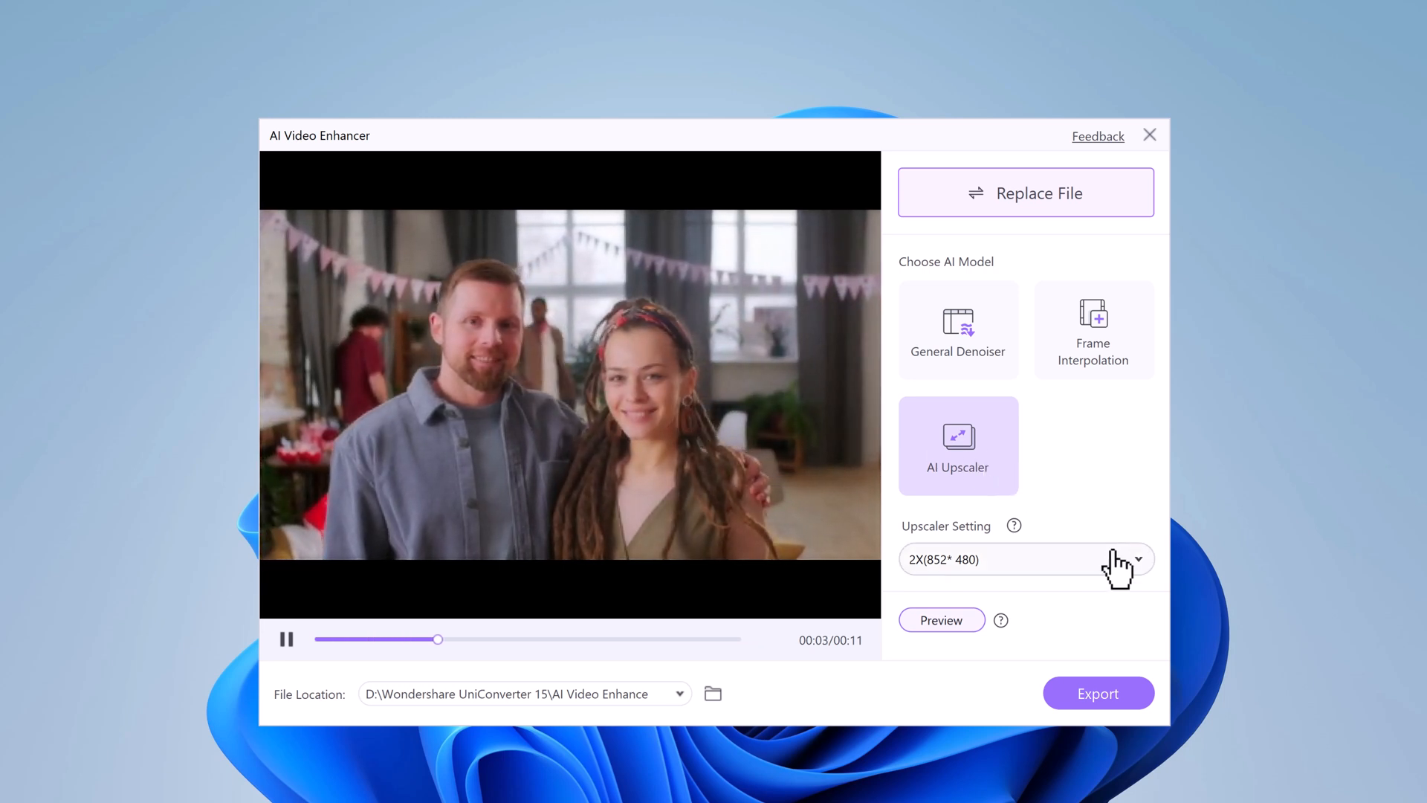
click(1137, 559)
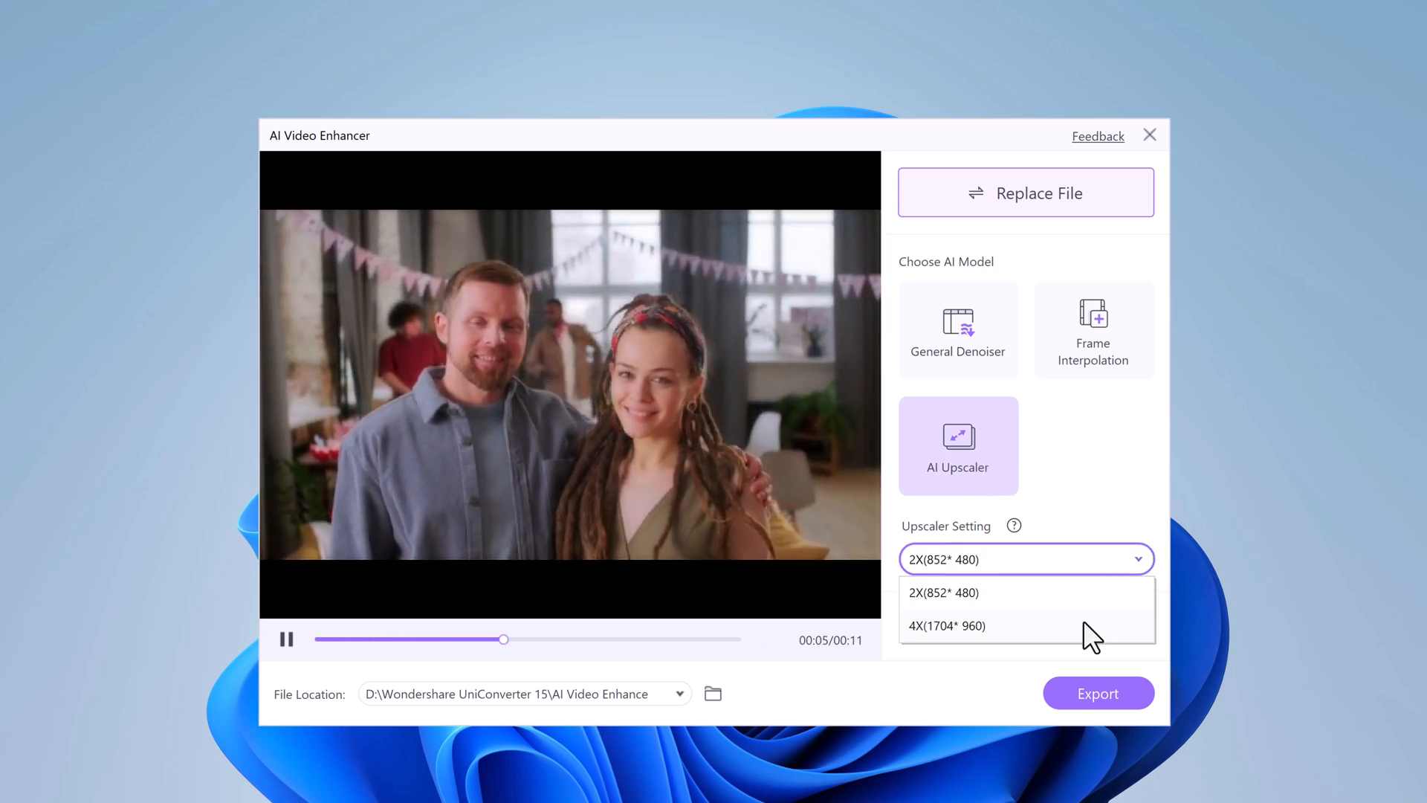
click(947, 626)
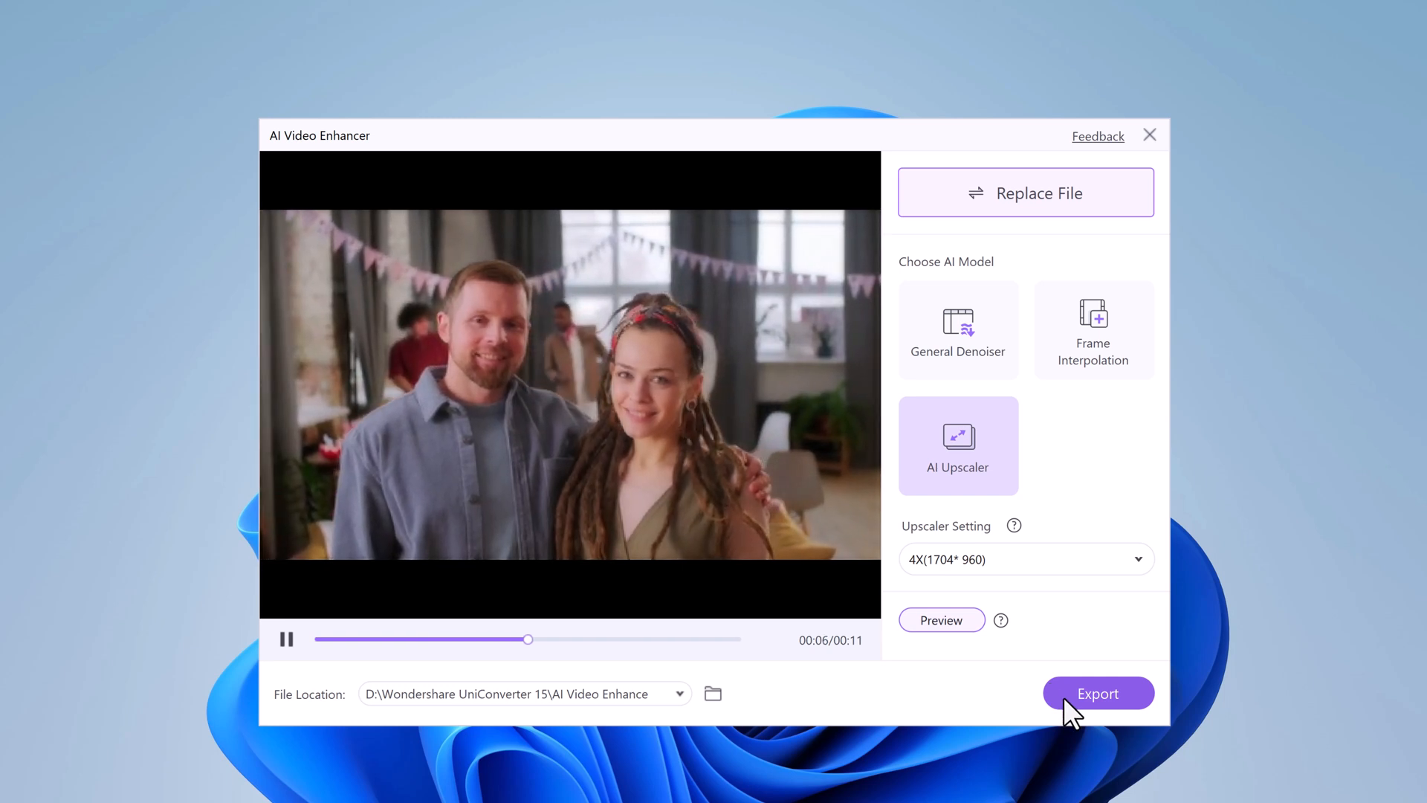
Open the AI Video Enhance output folder and play the enhanced Movie video.
click(1098, 693)
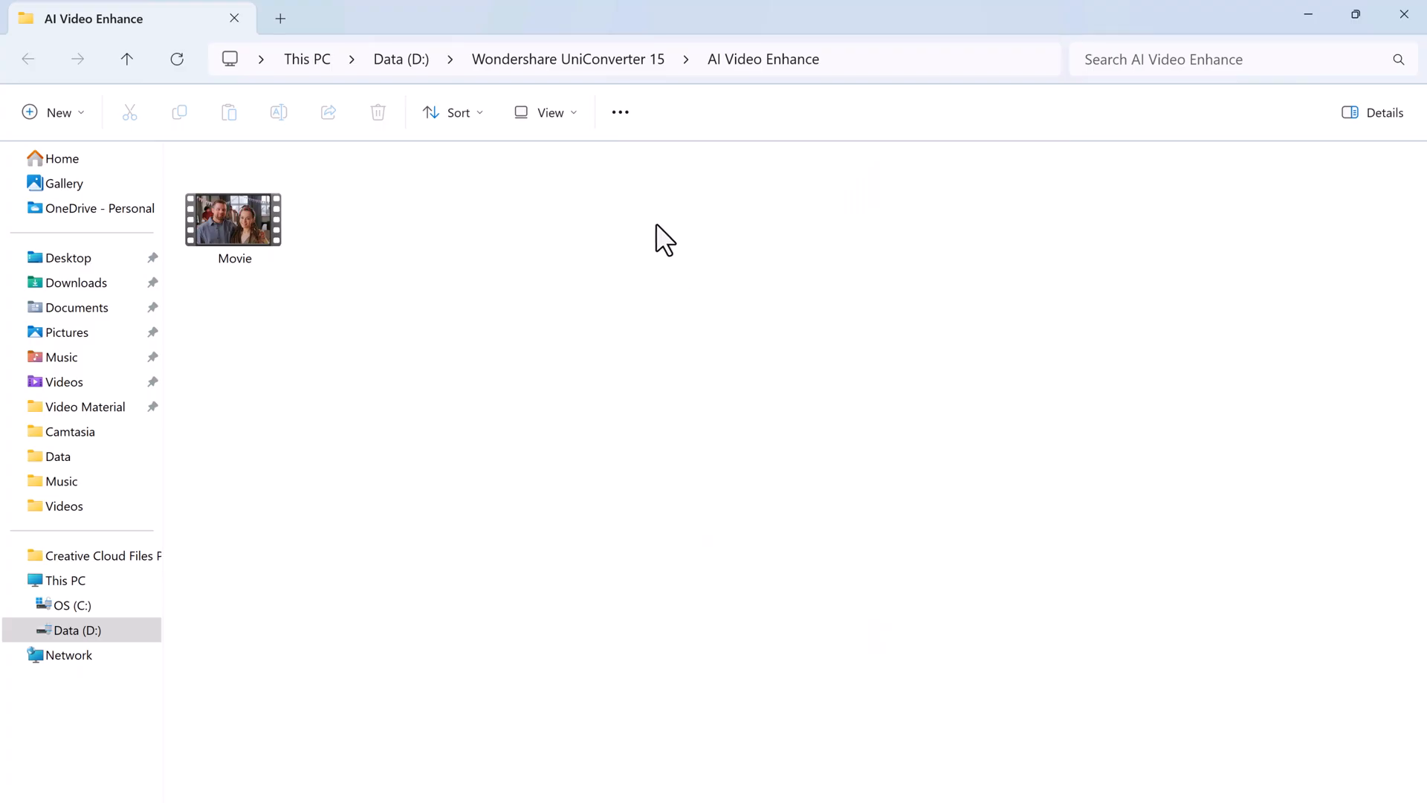
double_click(233, 219)
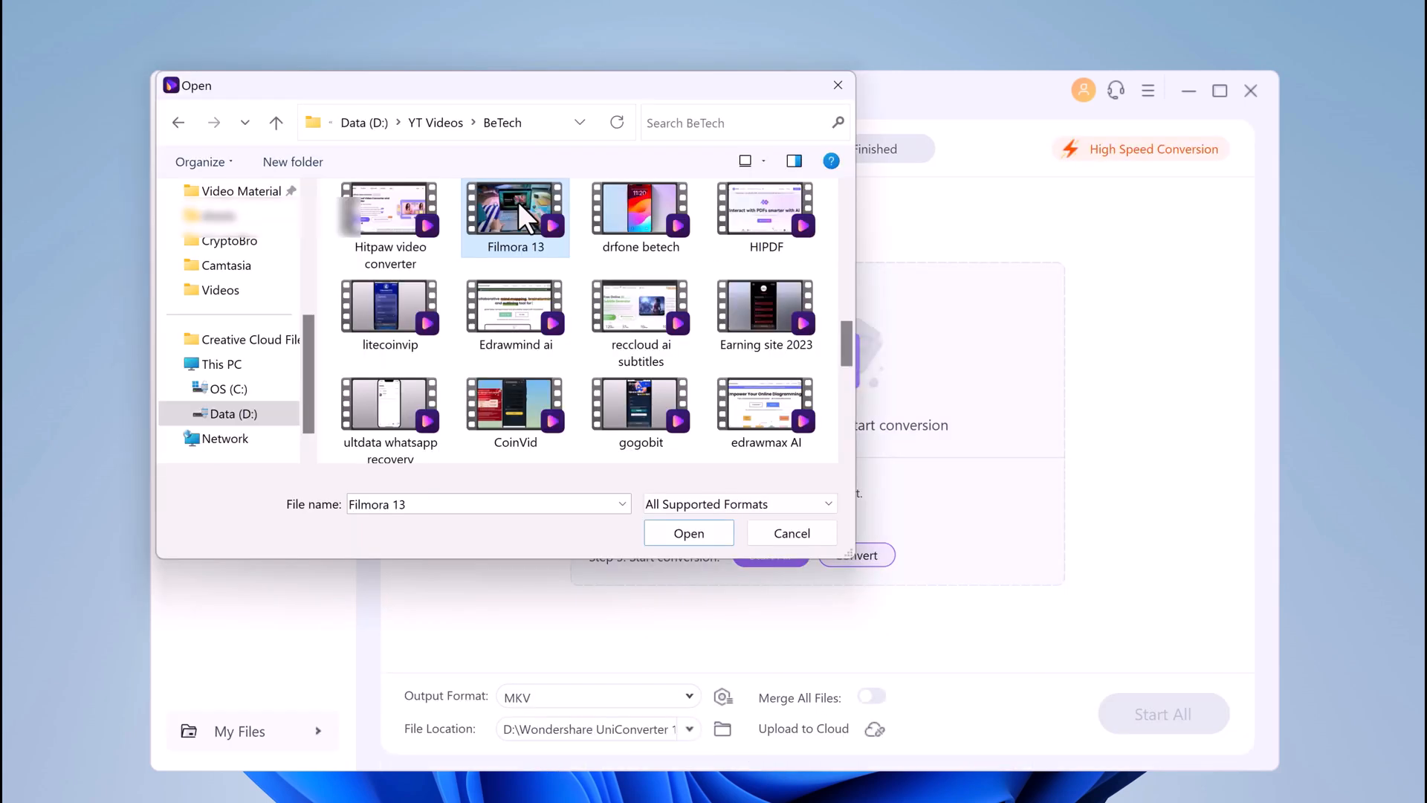
Open Filmora 13 from the BeTech folder into the Converter.
click(688, 533)
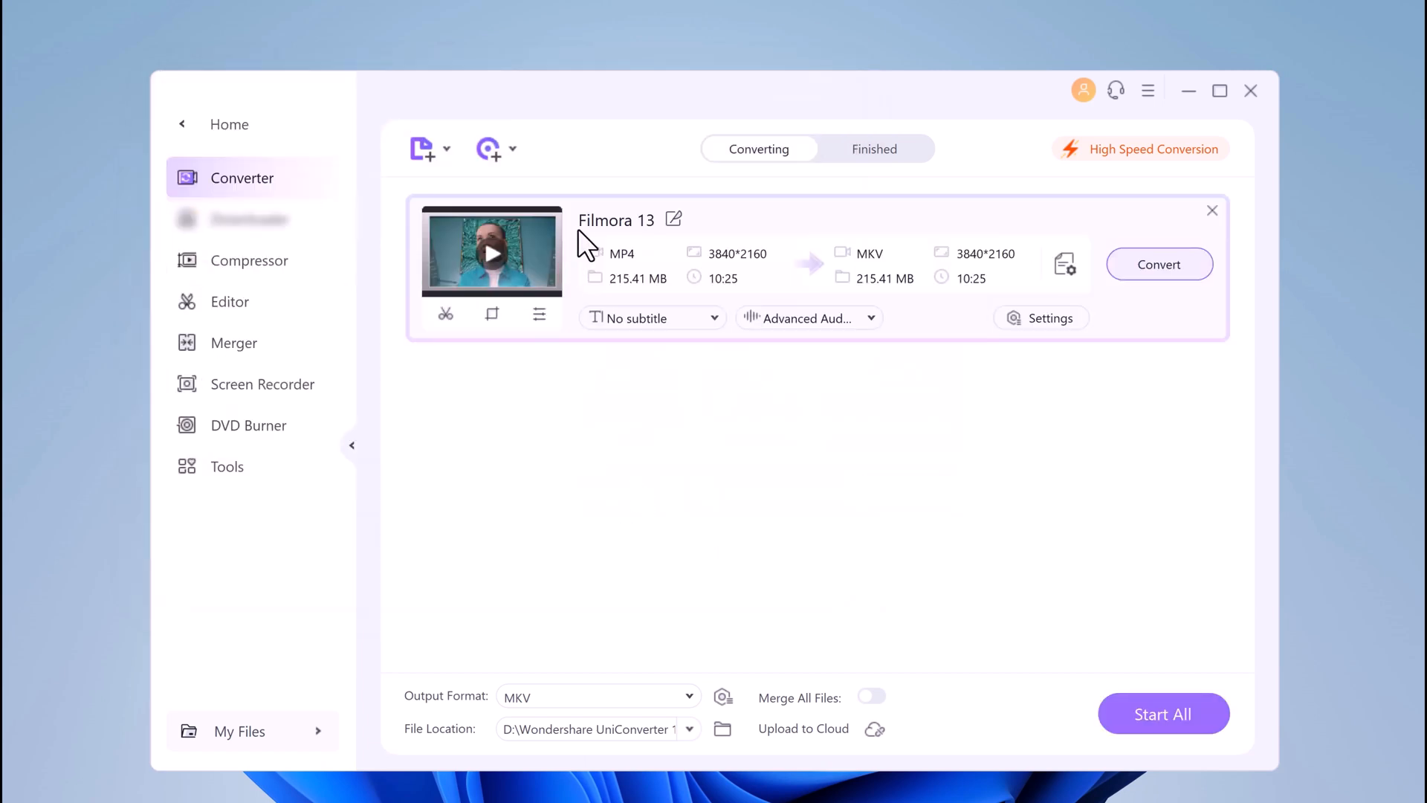
mouse_move(541, 256)
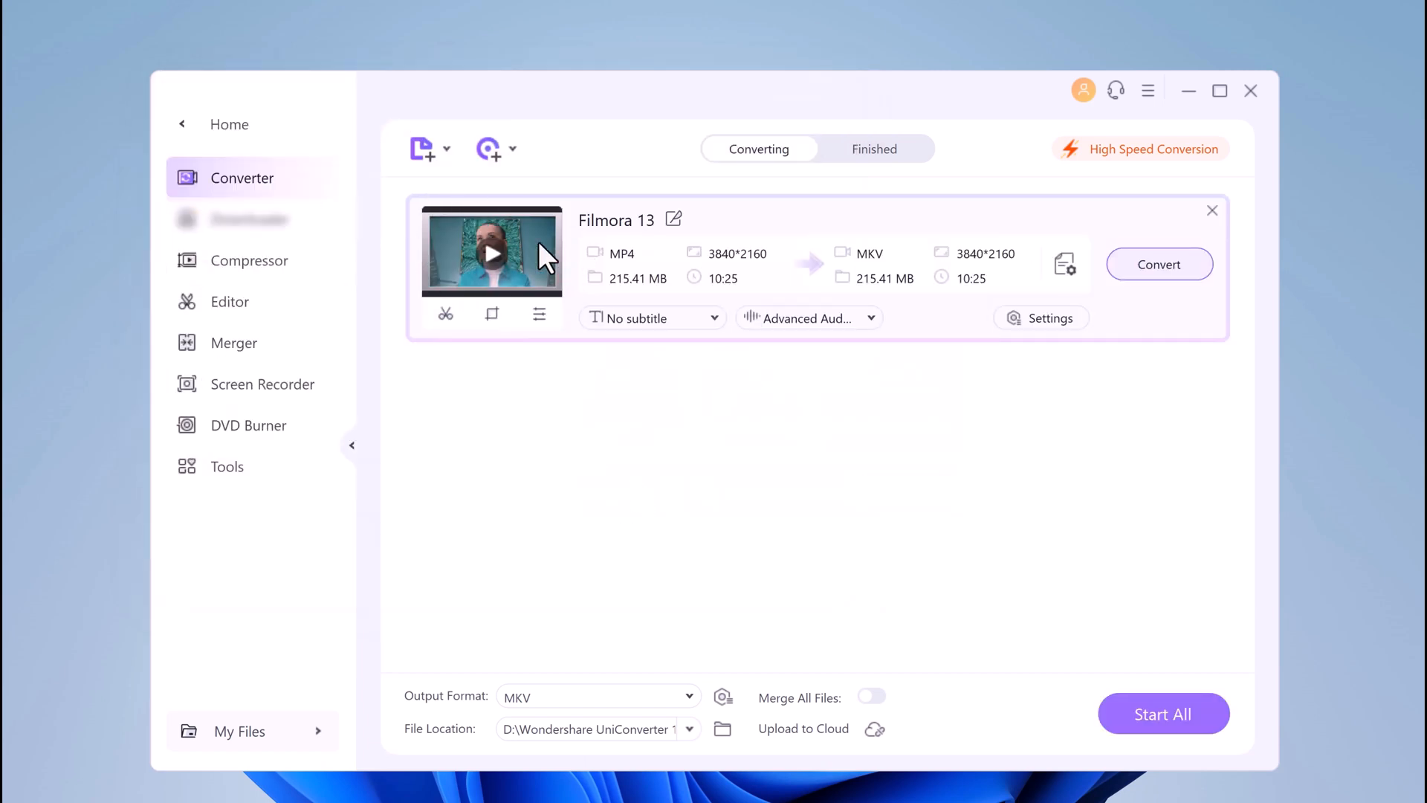
mouse_move(1065, 263)
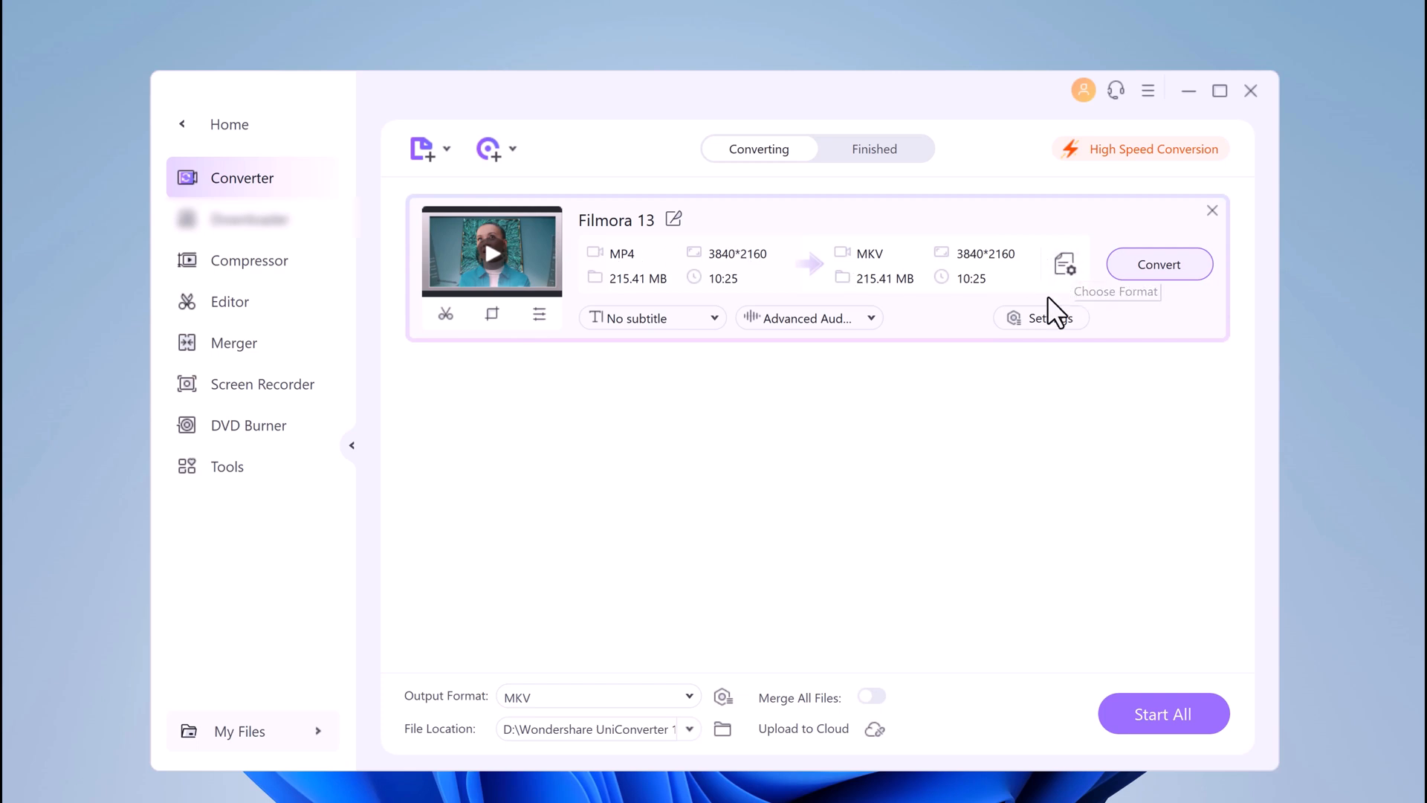
mouse_move(601, 305)
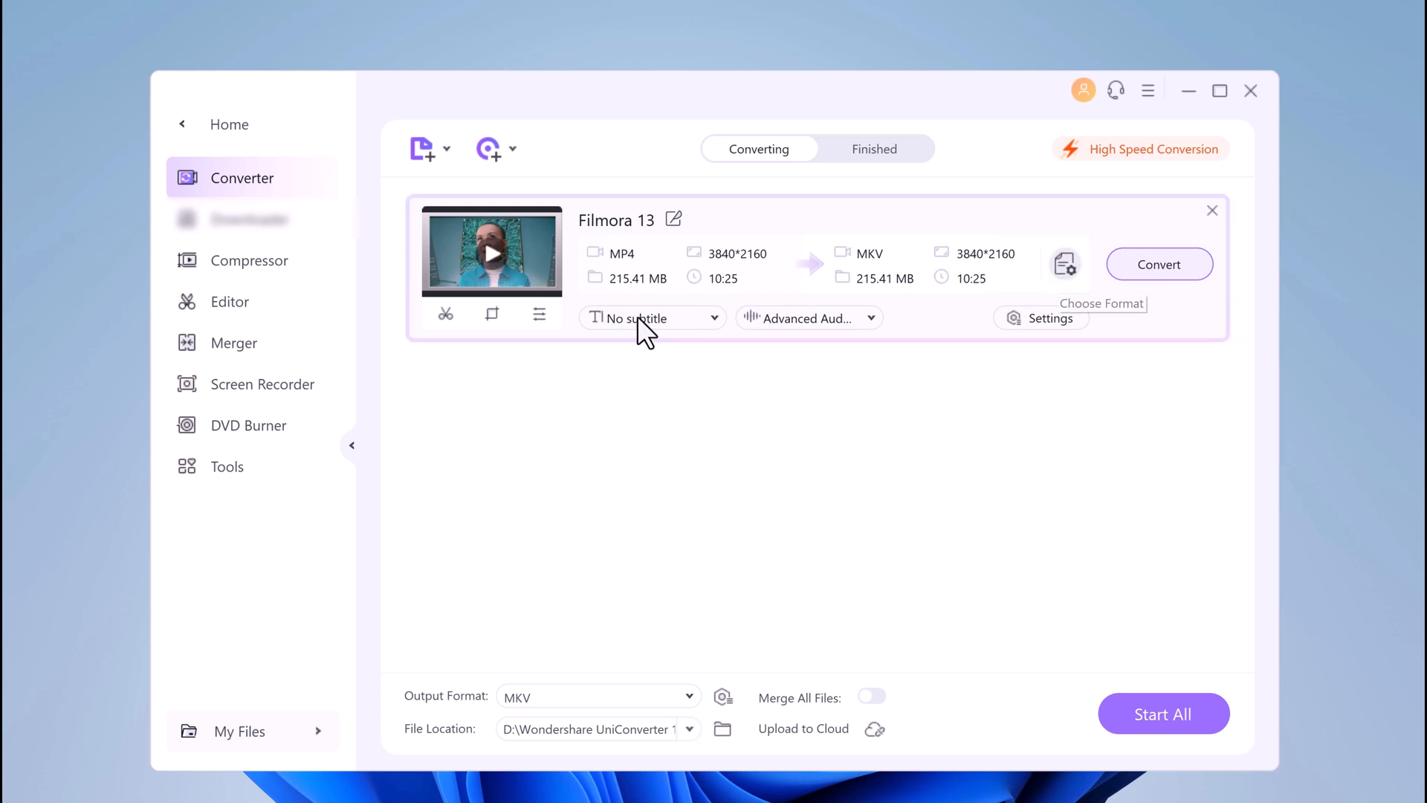
click(1065, 264)
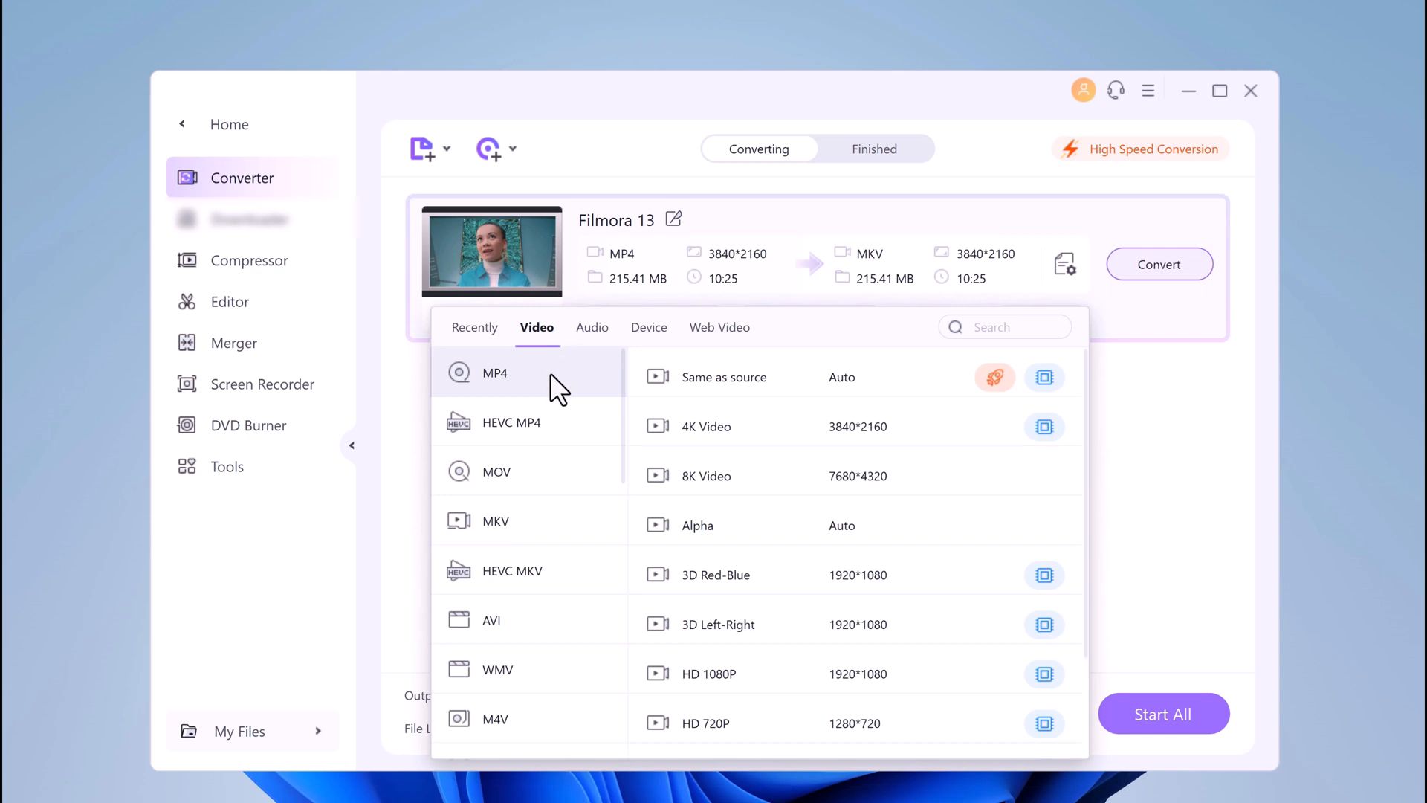
scroll(down, 3)
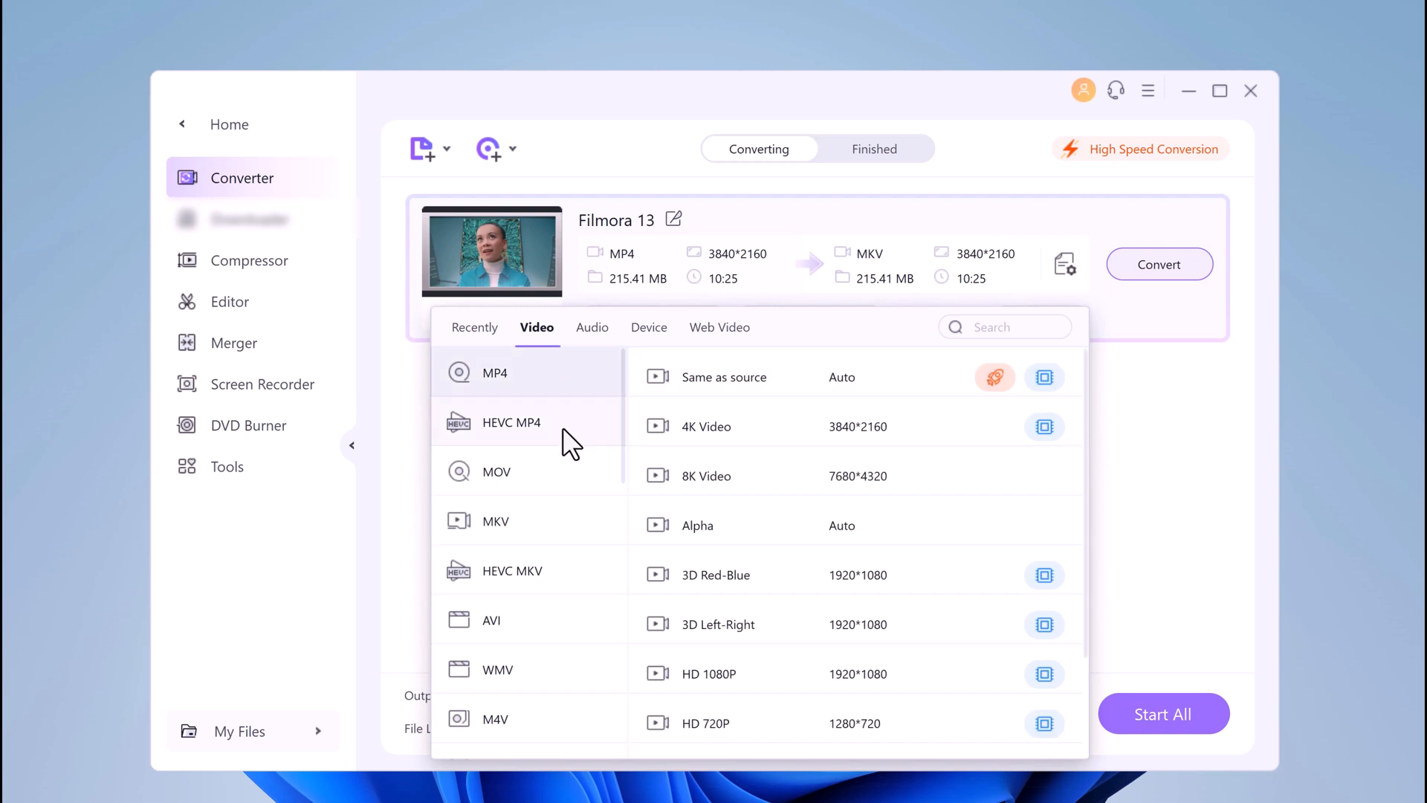
scroll(down, 3)
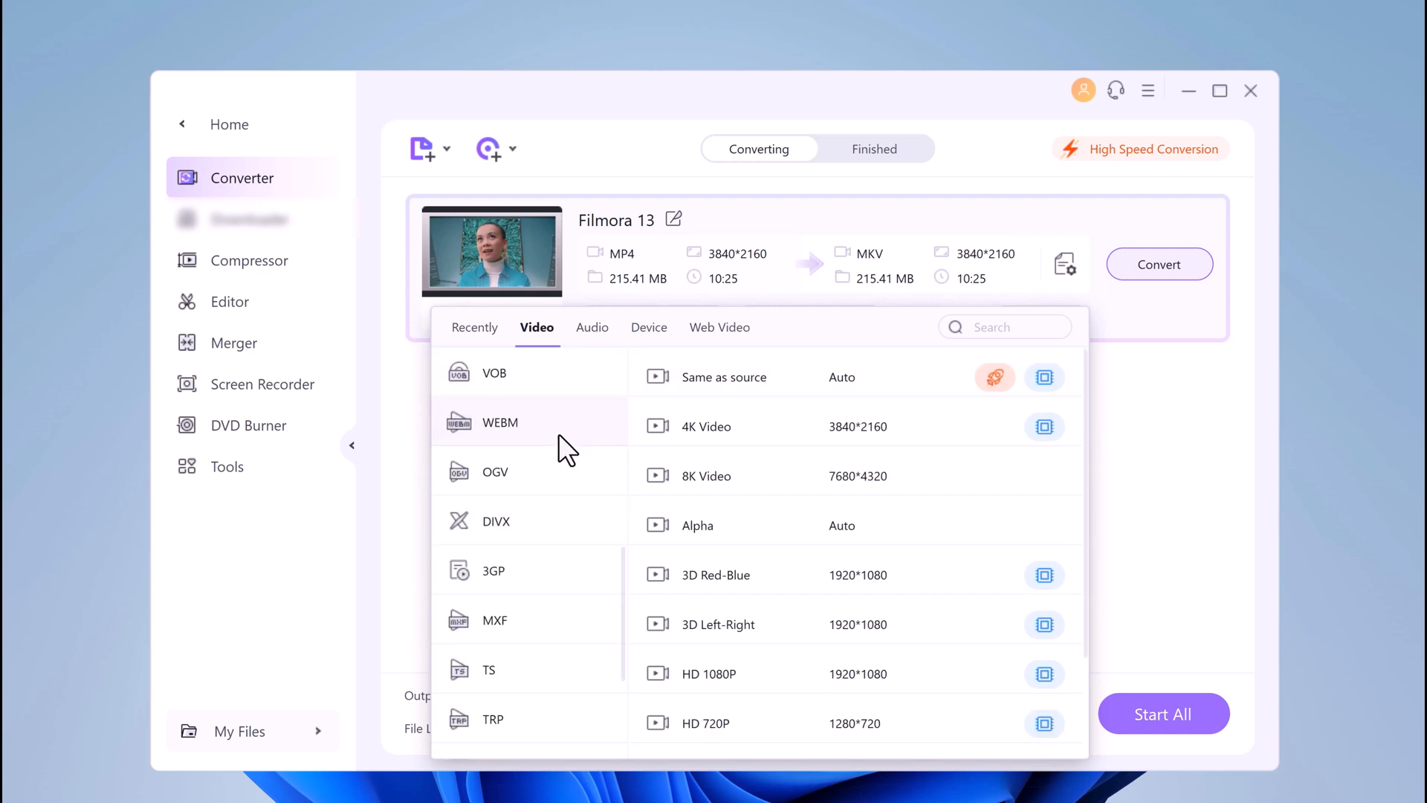
click(592, 327)
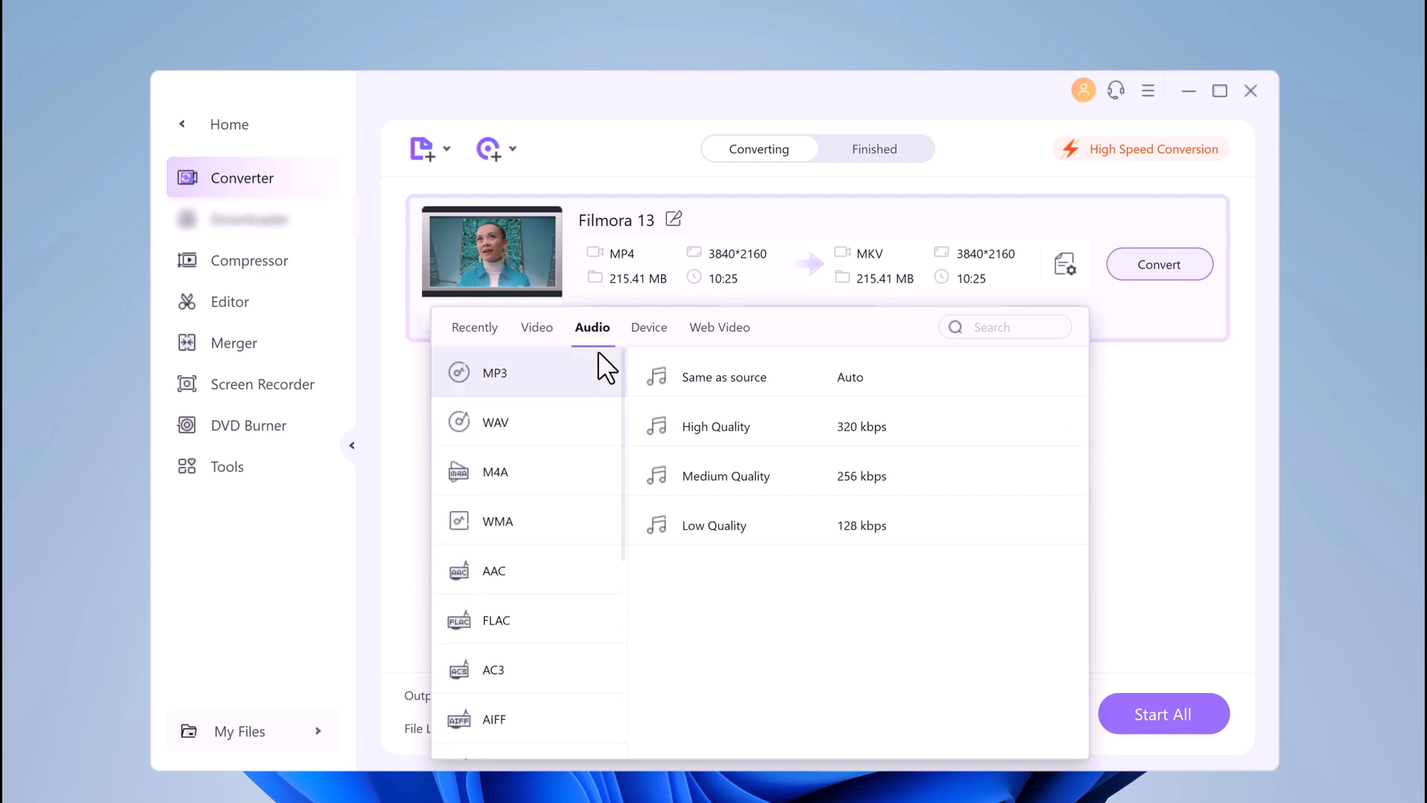
click(649, 327)
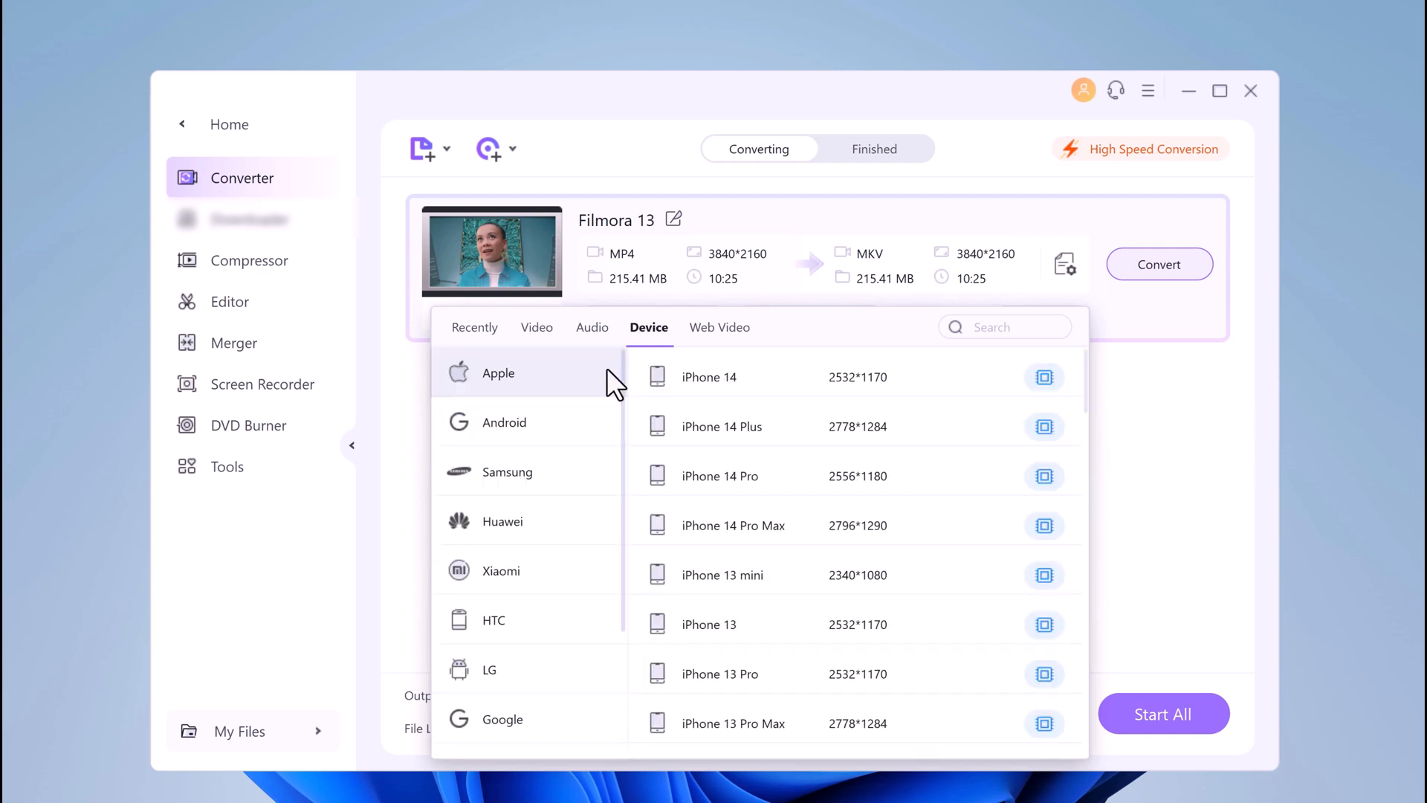
scroll(down, 3)
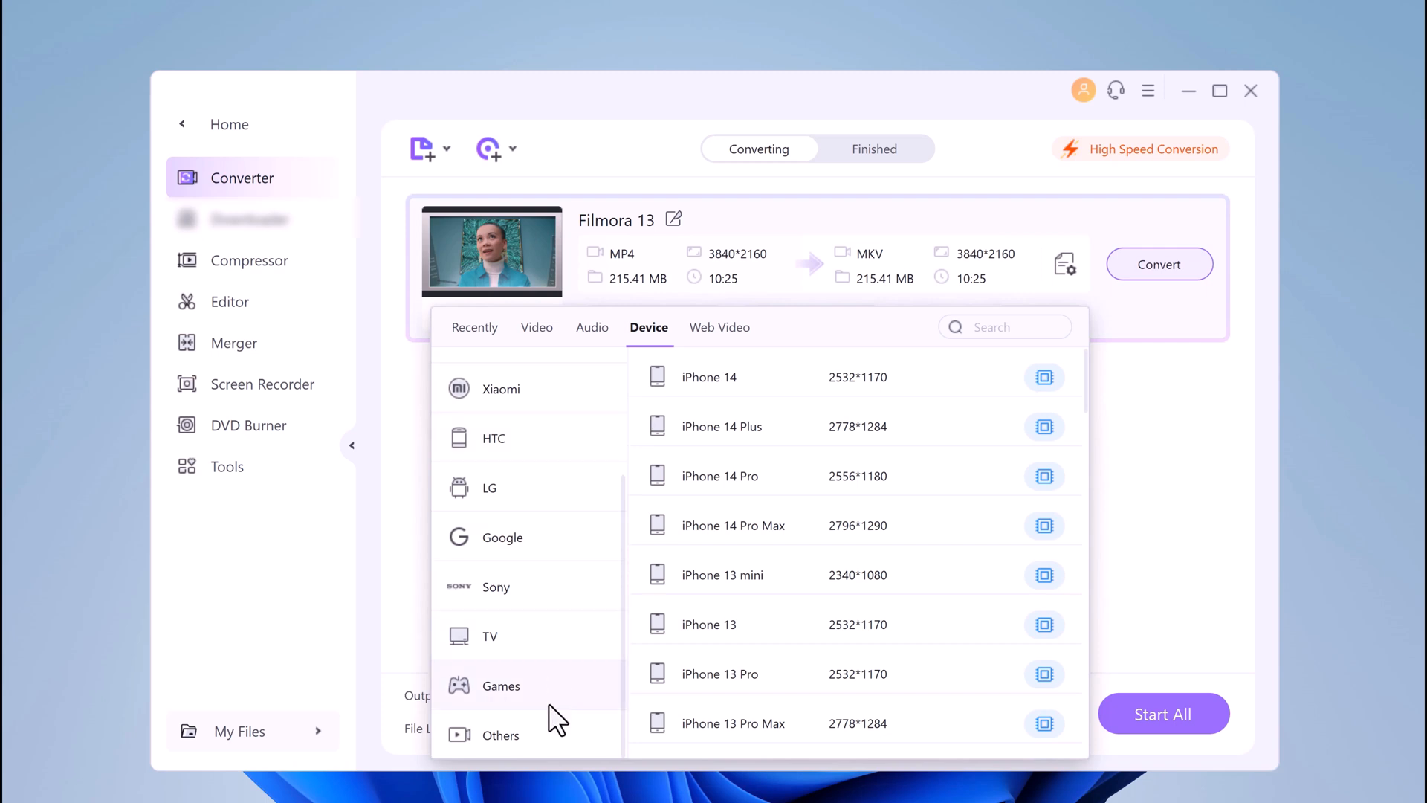
click(719, 327)
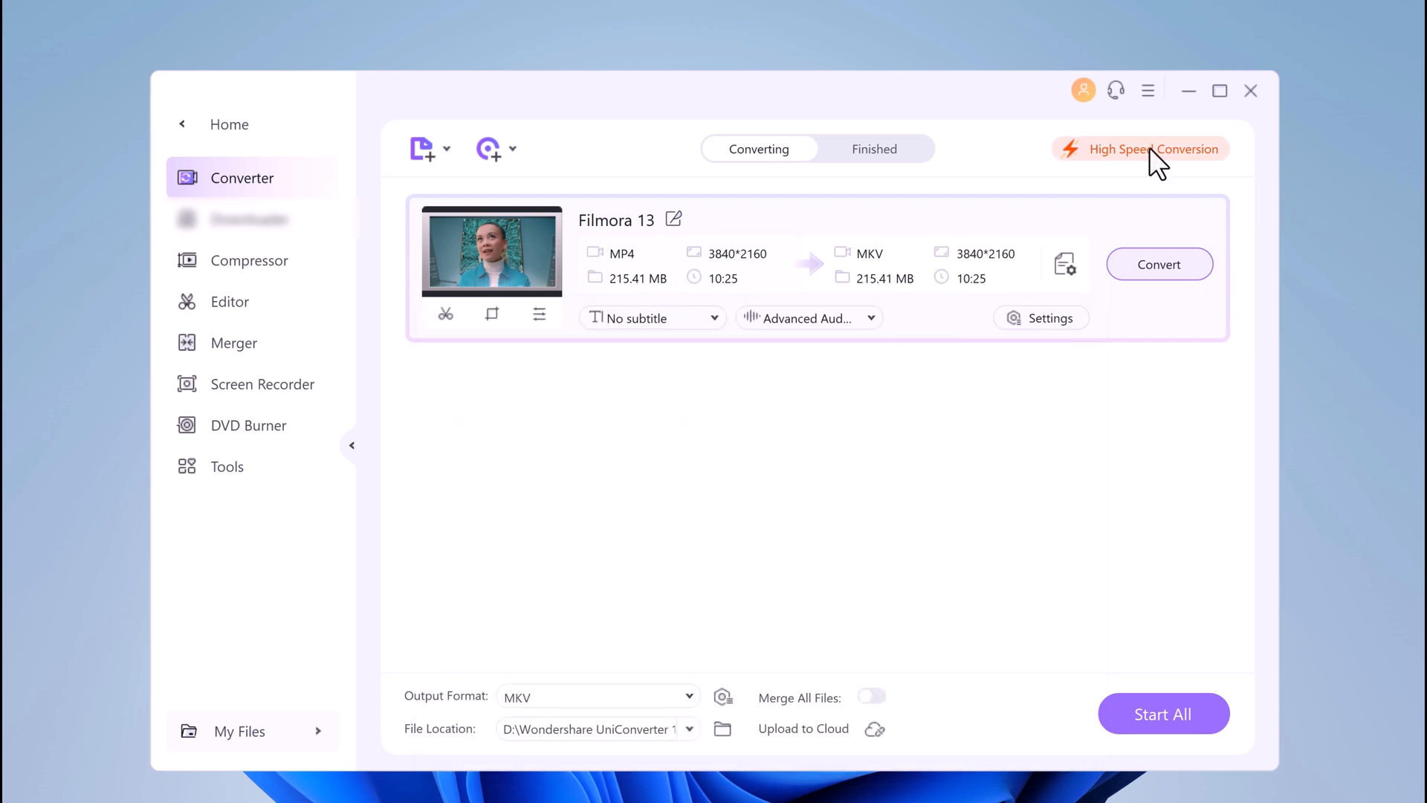
click(1154, 149)
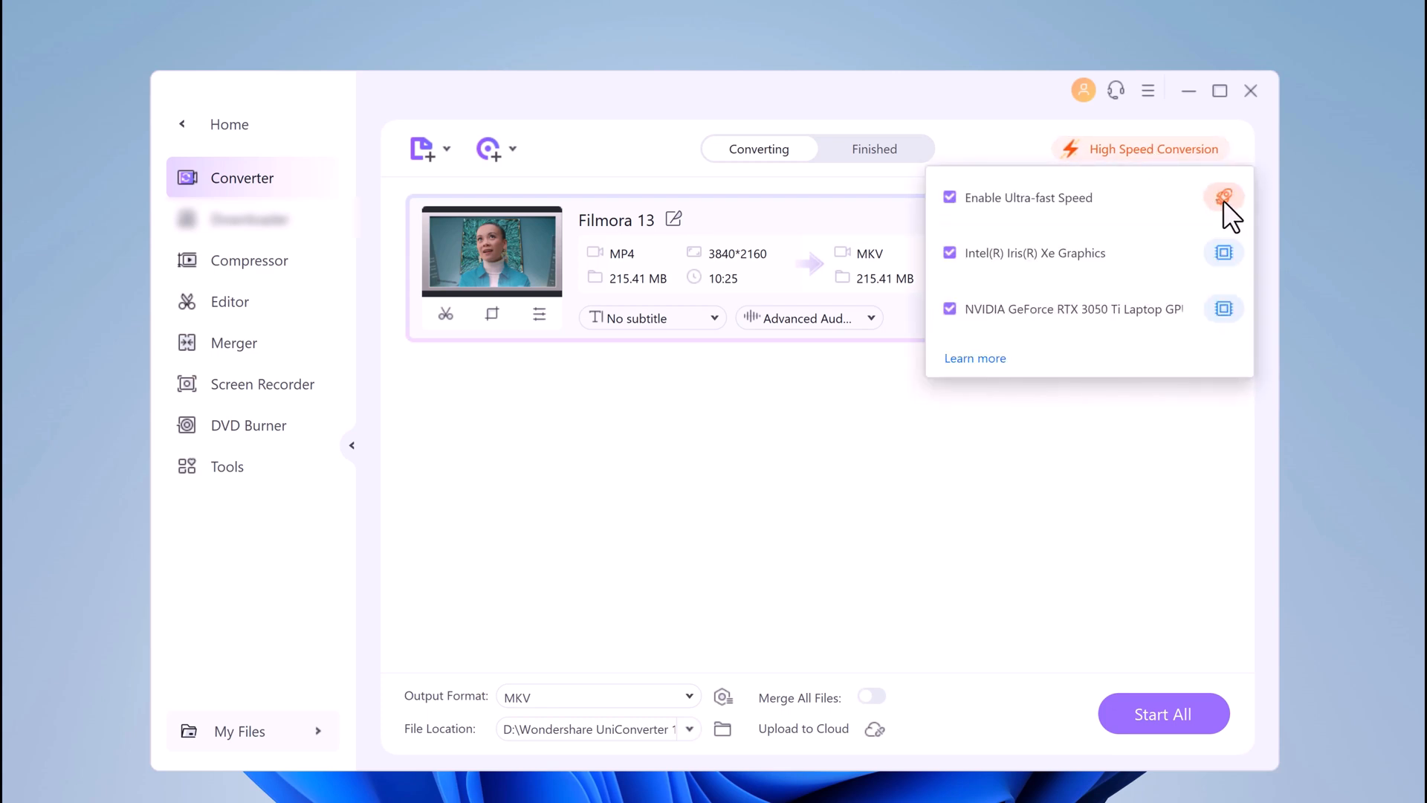
mouse_move(1002, 398)
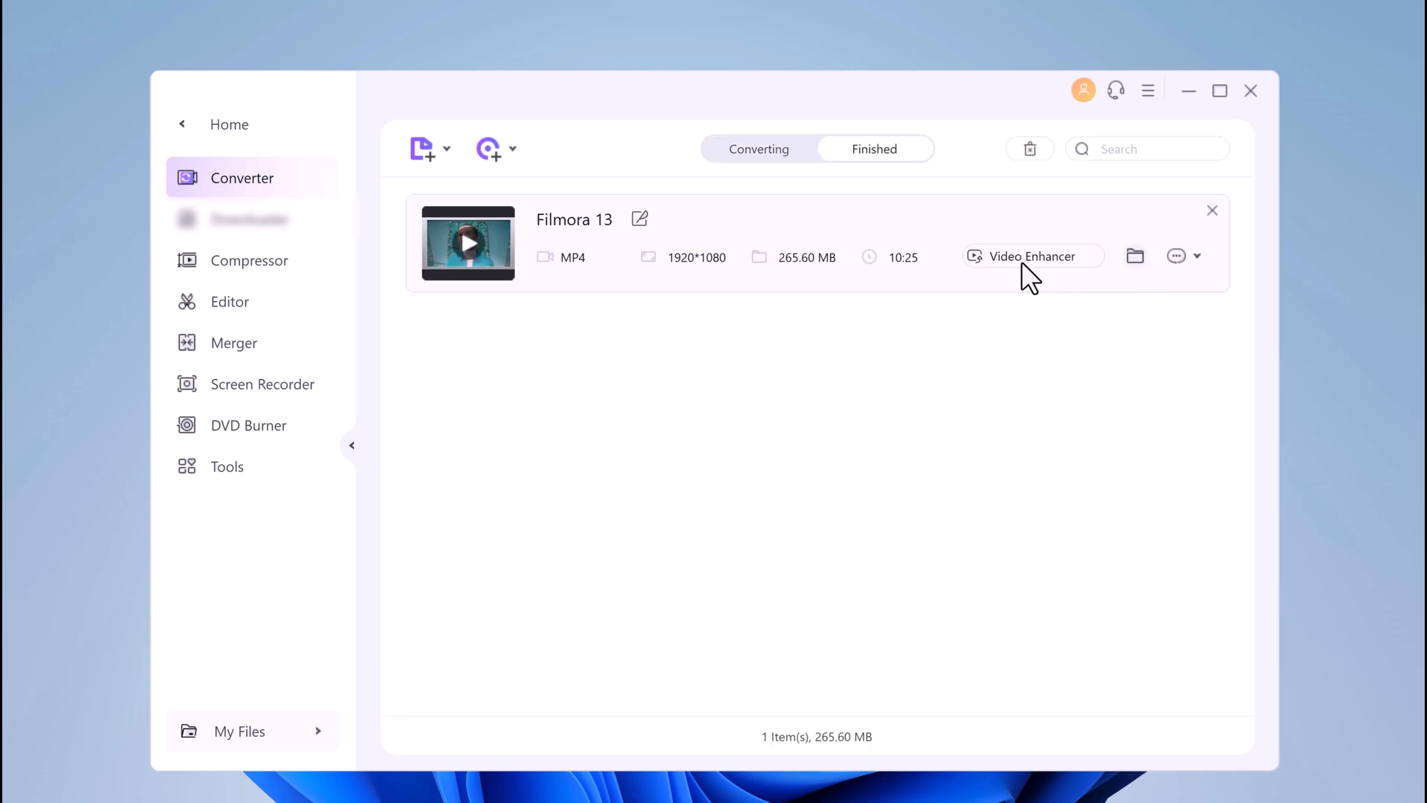
Return to the UniConverter home screen after the Filmora 13 conversion finishes.
click(1135, 256)
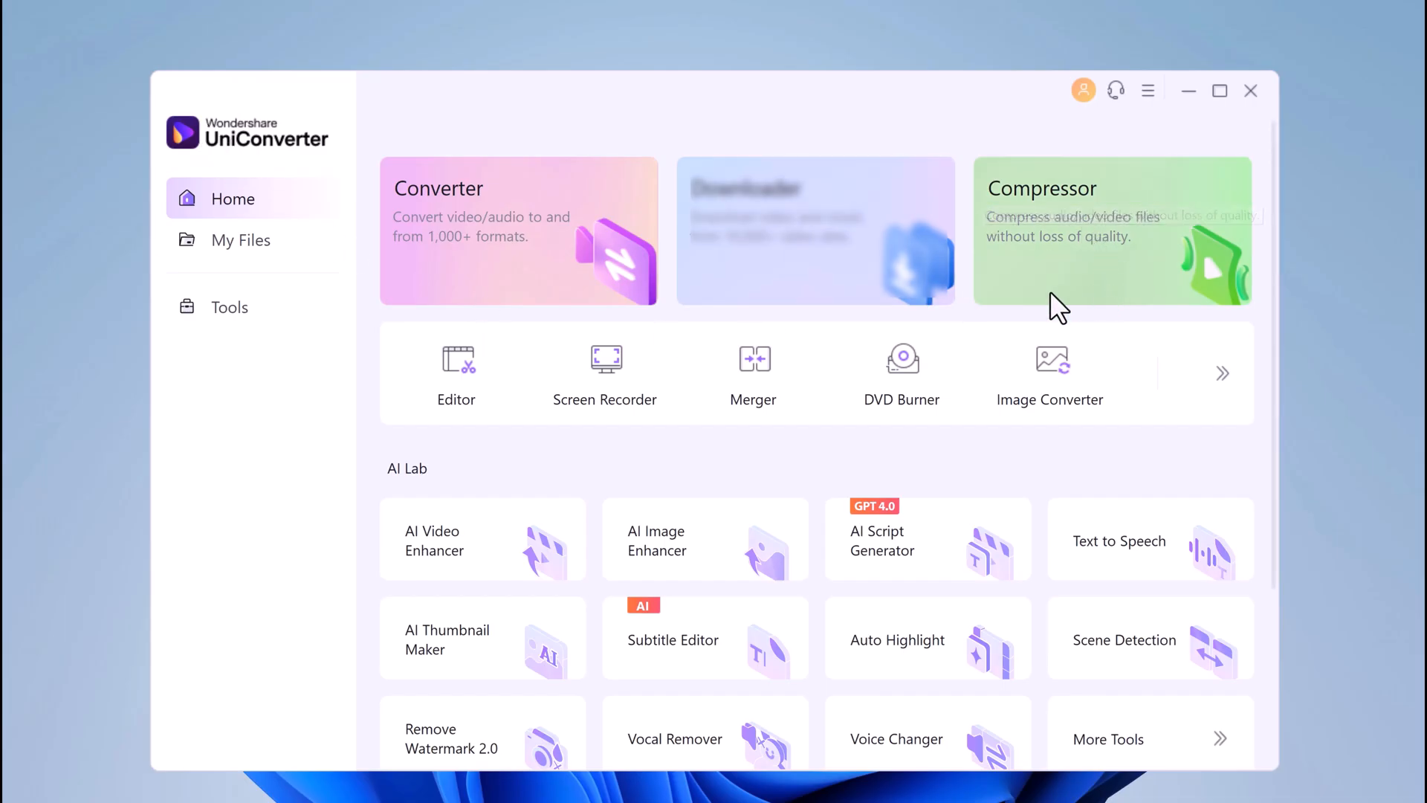
Open the Compressor tool from the home screen.
click(1112, 230)
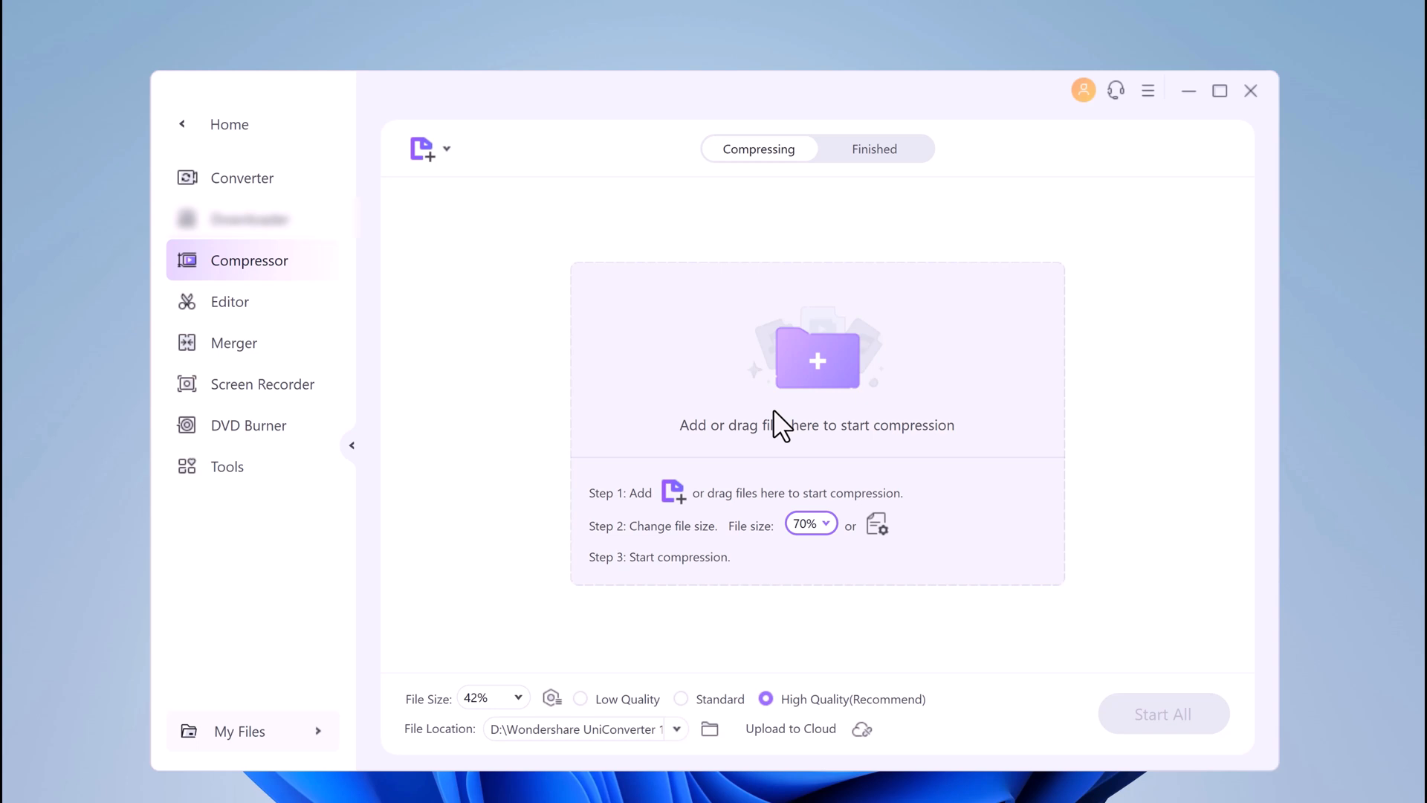
mouse_move(629, 523)
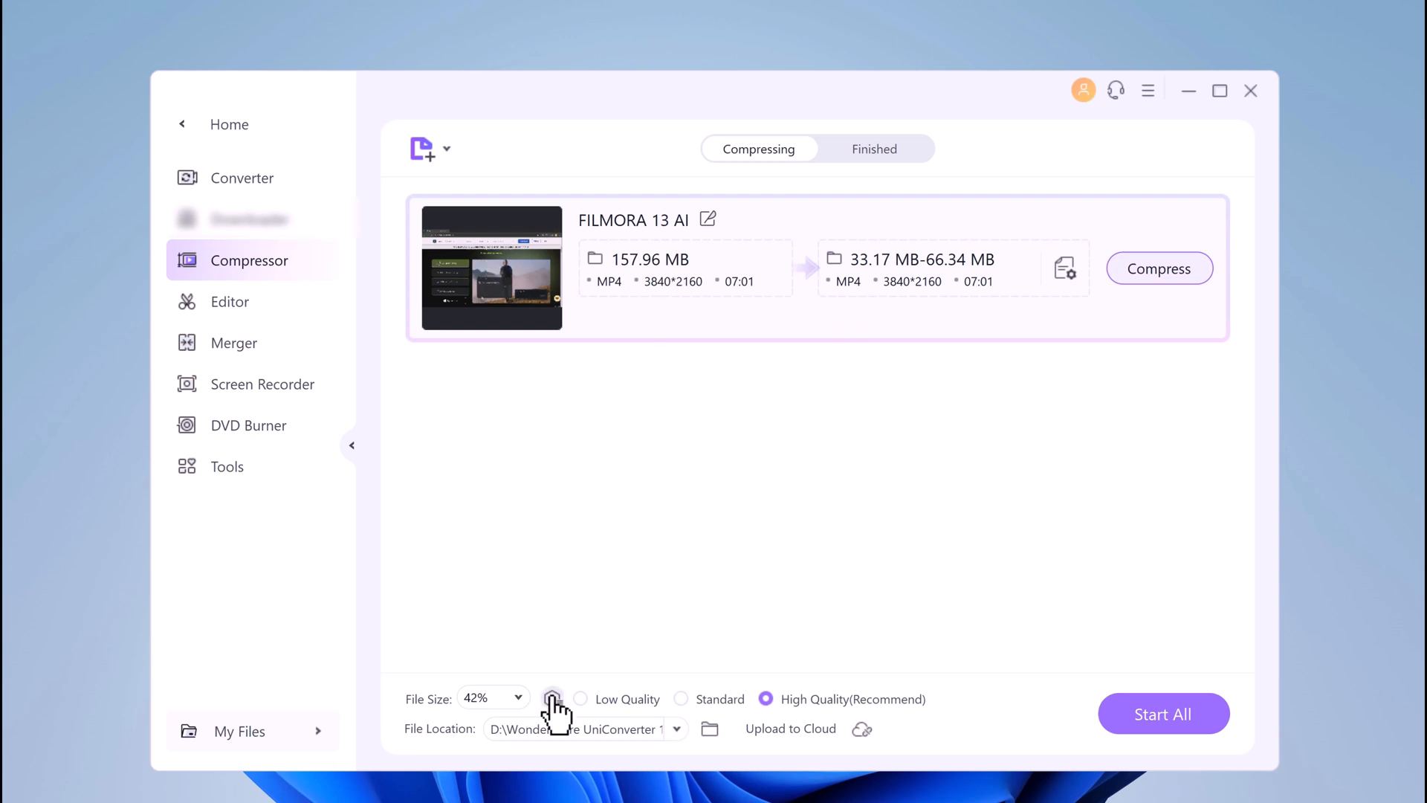
Adjust FILMORA 13 AI's compression slider to 35%, estimating 55.26 MB, and apply.
click(552, 698)
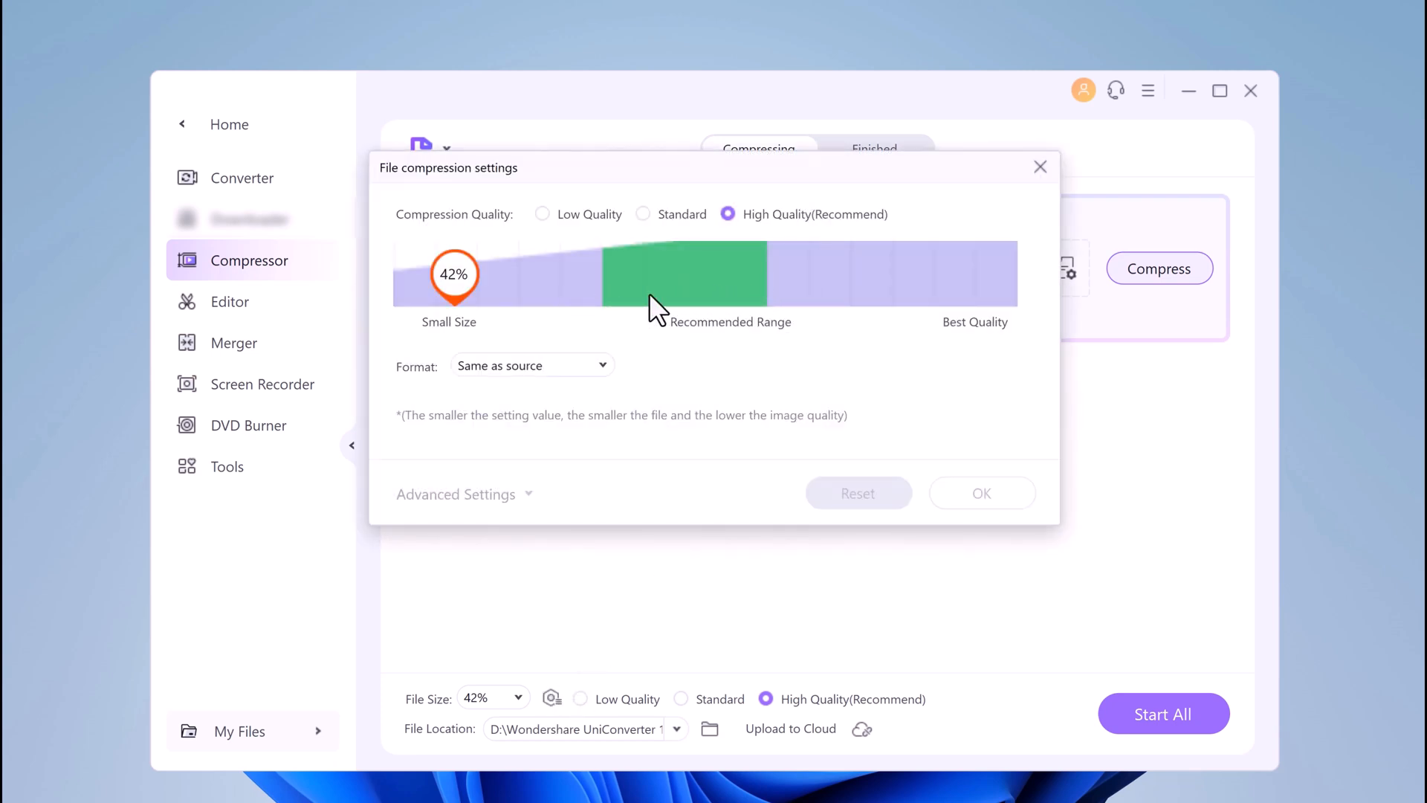
drag(453, 273, 635, 273)
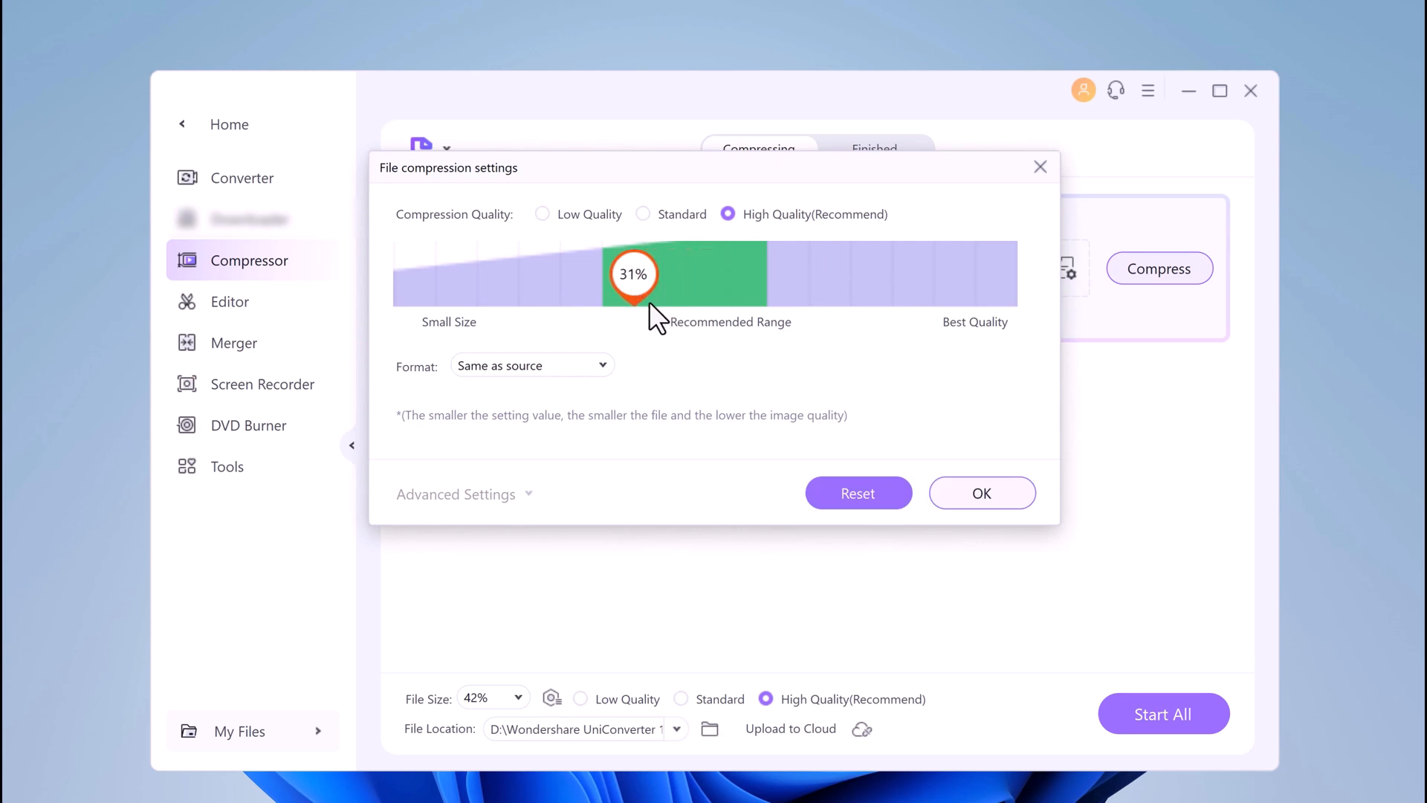
mouse_move(634, 306)
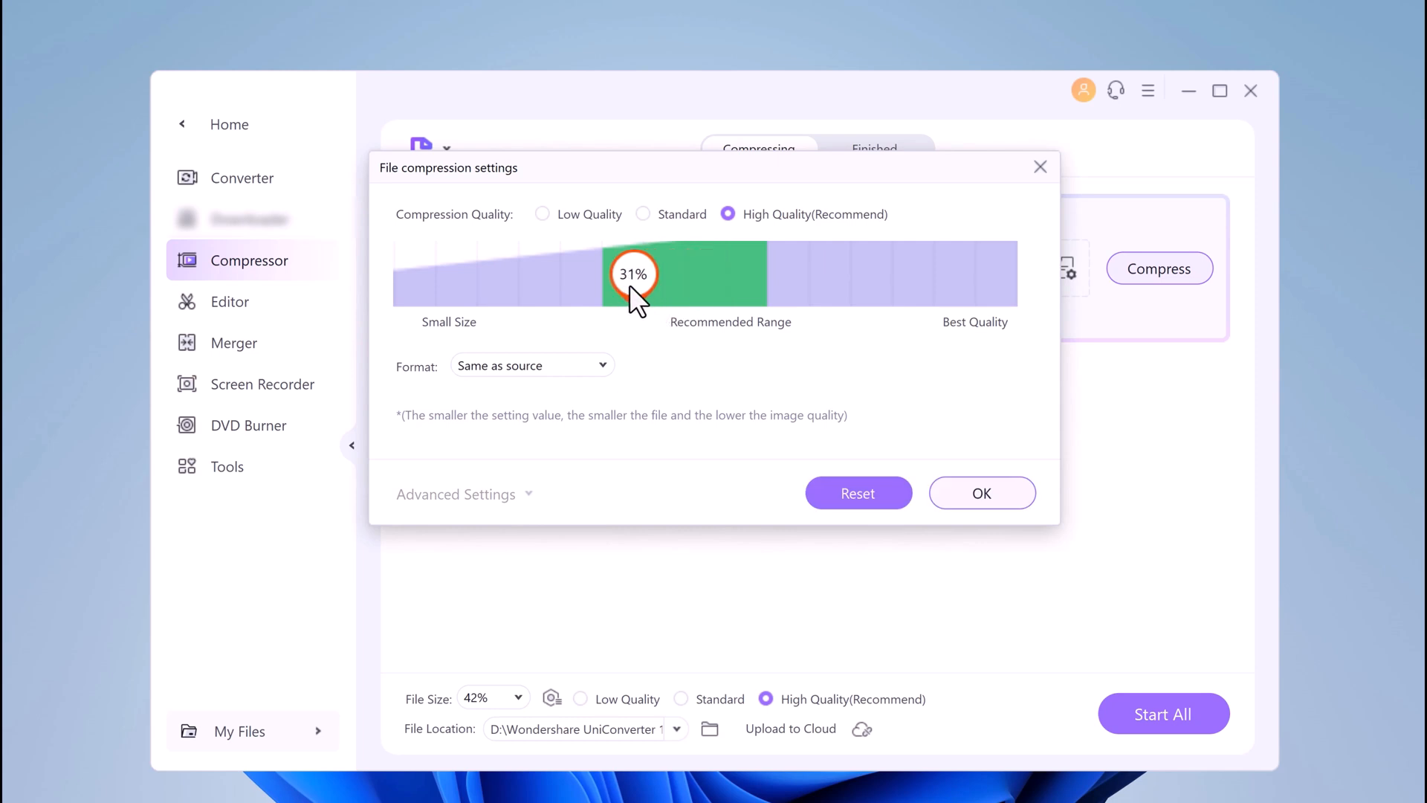
drag(634, 272, 668, 273)
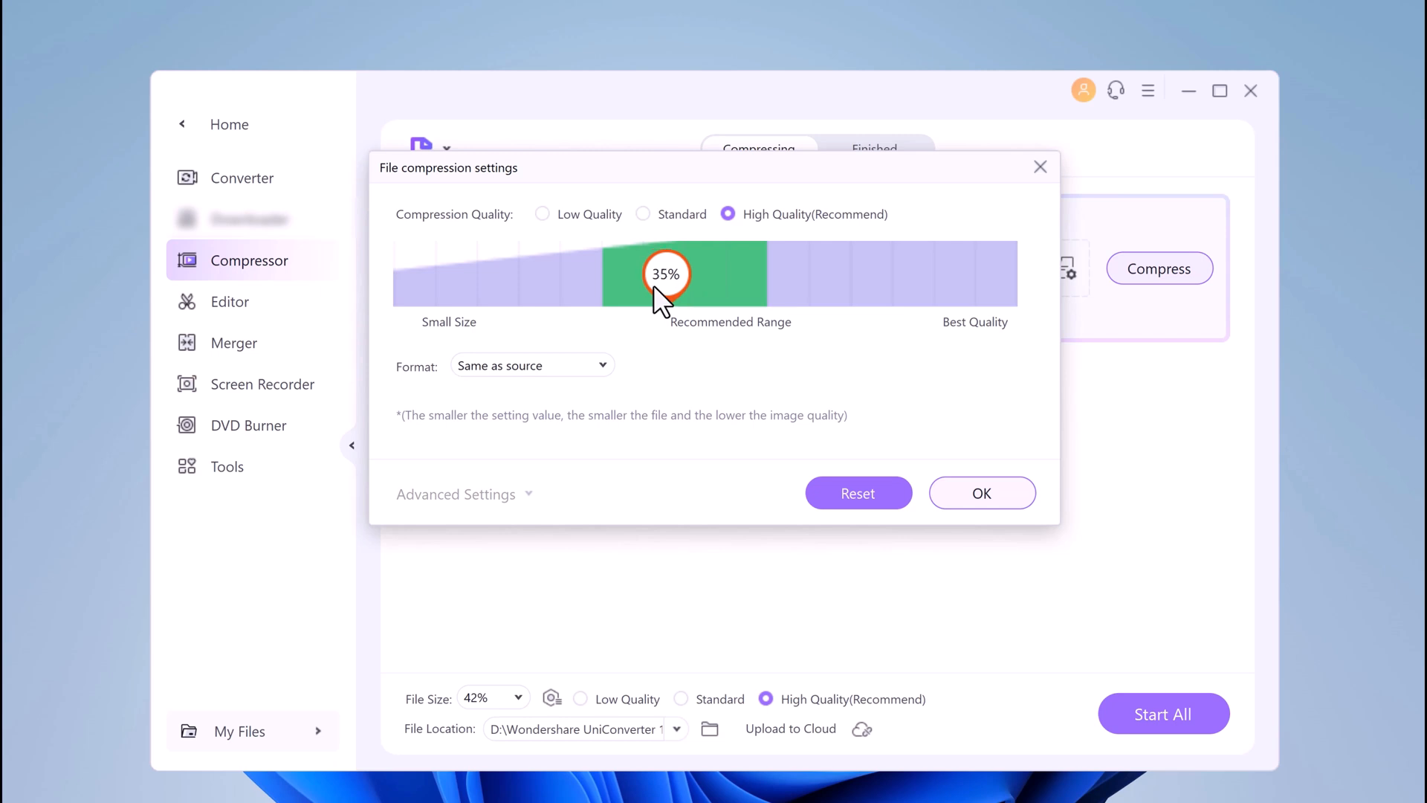
mouse_move(538, 391)
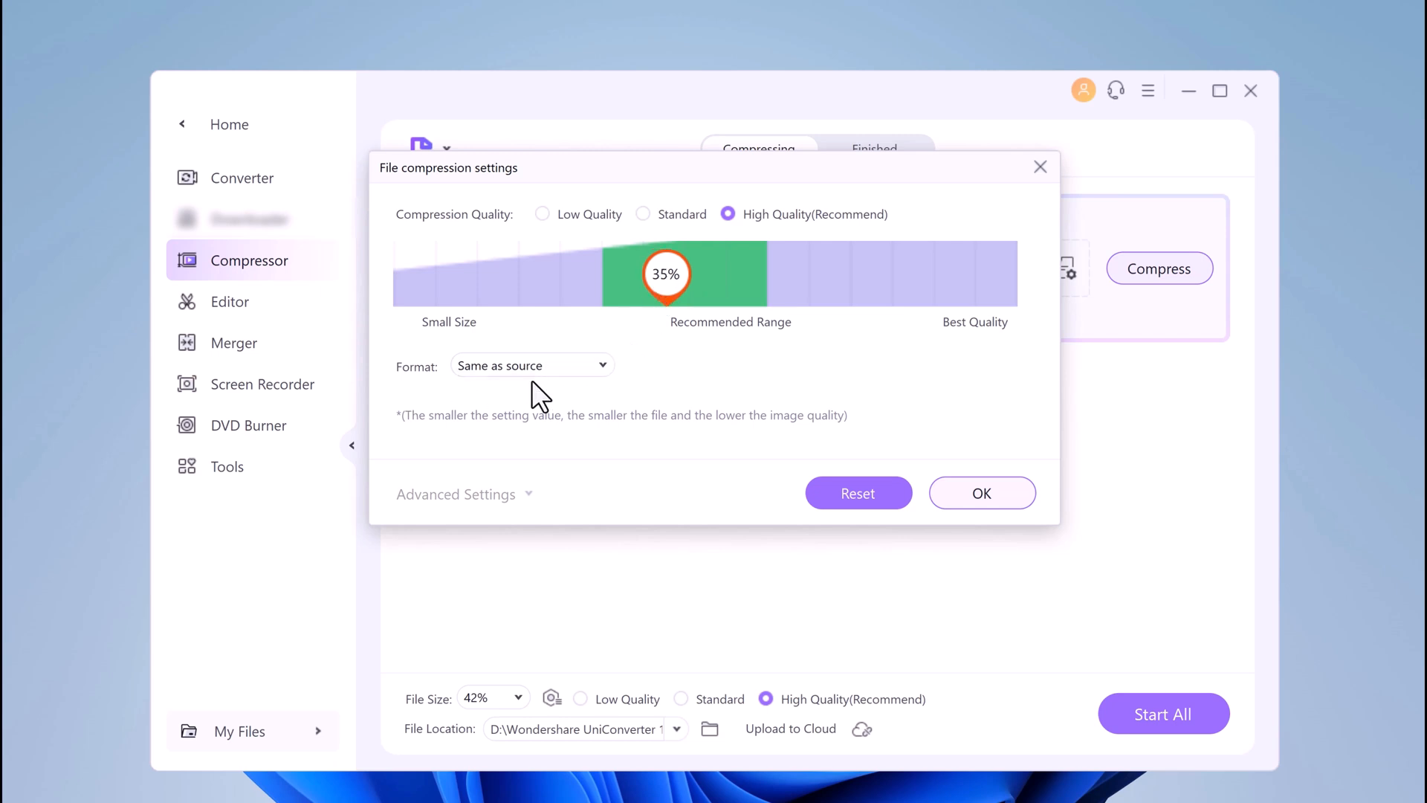
click(982, 493)
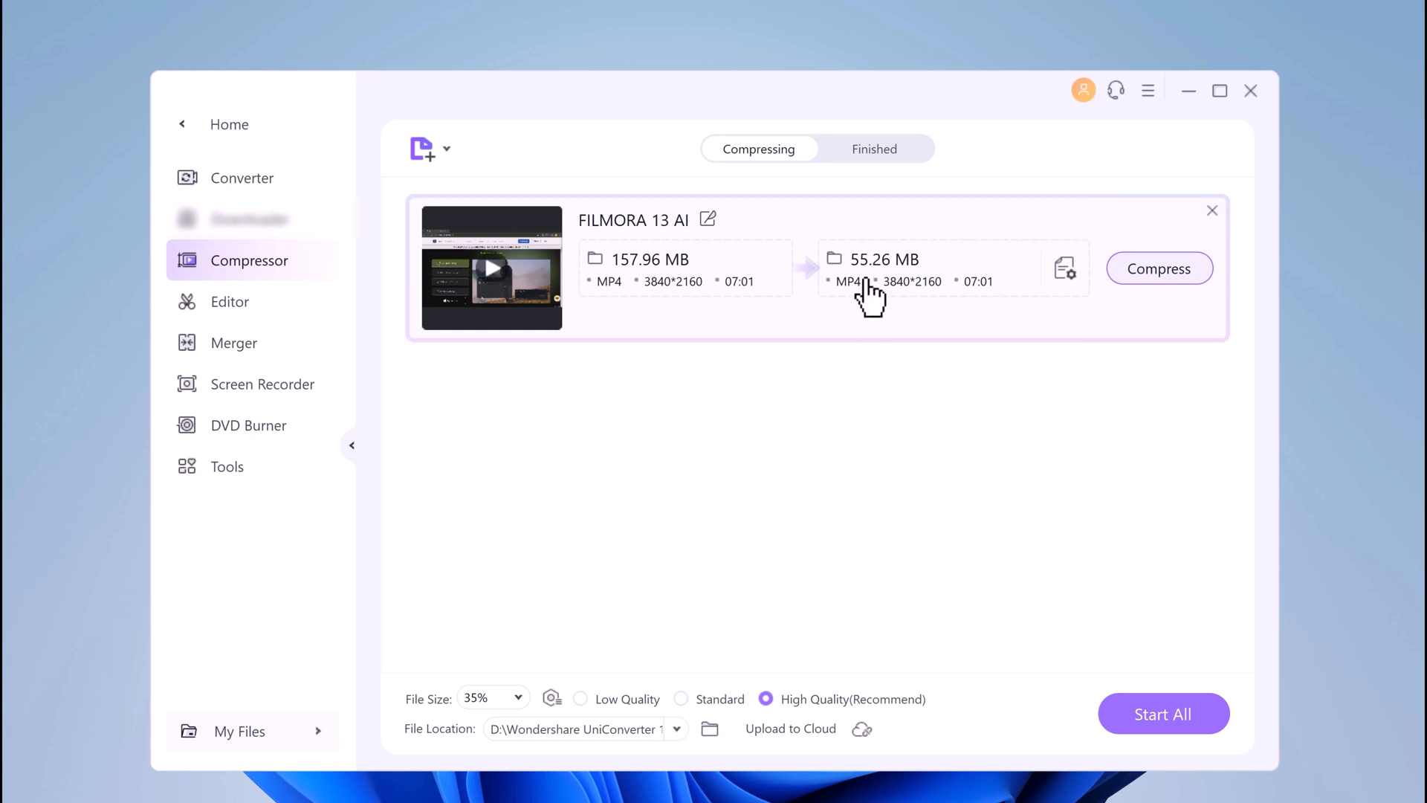
mouse_move(955, 311)
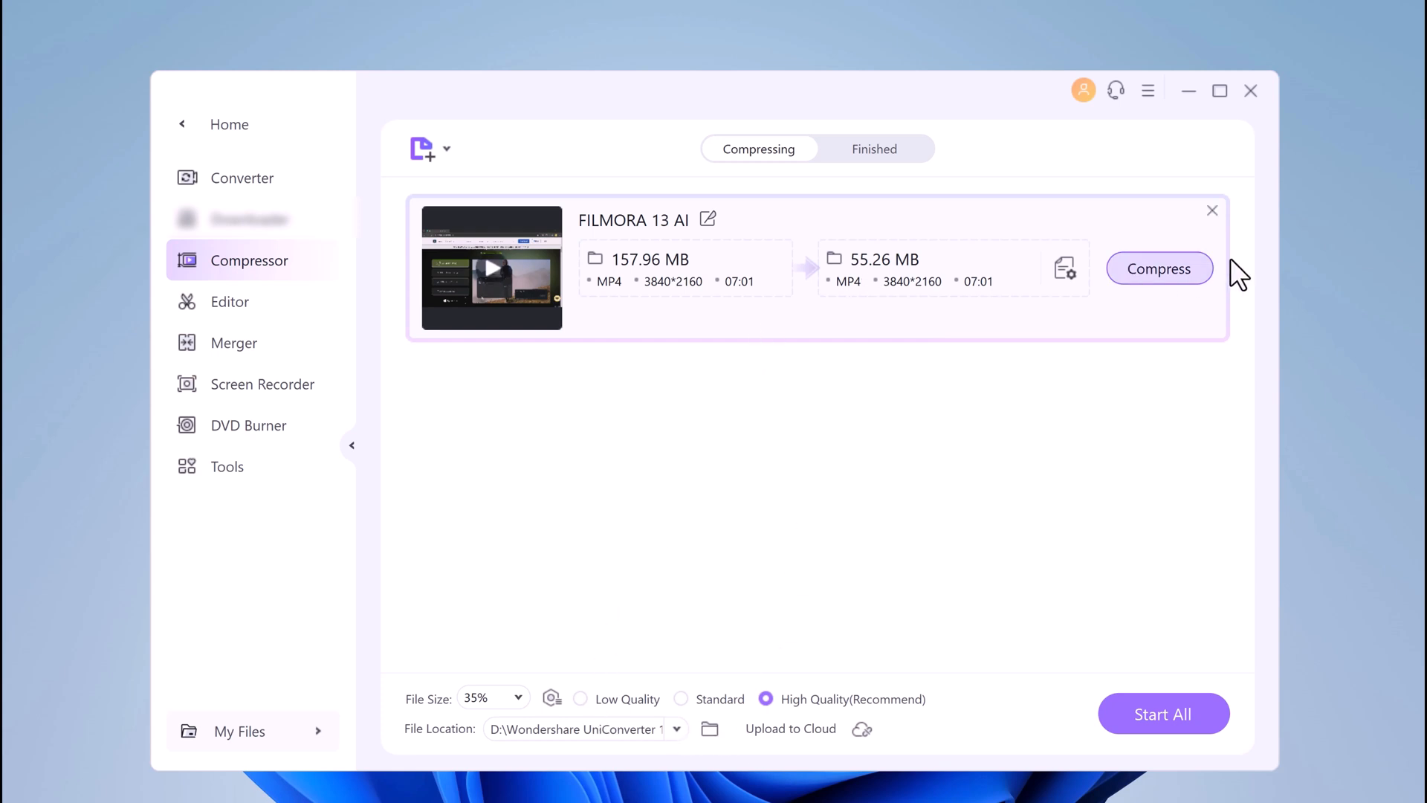
Compress FILMORA 13 AI to 21.25 MB, then return to the home screen.
click(1159, 269)
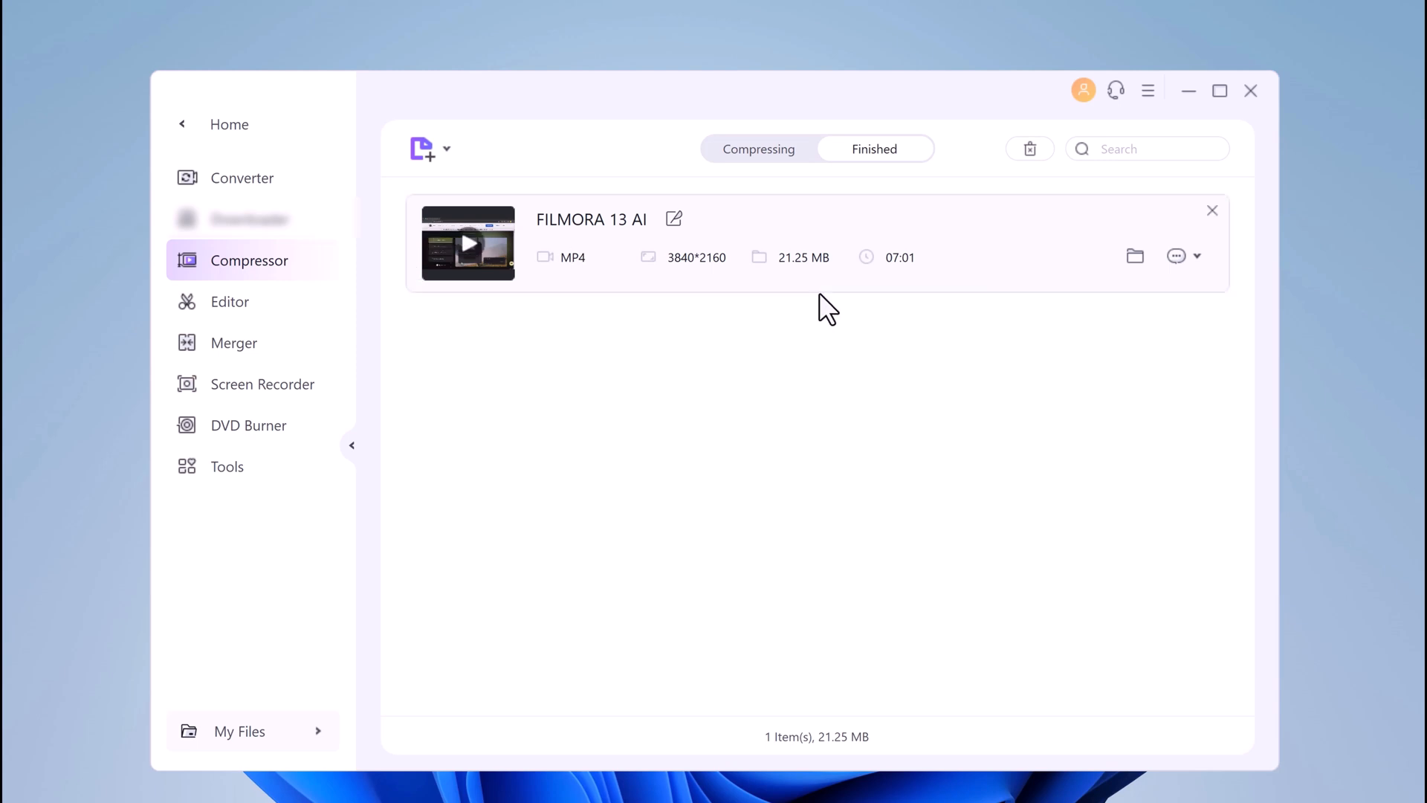
click(229, 124)
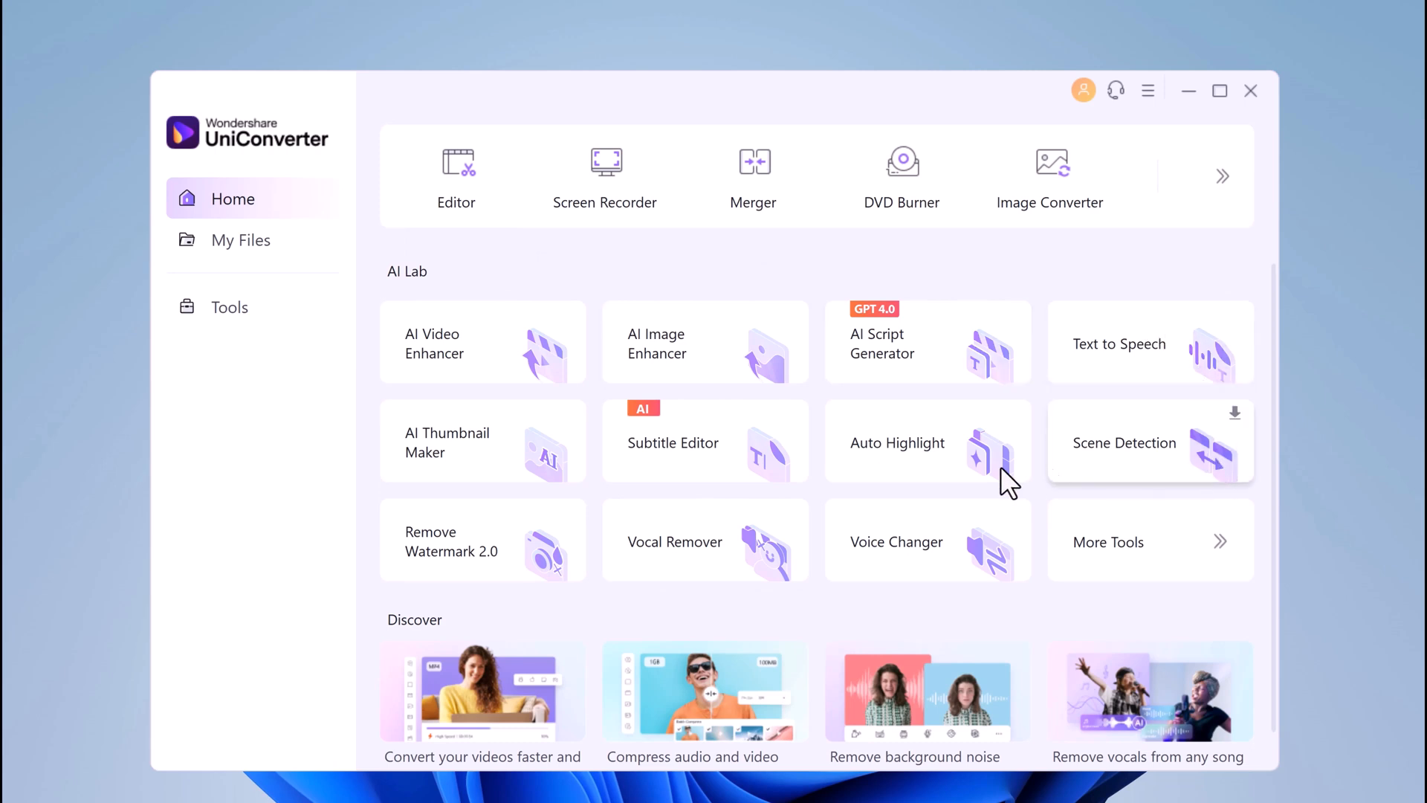
mouse_move(518, 483)
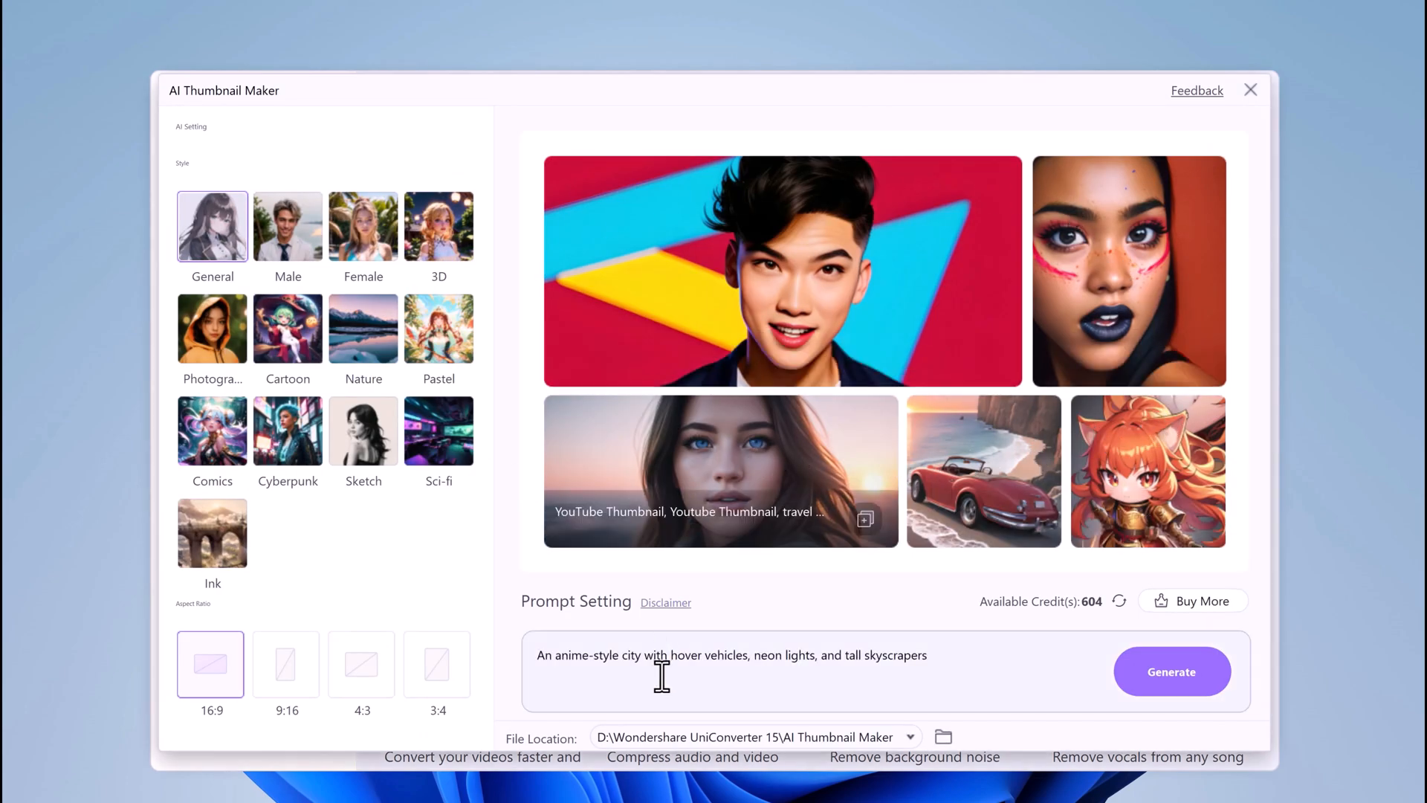
Describe a vintage red convertible at sunset by the ocean and choose Nature style.
click(927, 677)
text(A vintage red convertible car, sunset, with the ocean weaves)
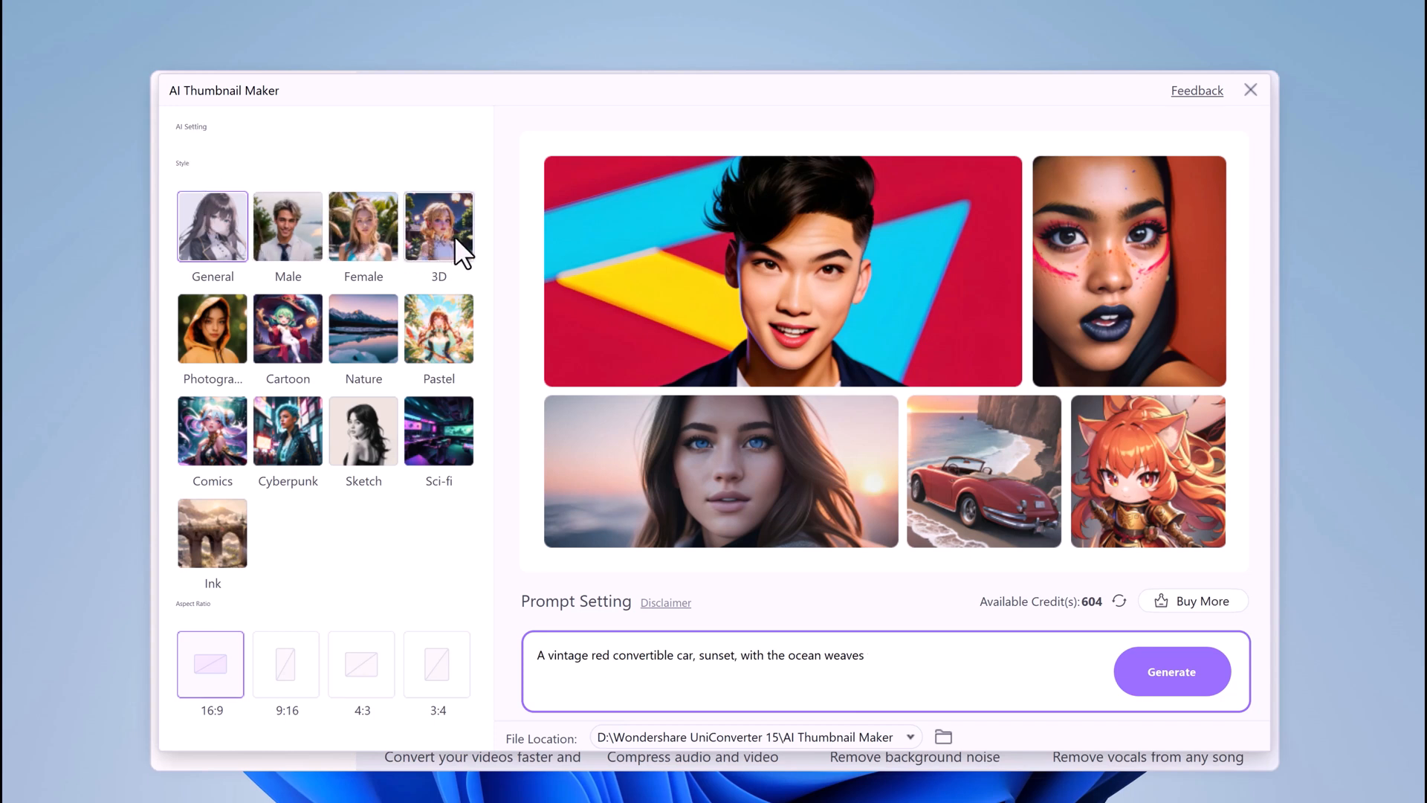
mouse_move(377, 353)
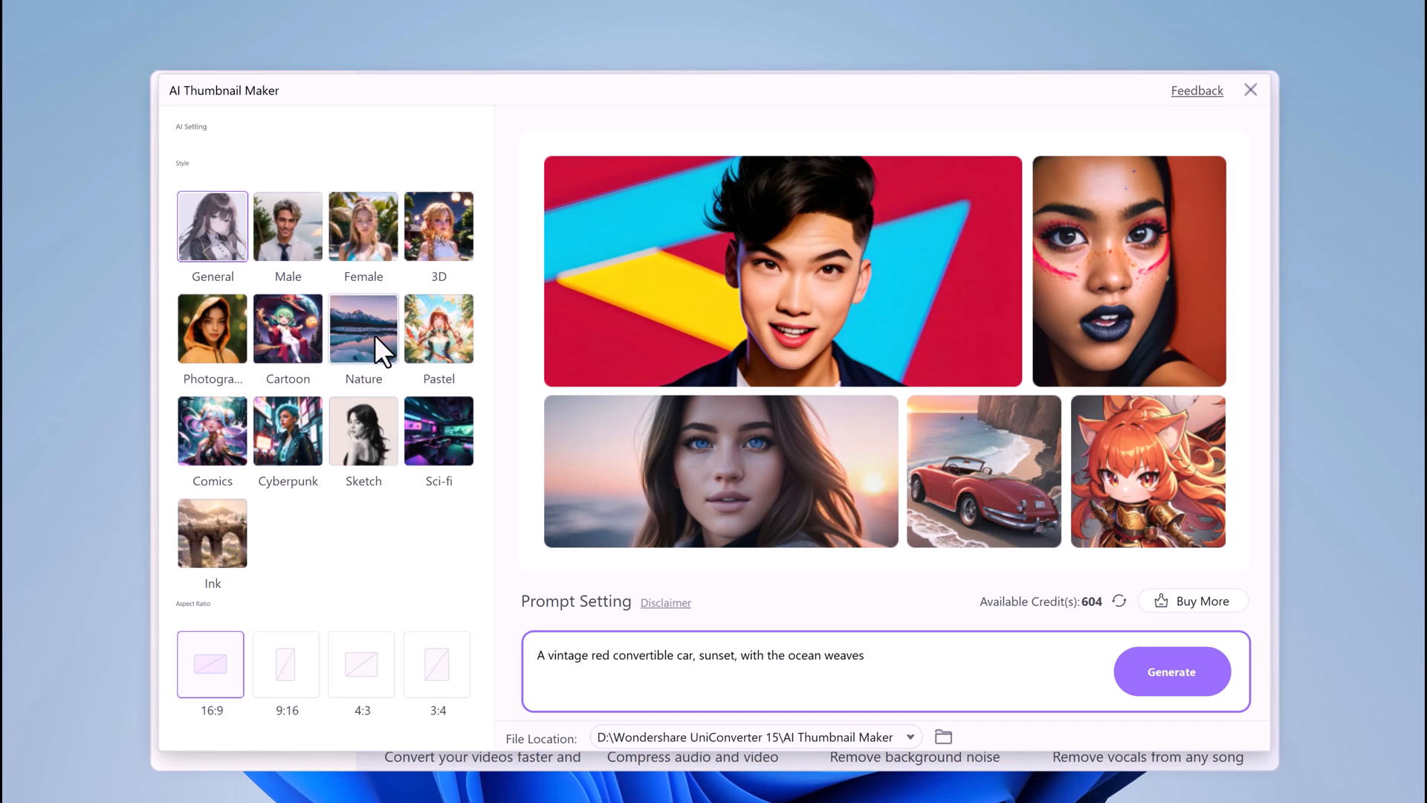
mouse_move(360, 354)
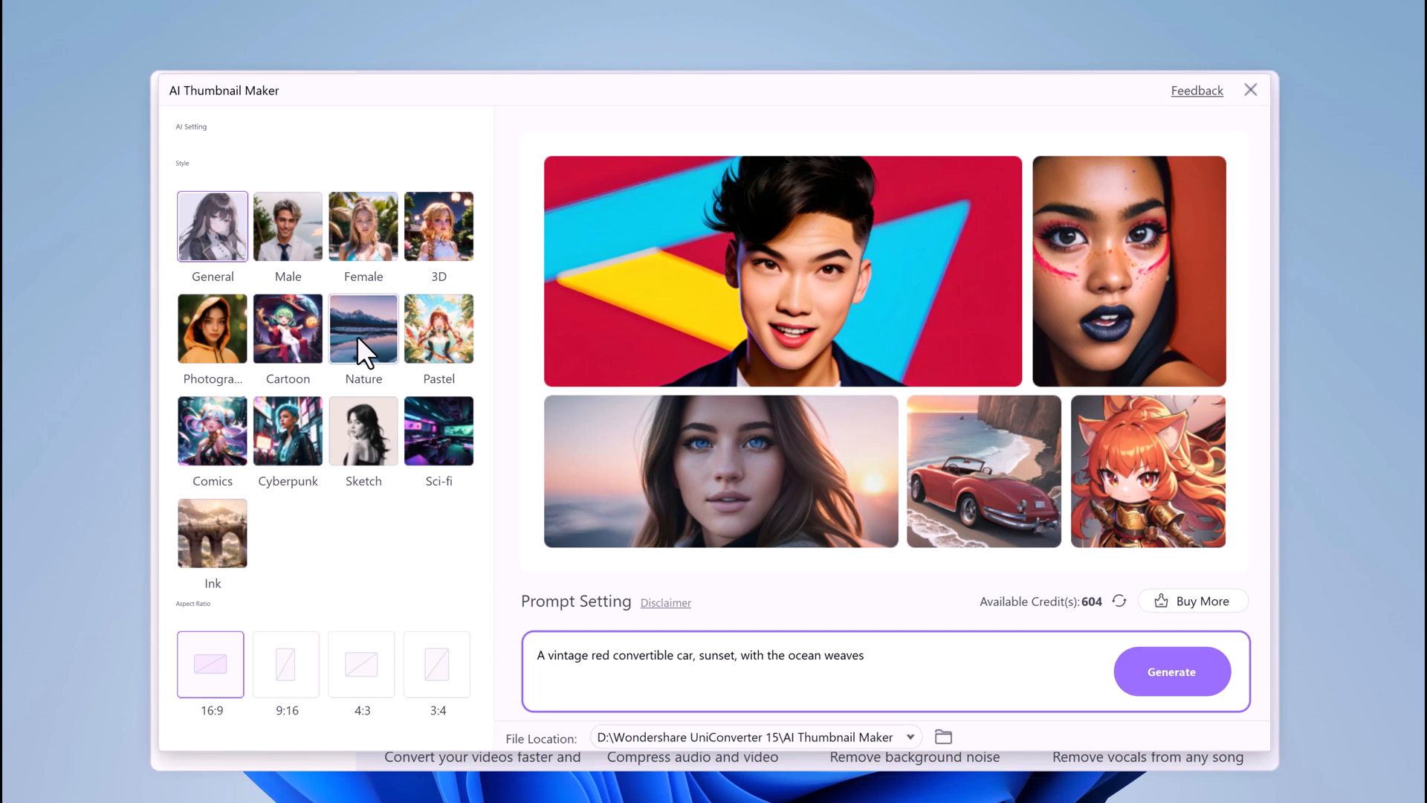
click(363, 329)
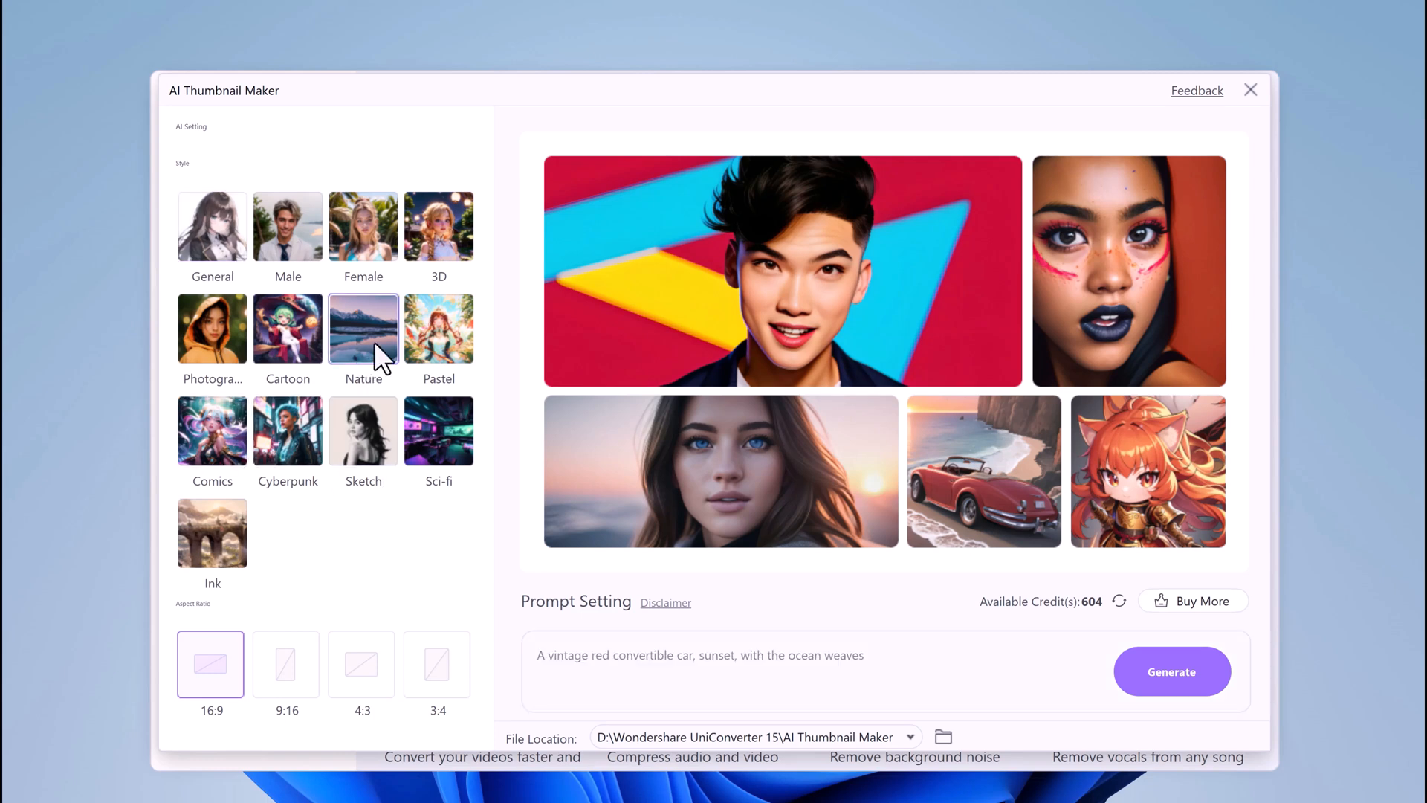
mouse_move(353, 389)
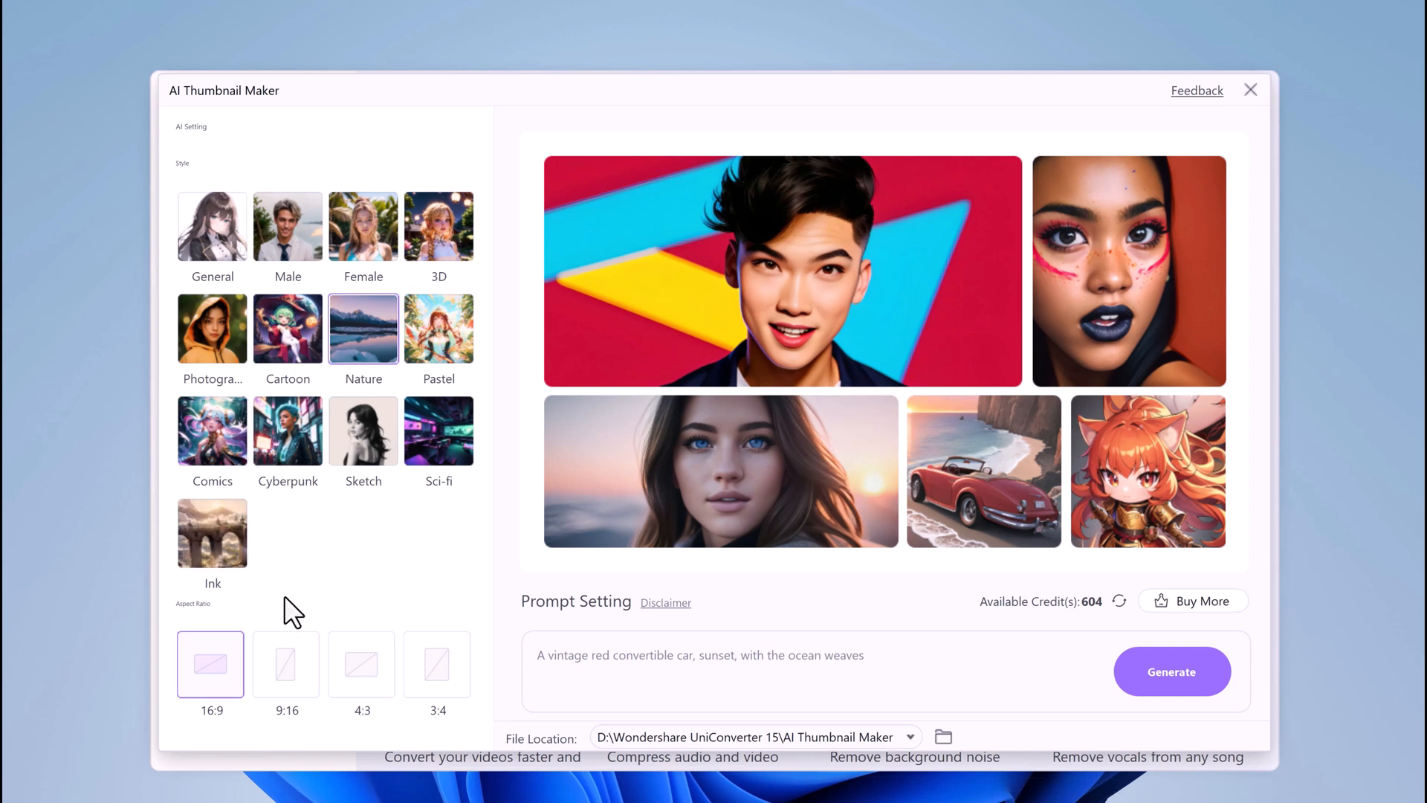
mouse_move(1163, 694)
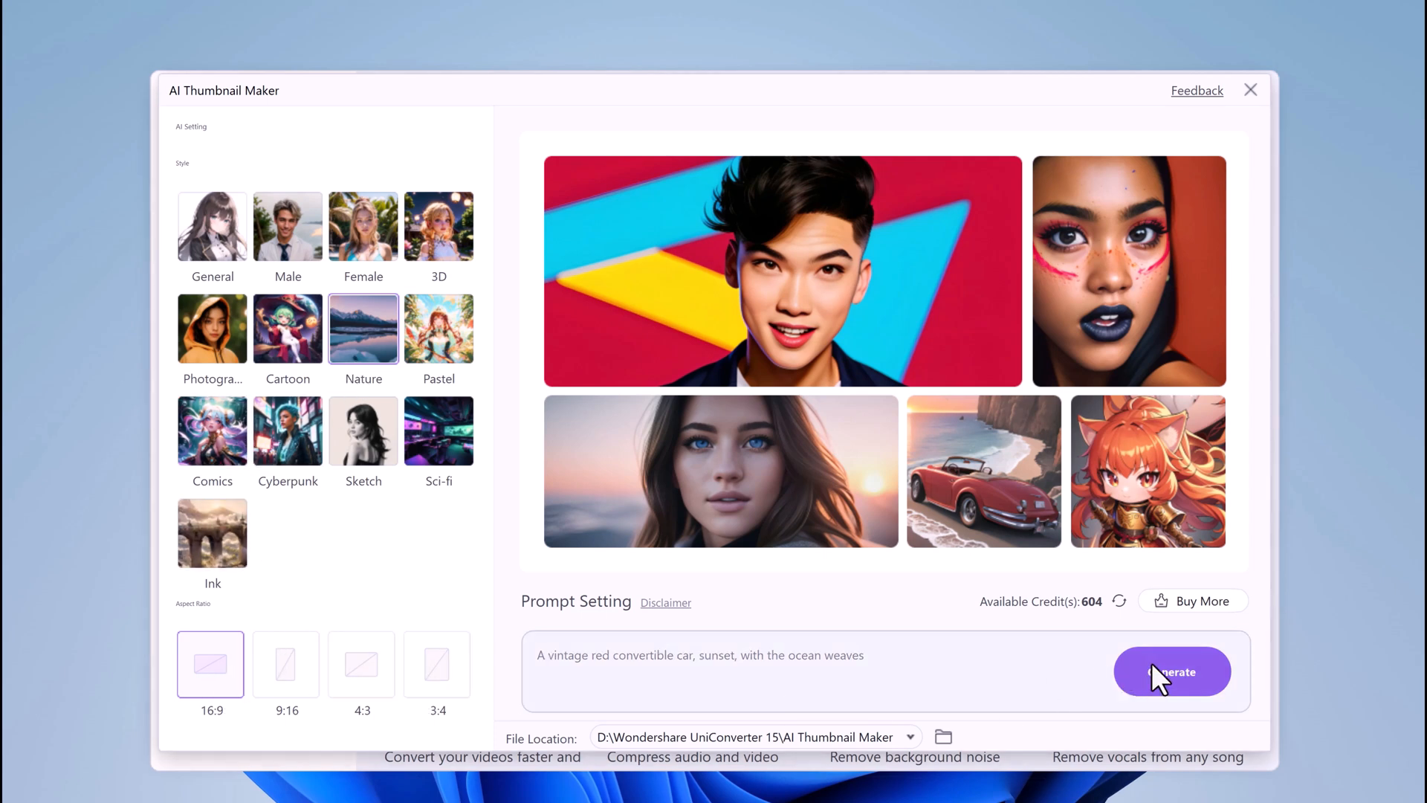
Generate the Nature-style red convertible thumbnails, preview results two and three, then exit the maker.
click(1171, 671)
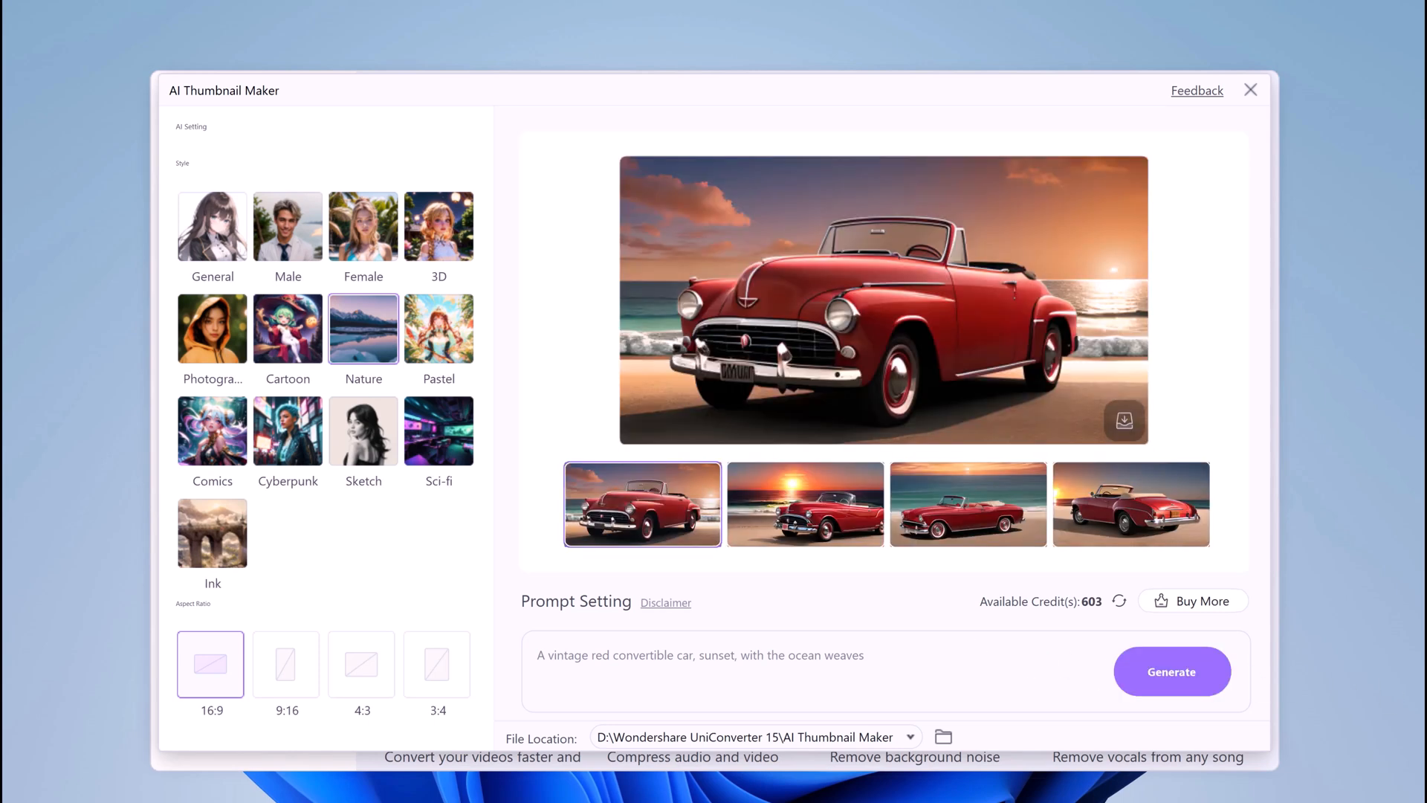
mouse_move(1255, 355)
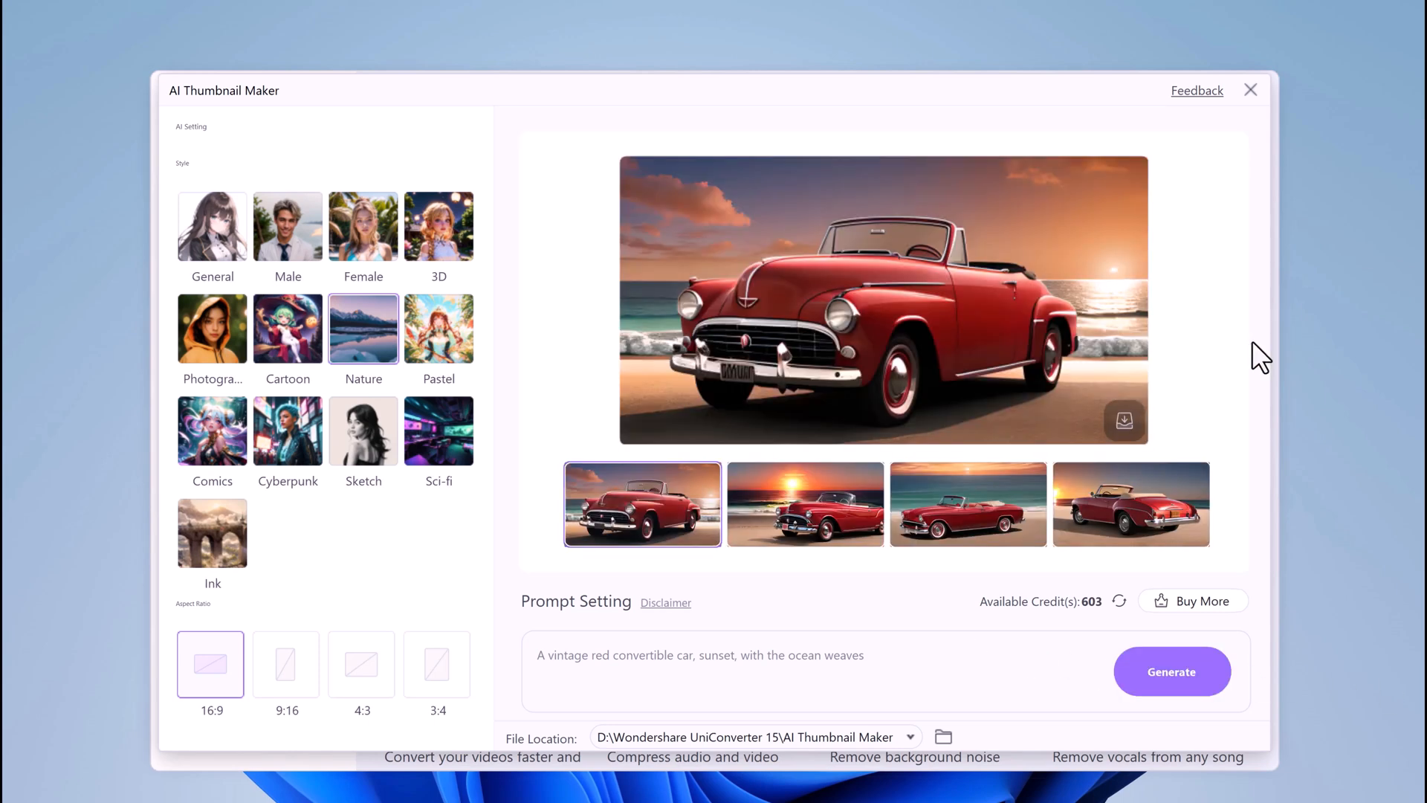
click(805, 504)
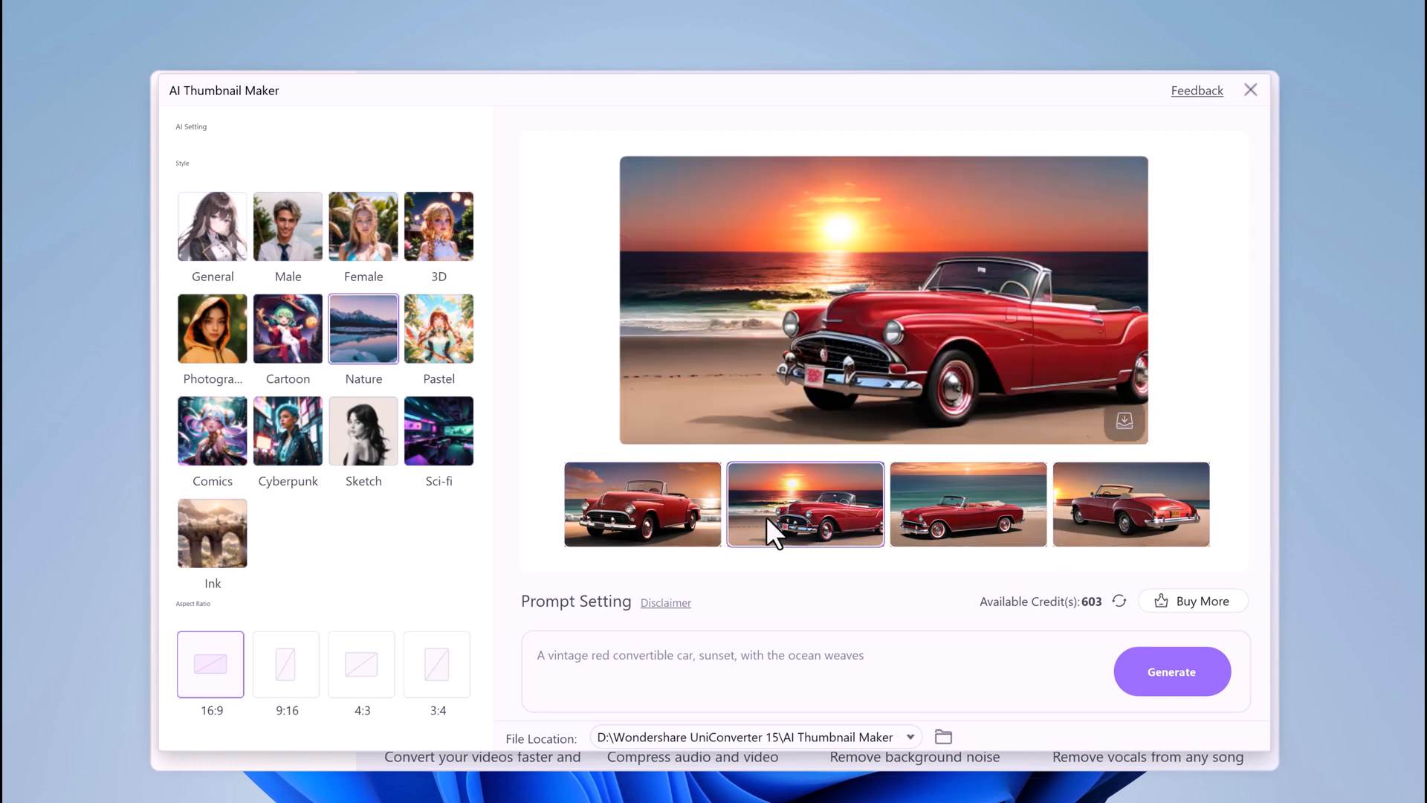
click(968, 503)
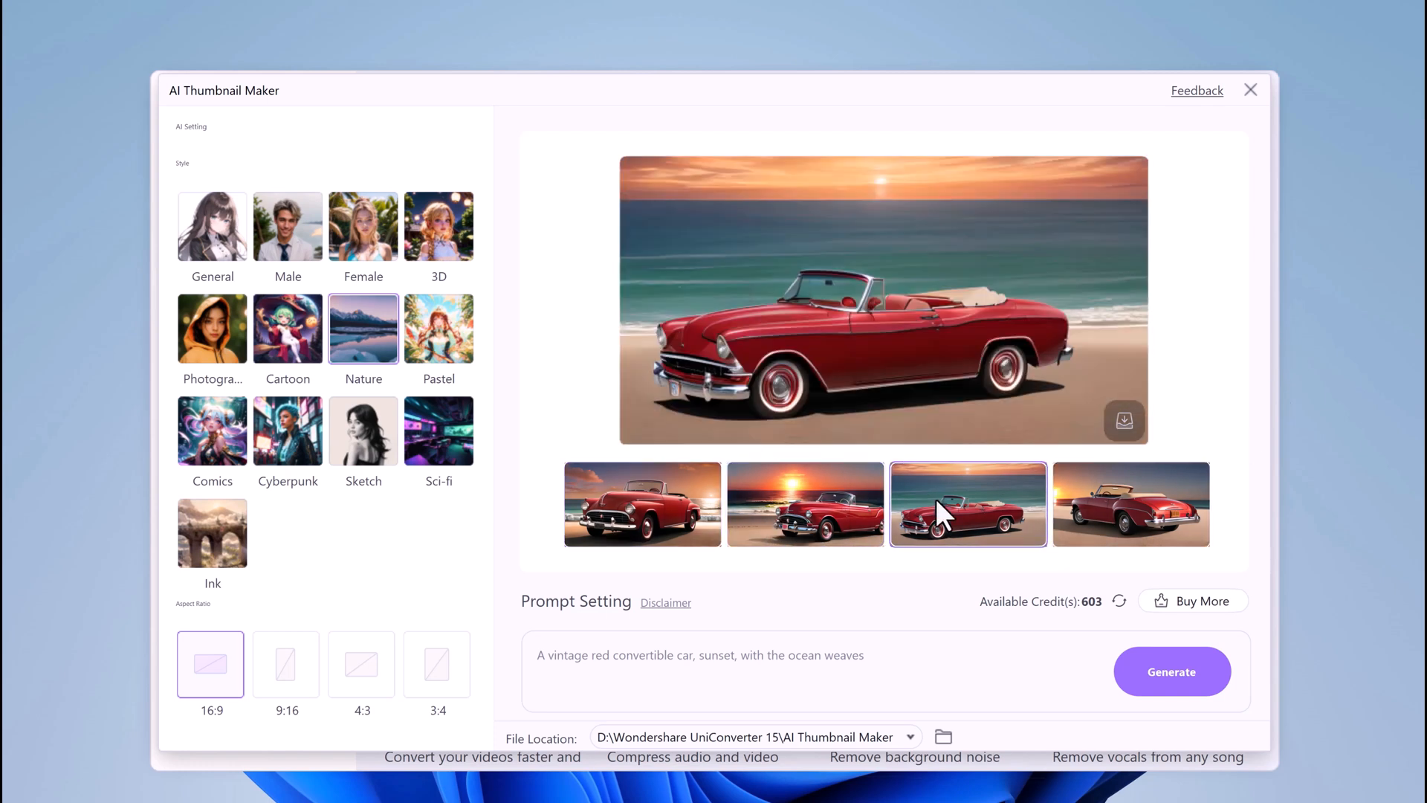
click(1131, 504)
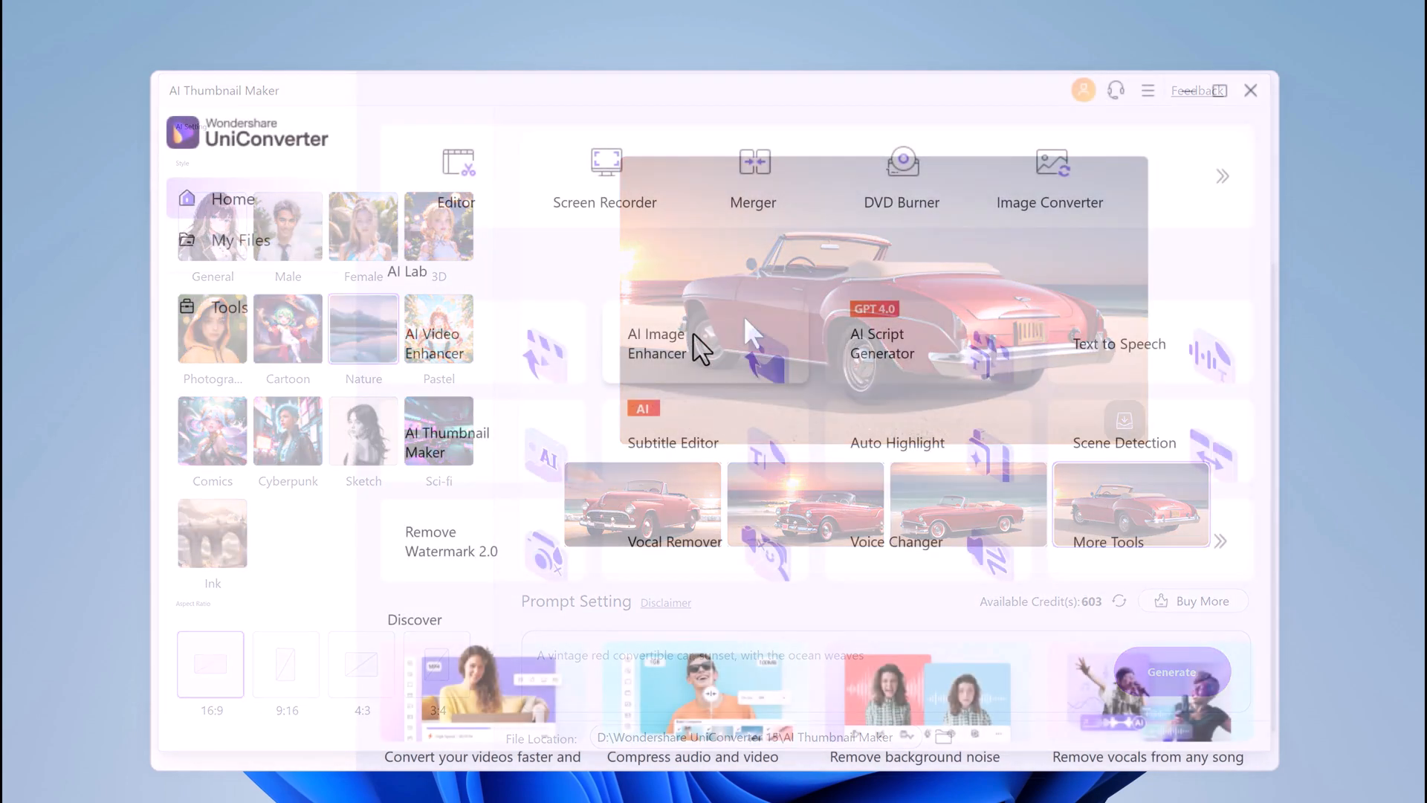
Open Text to Speech and enter the 672-character BeTech script on WhatsApp updates.
click(1120, 344)
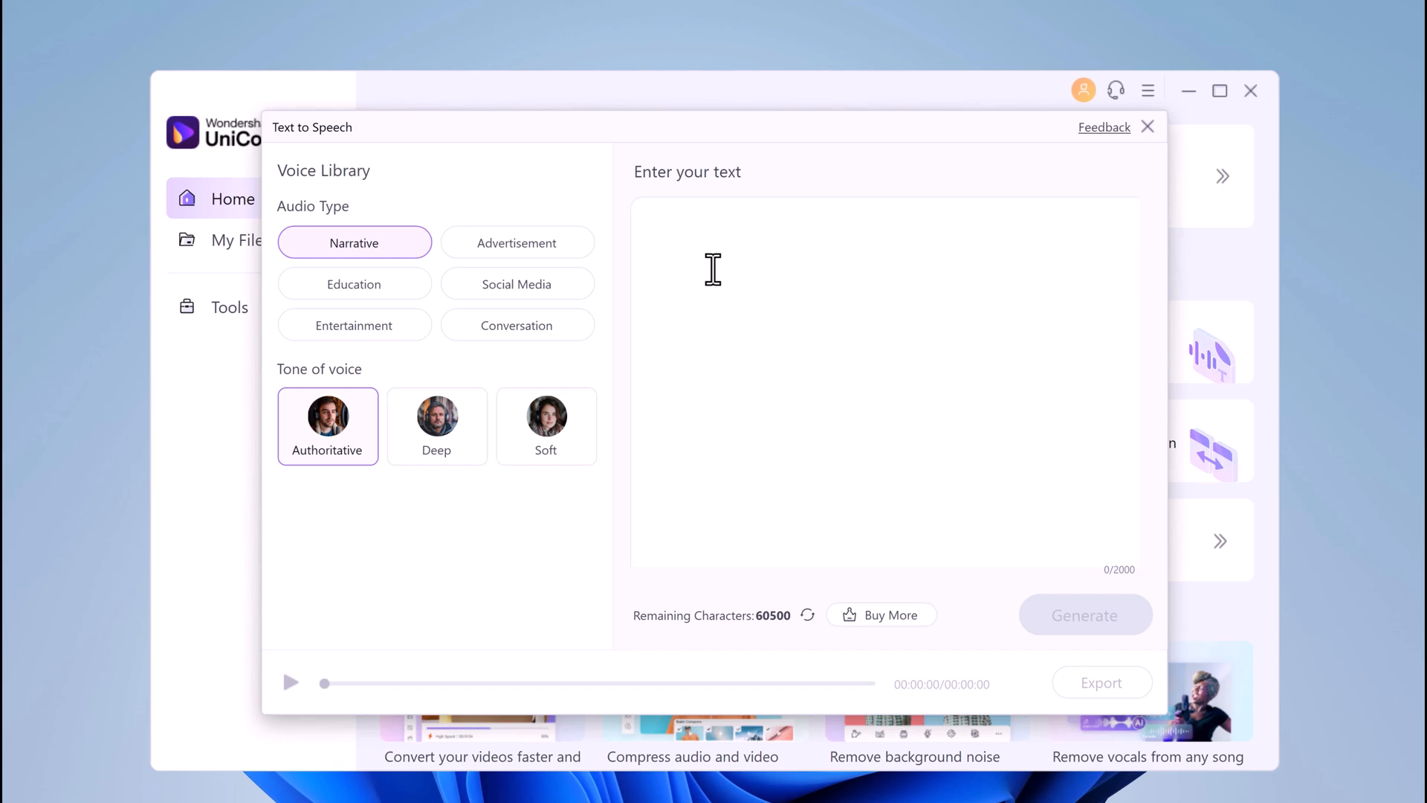
click(713, 270)
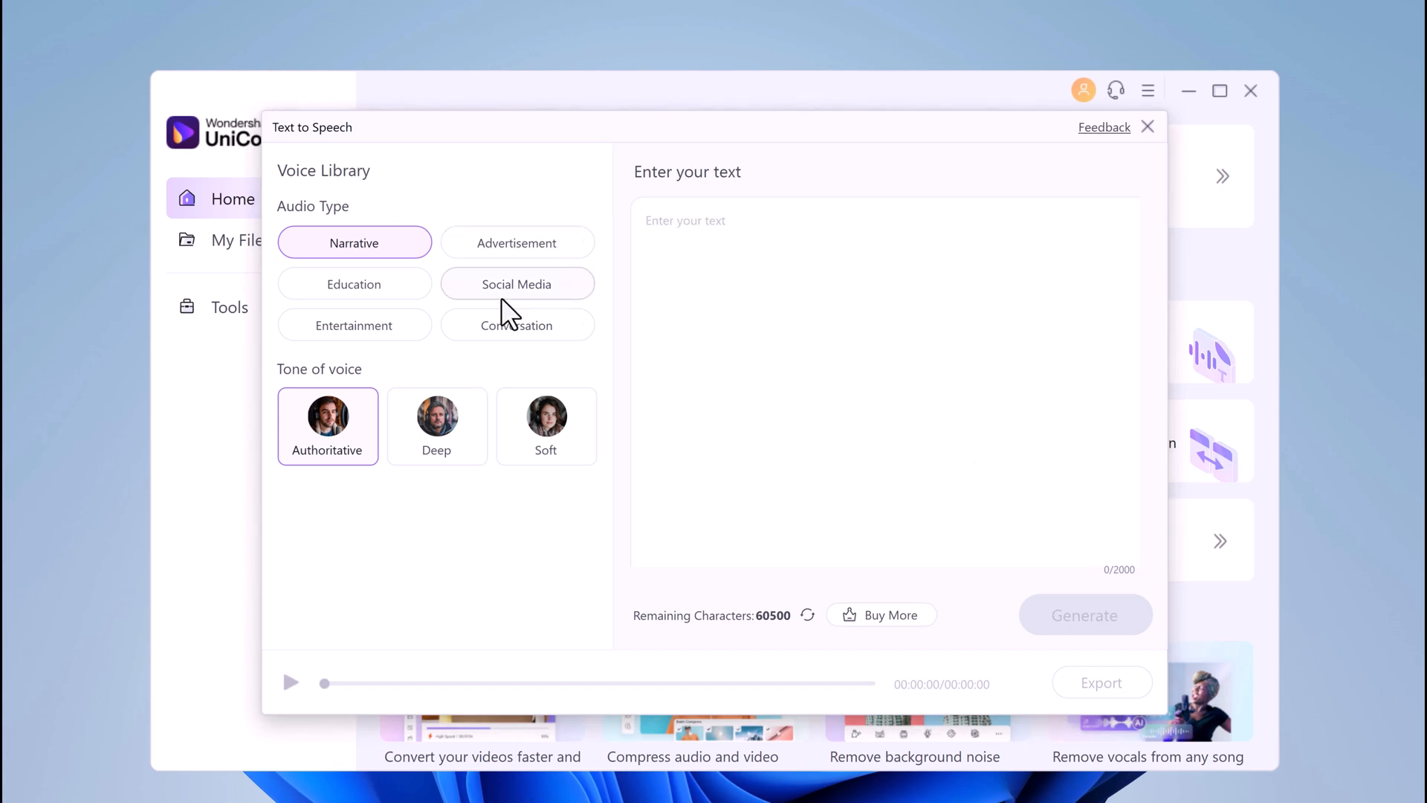
text(Hey everyone, Welcome to BeTech, and today we're diving into the latest updates WhatsApp just dropped!)
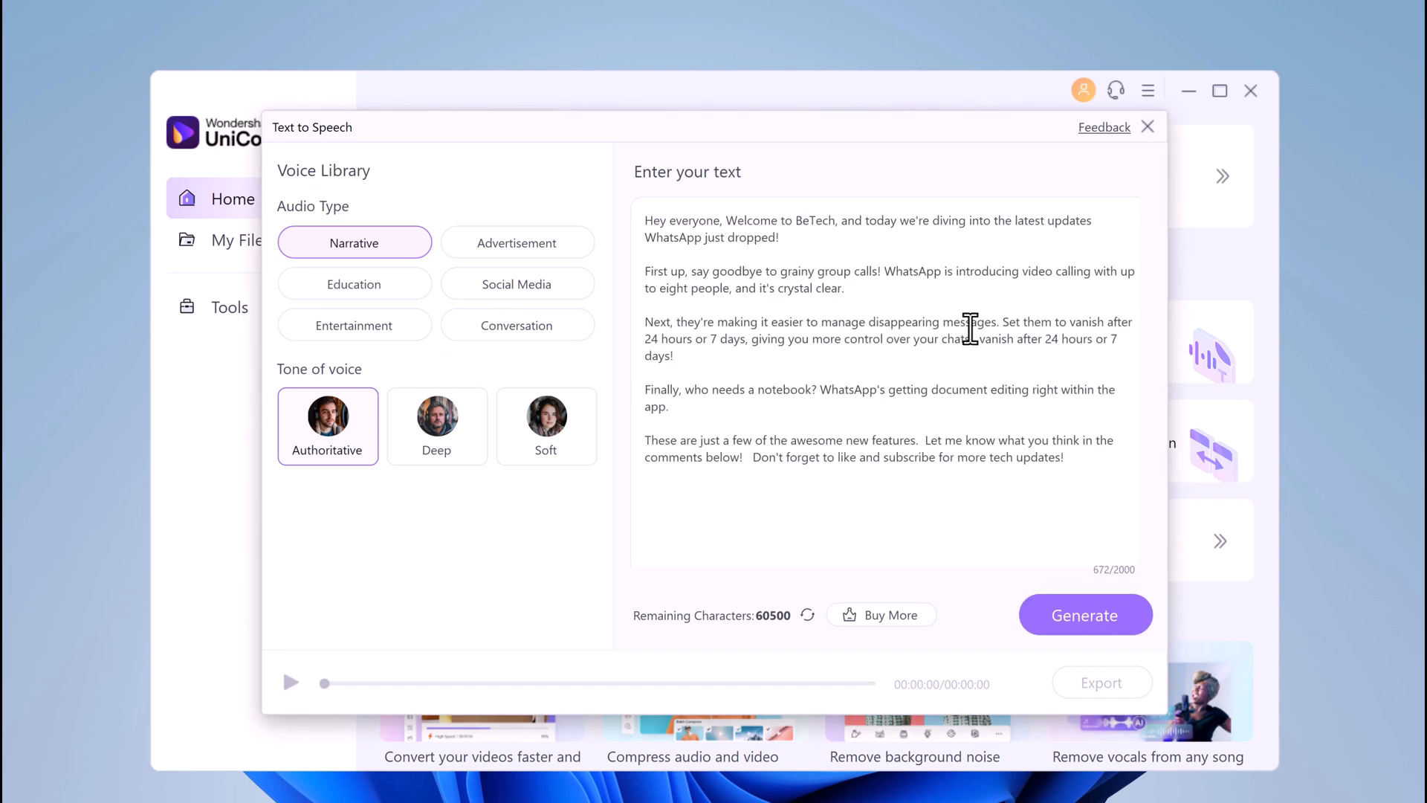
mouse_move(895, 459)
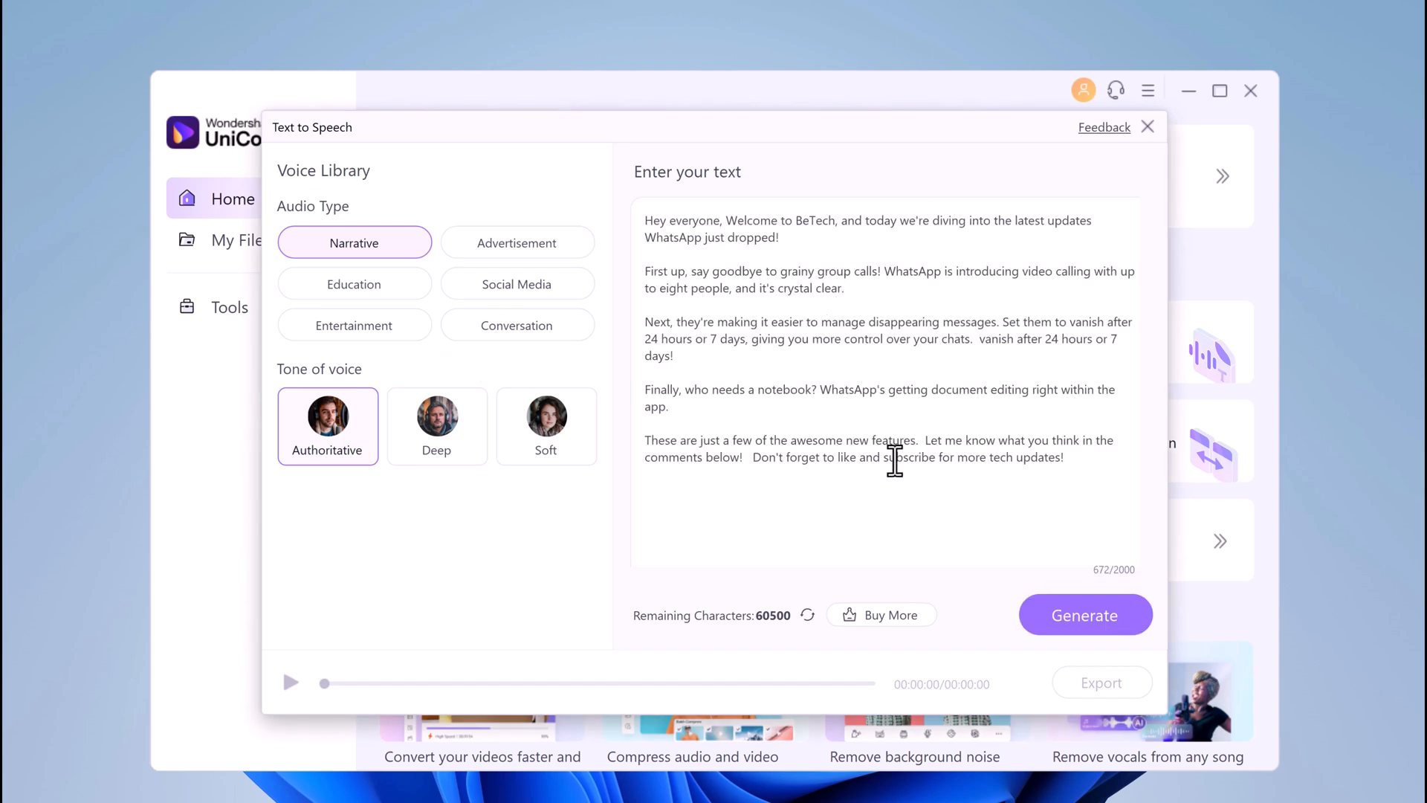
mouse_move(516, 243)
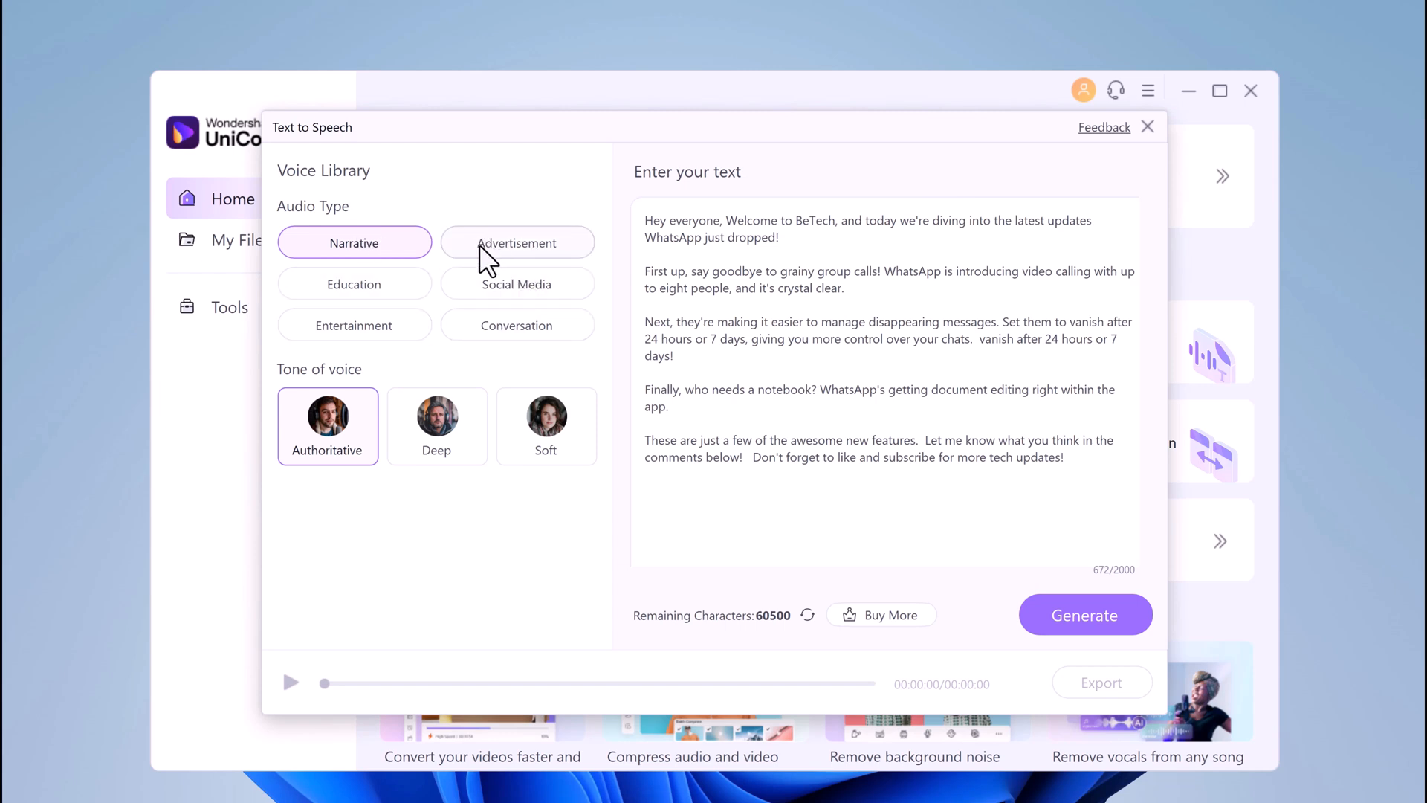
Voice the WhatsApp script with Social Media audio type and Vigorous tone, giving 38 seconds.
click(517, 283)
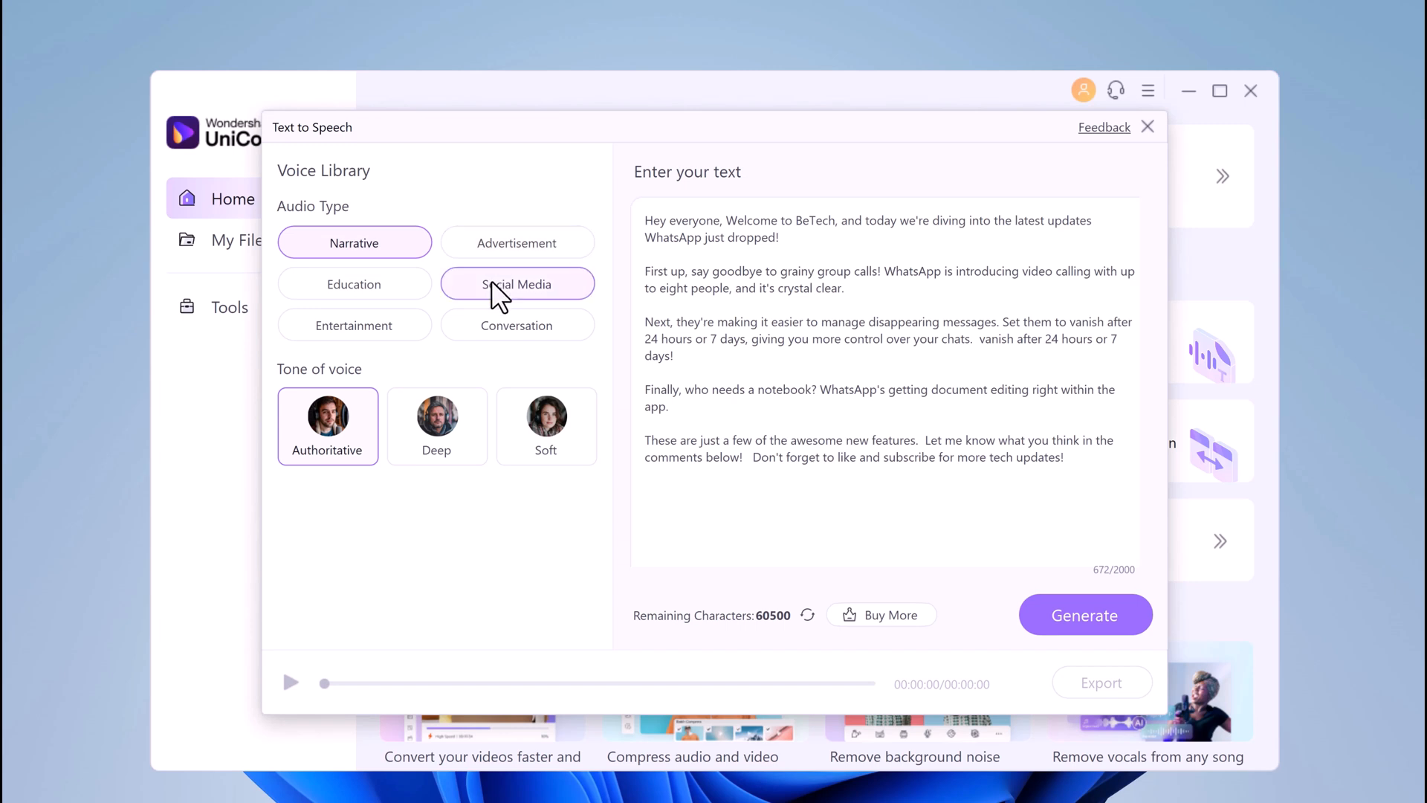
click(516, 283)
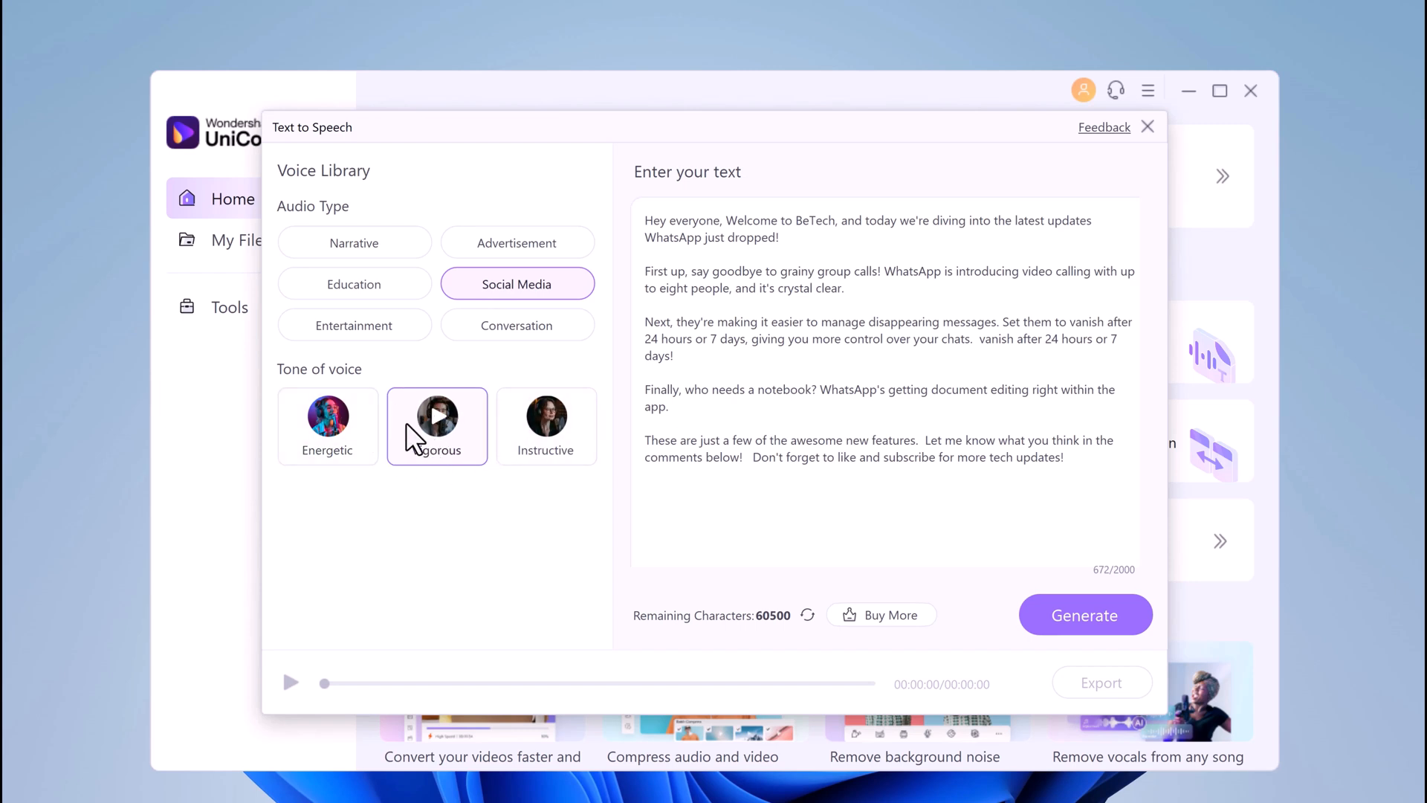
click(1084, 615)
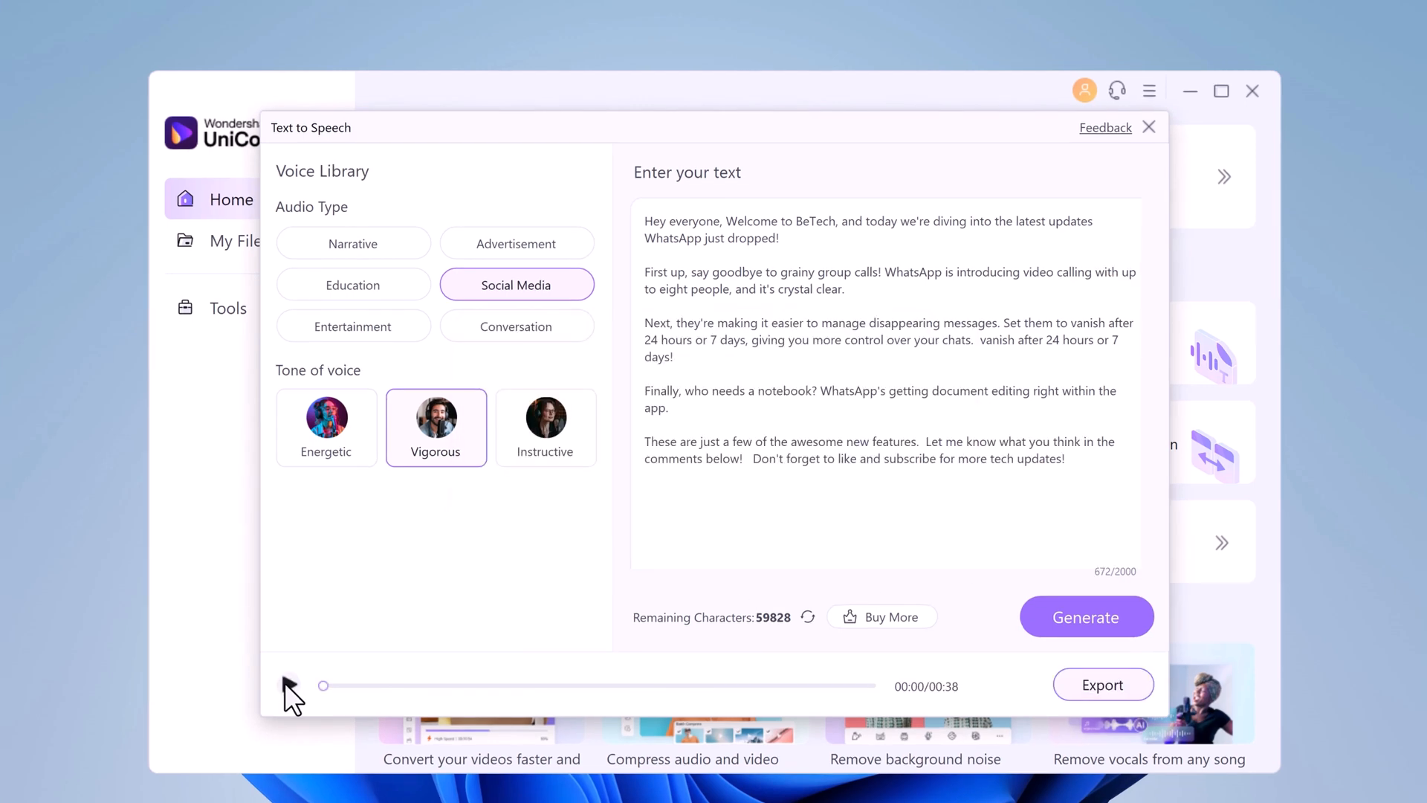
Play the 38-second narration, export the audio, and start closing Text to Speech.
click(289, 685)
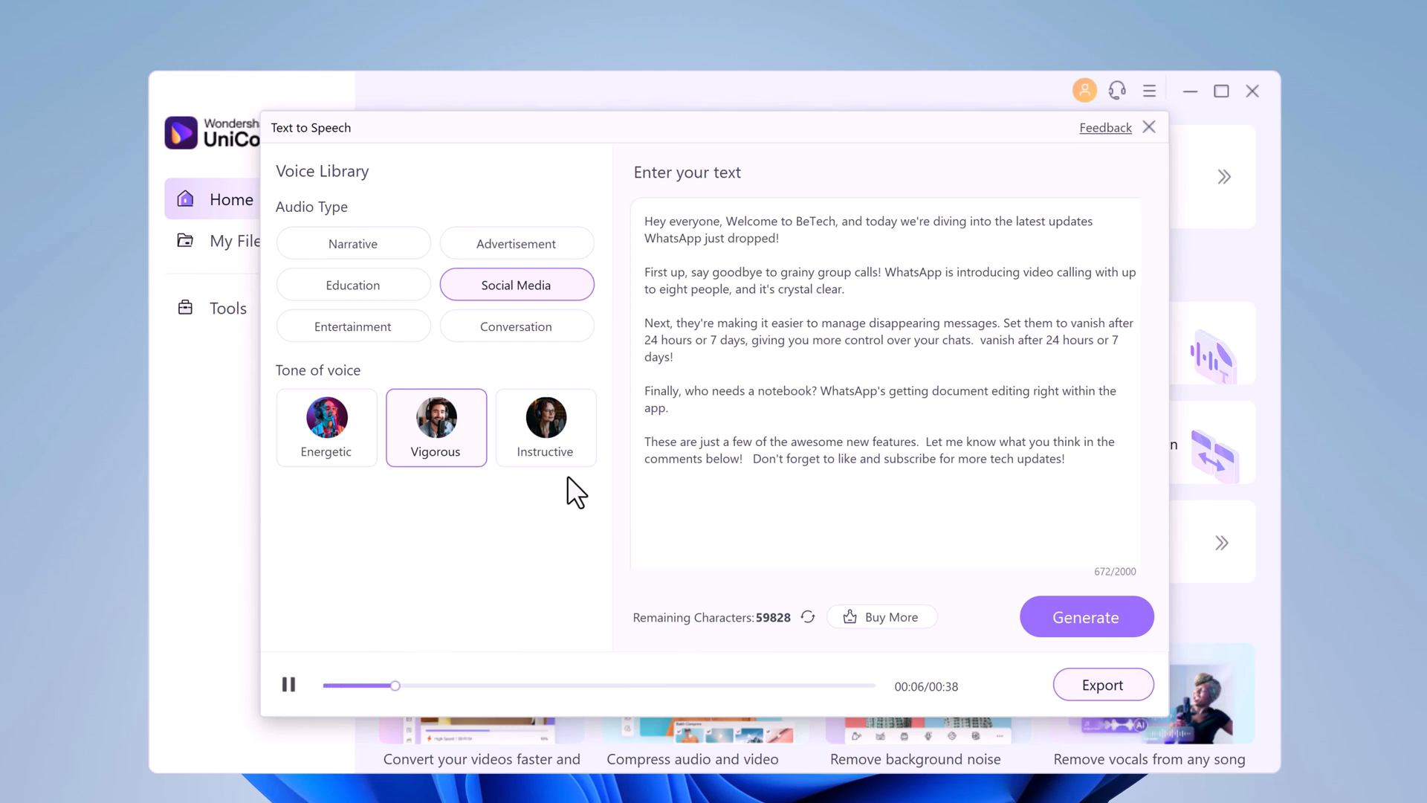
mouse_move(1213, 543)
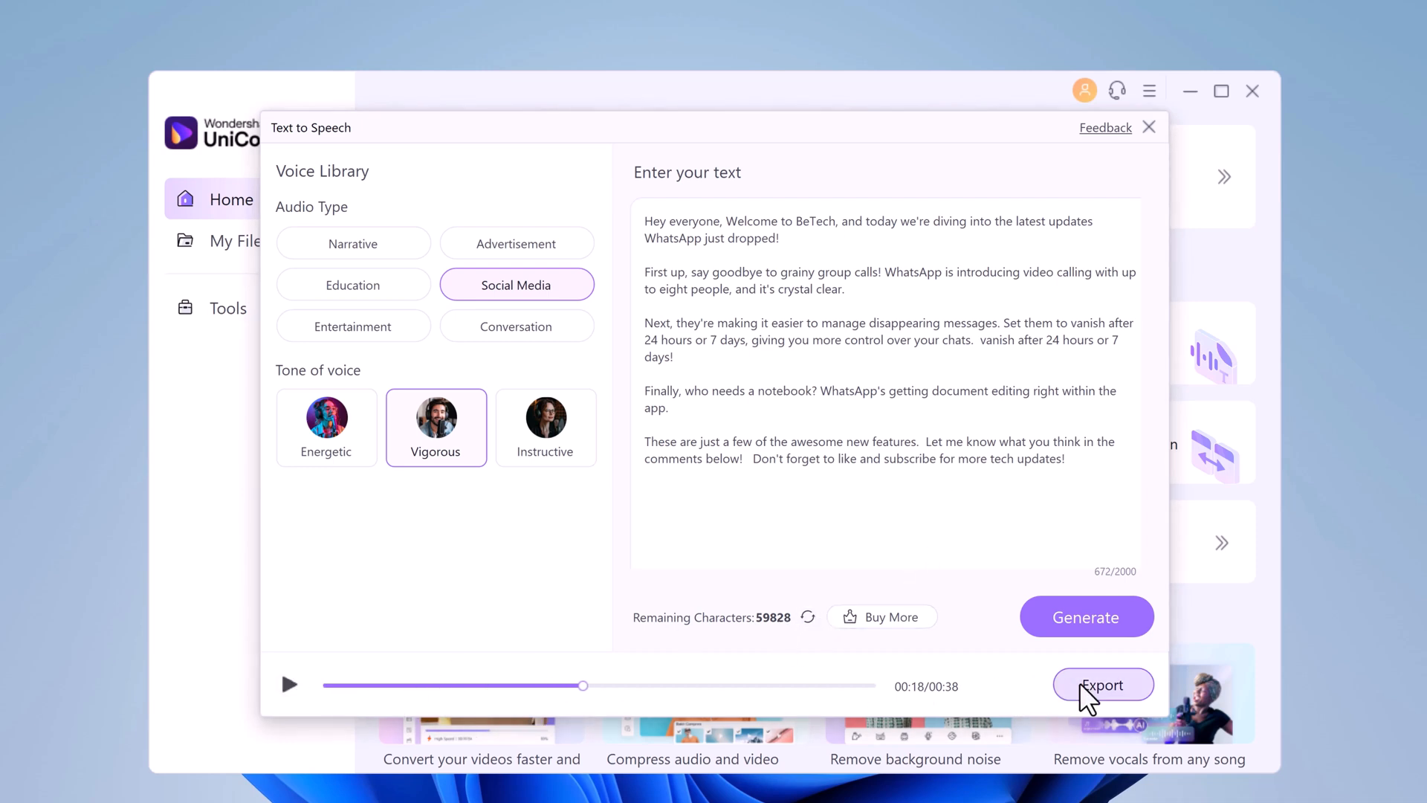
click(1102, 685)
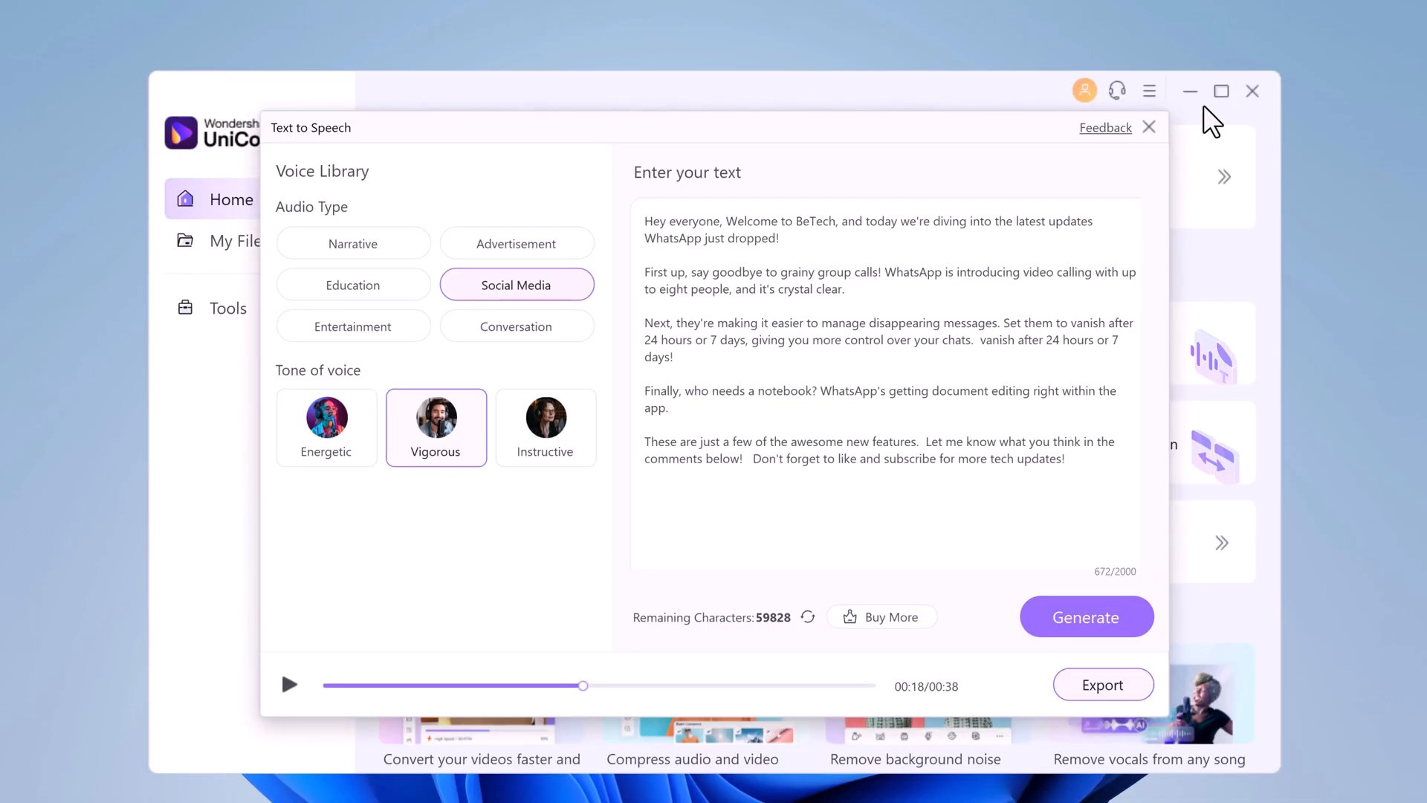
click(1148, 127)
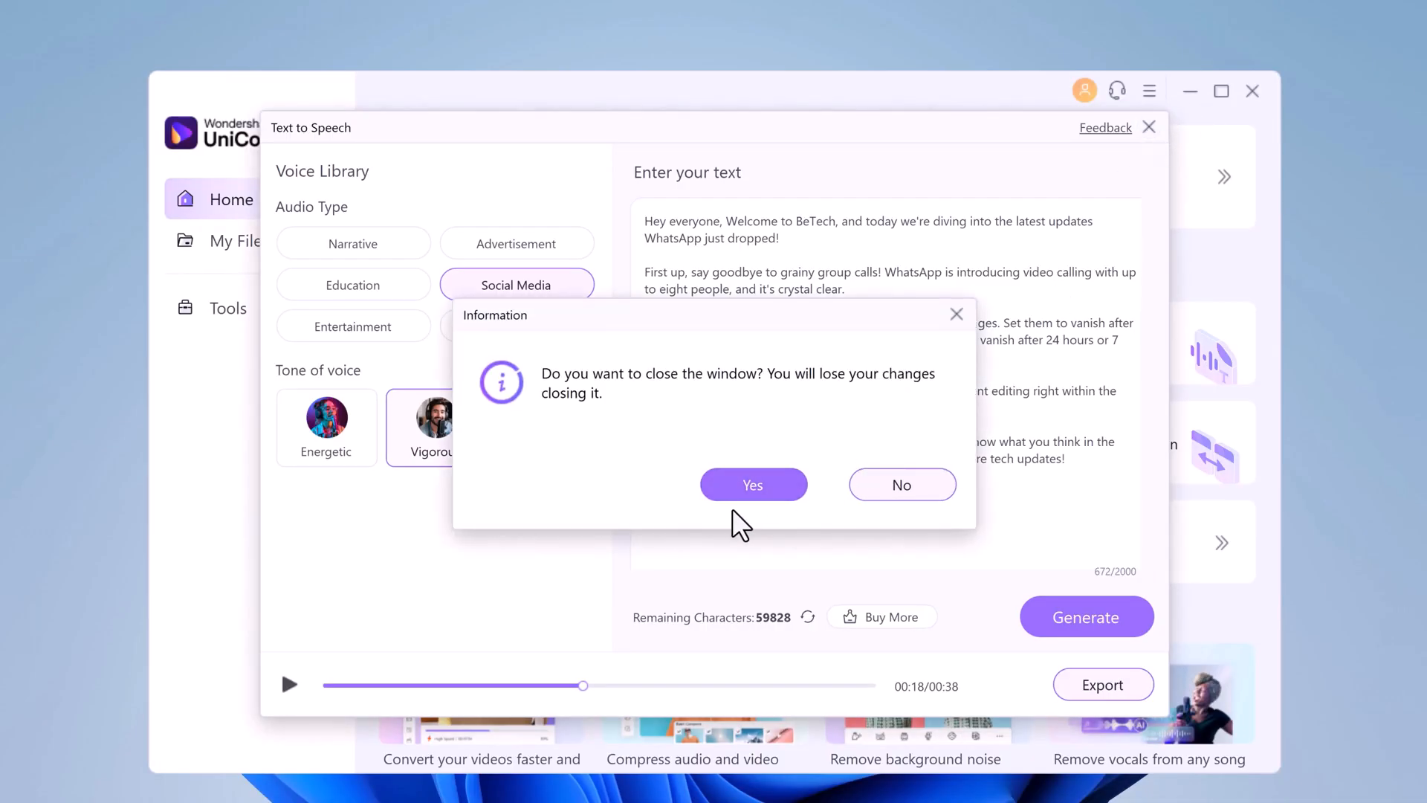
Confirm discarding changes to close Text to Speech, then show the Tools page of AI Lab tools.
click(752, 485)
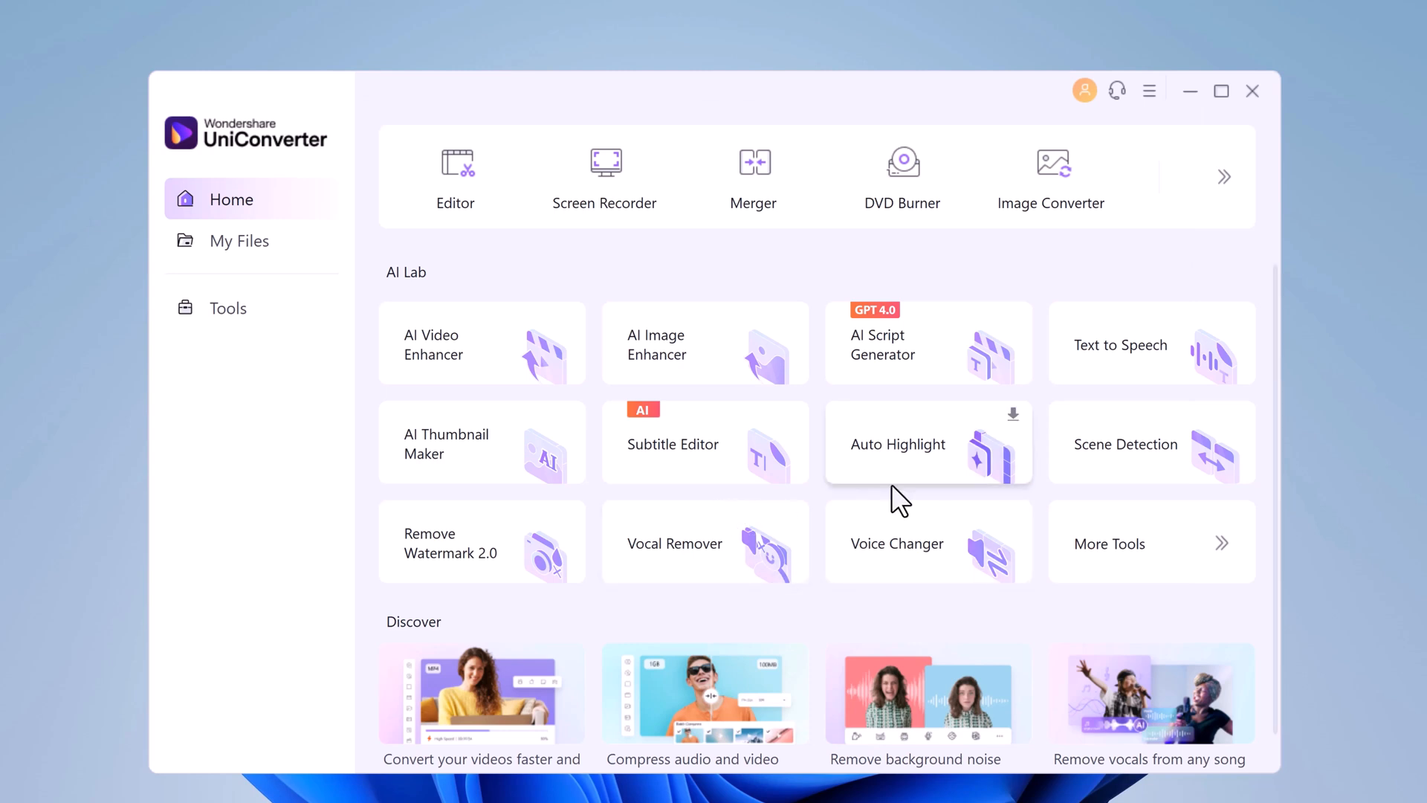
click(228, 307)
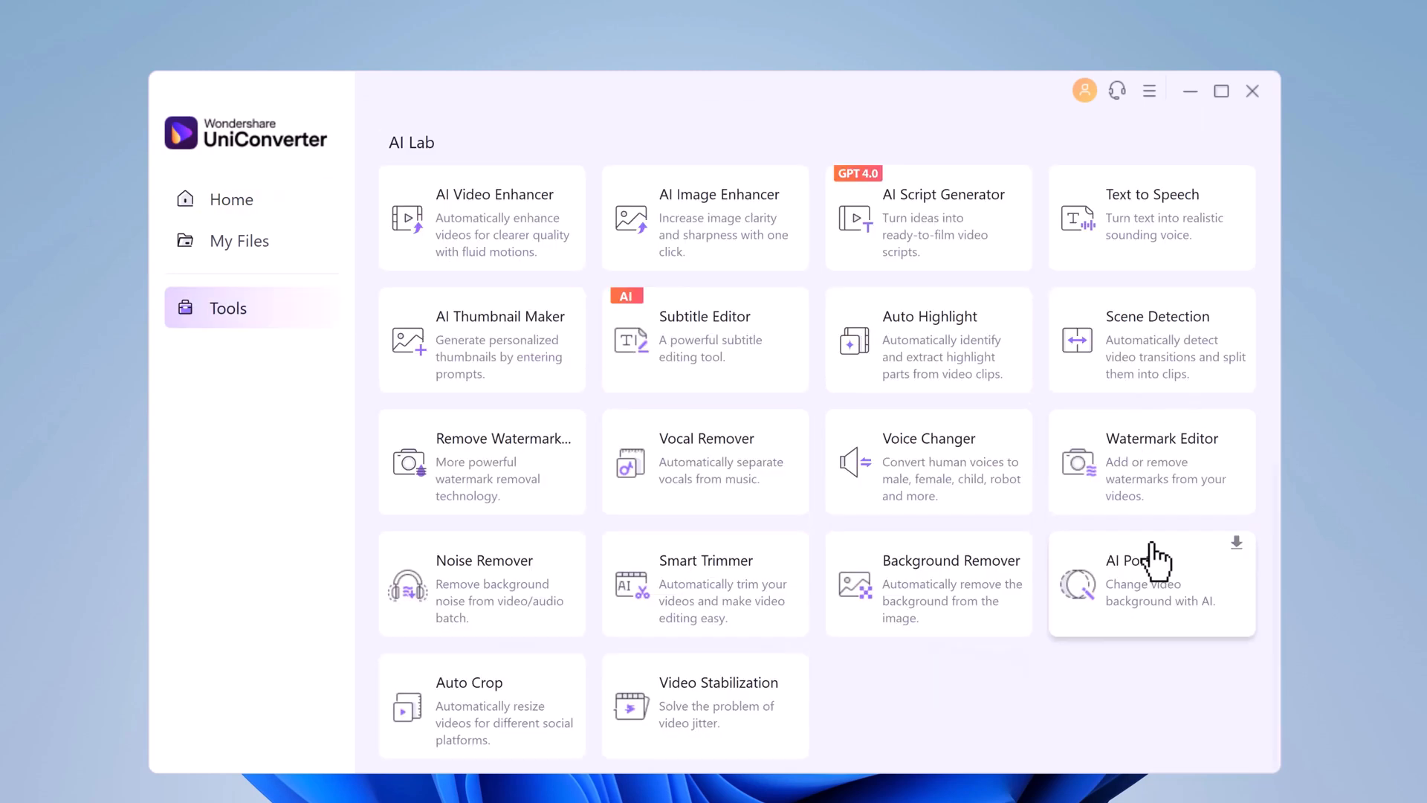